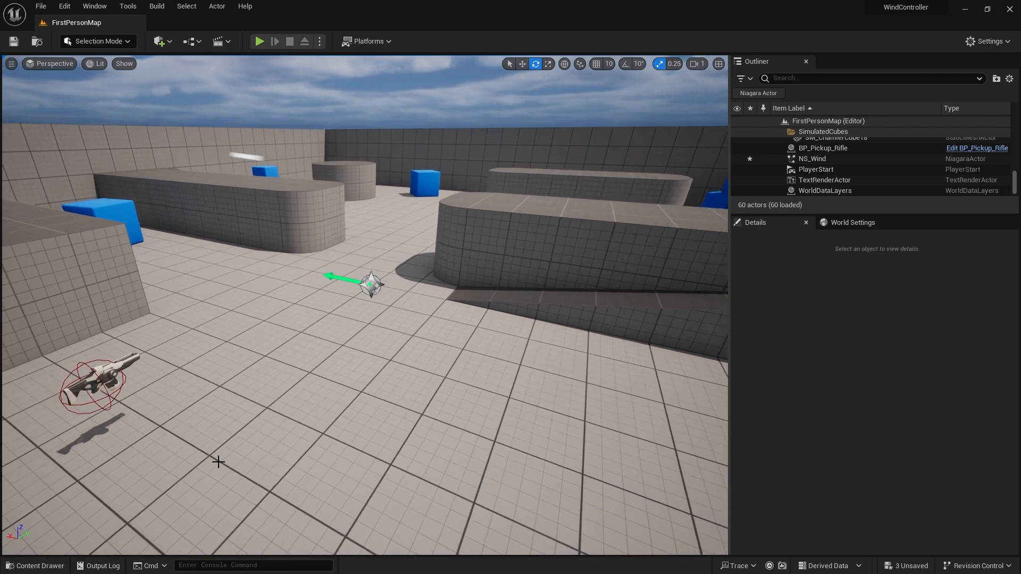
# Create an Actor Blueprint class named BP_WindController in Content and open it.
pyautogui.click(35, 566)
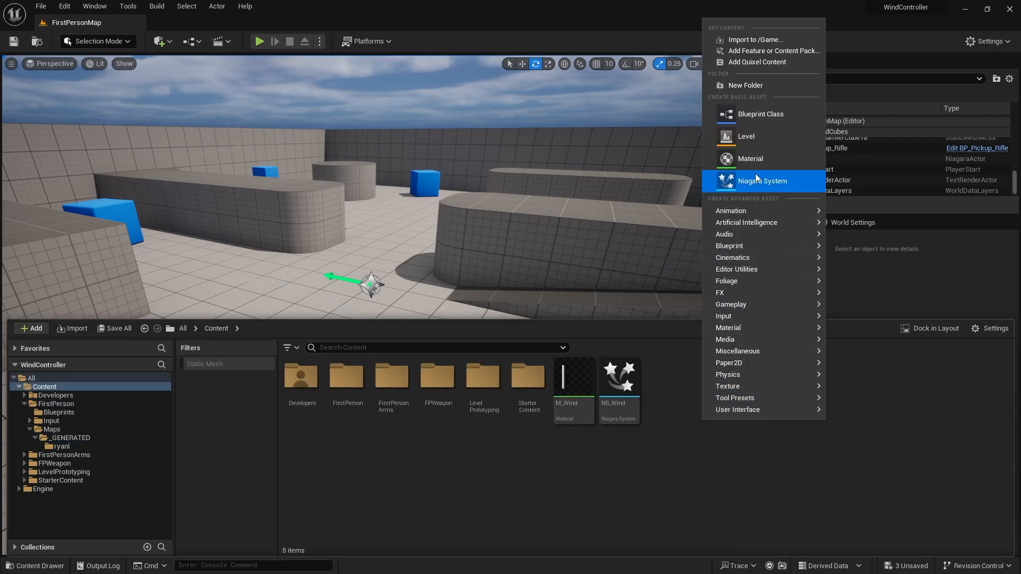
pyautogui.click(760, 114)
pyautogui.write('BP_W')
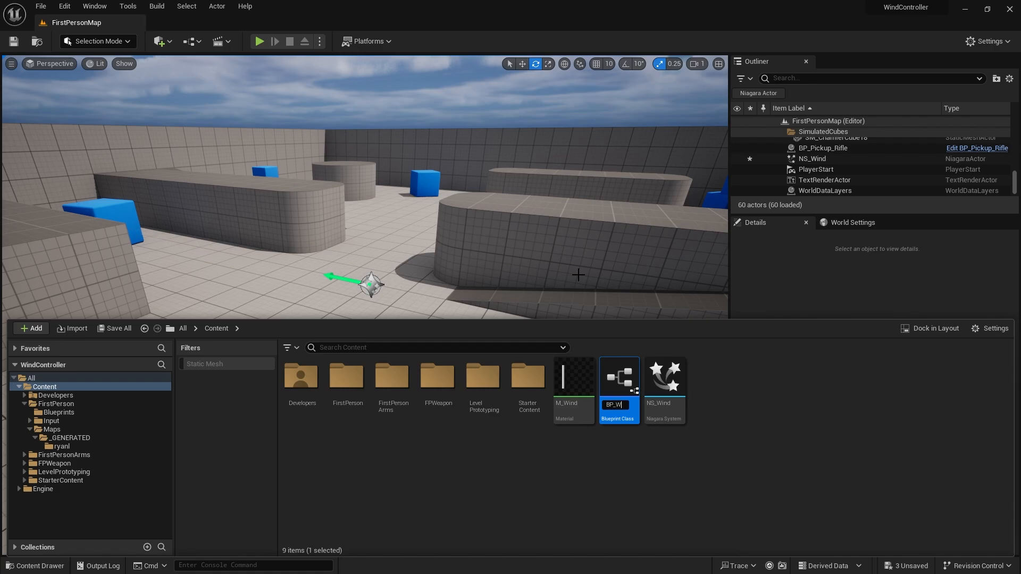
pyautogui.write('ndController')
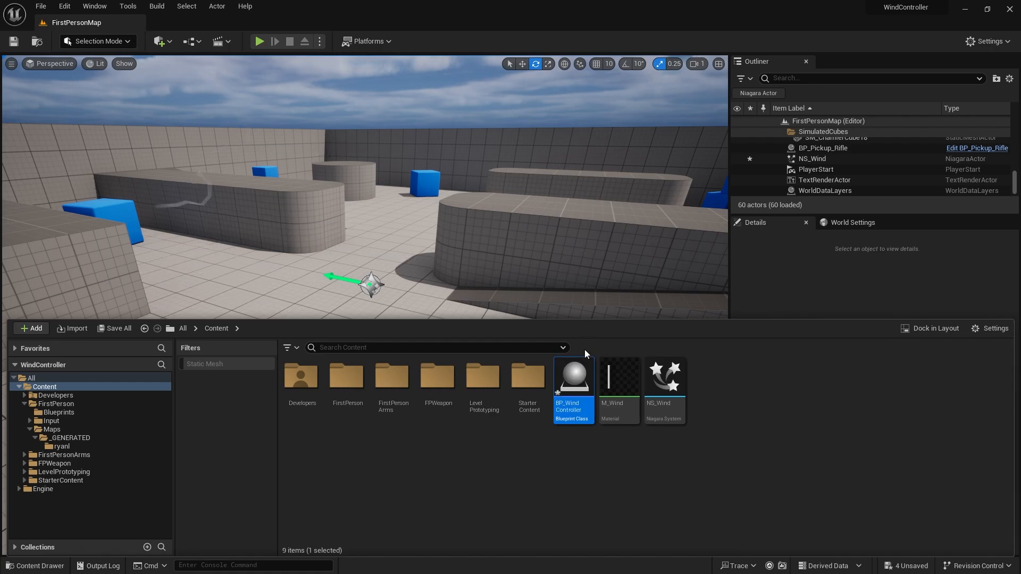
pyautogui.doubleClick(571, 376)
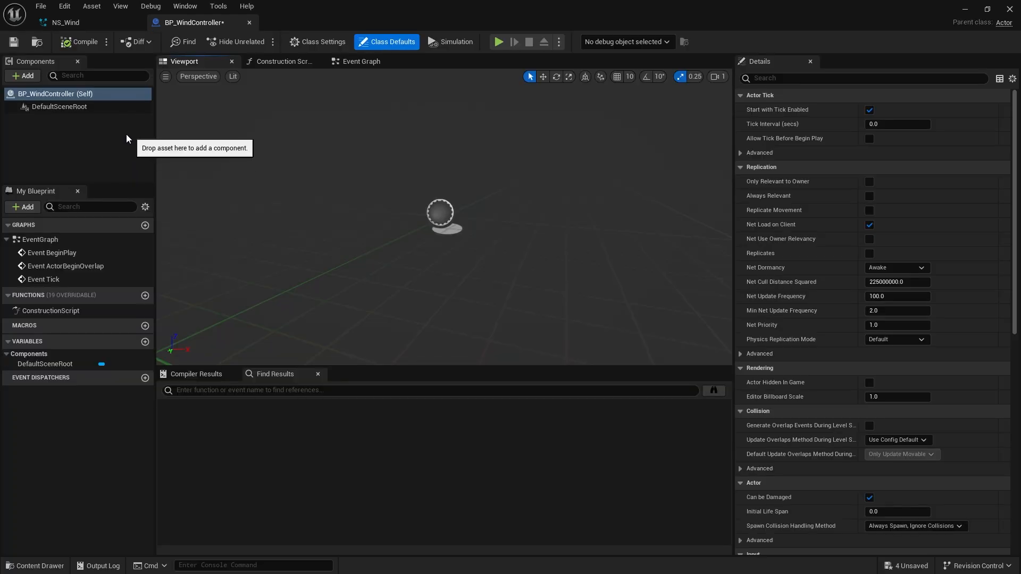
# Add an Arrow component to BP_WindController, color it blue, and compile.
pyautogui.click(22, 76)
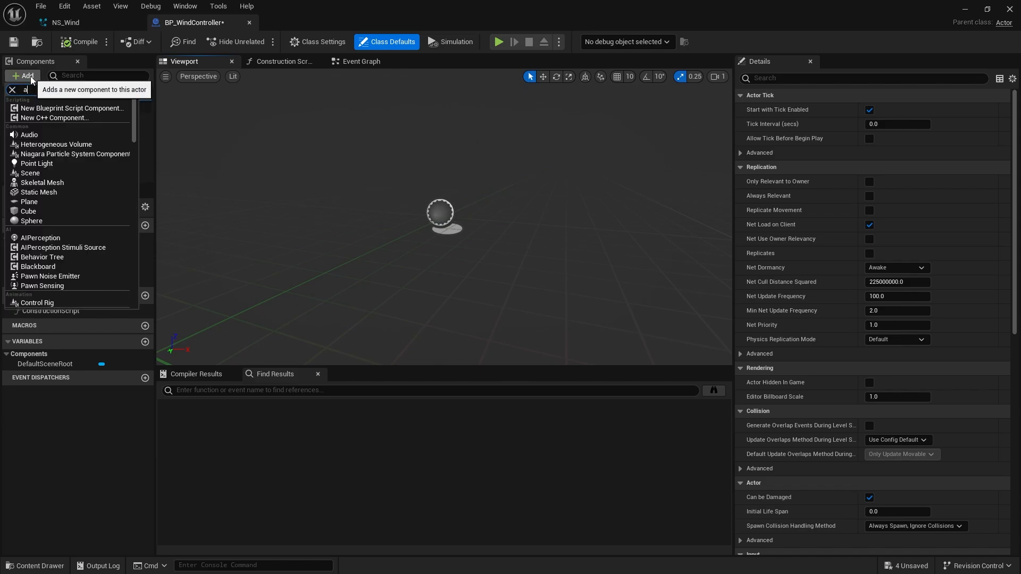
pyautogui.write('rr')
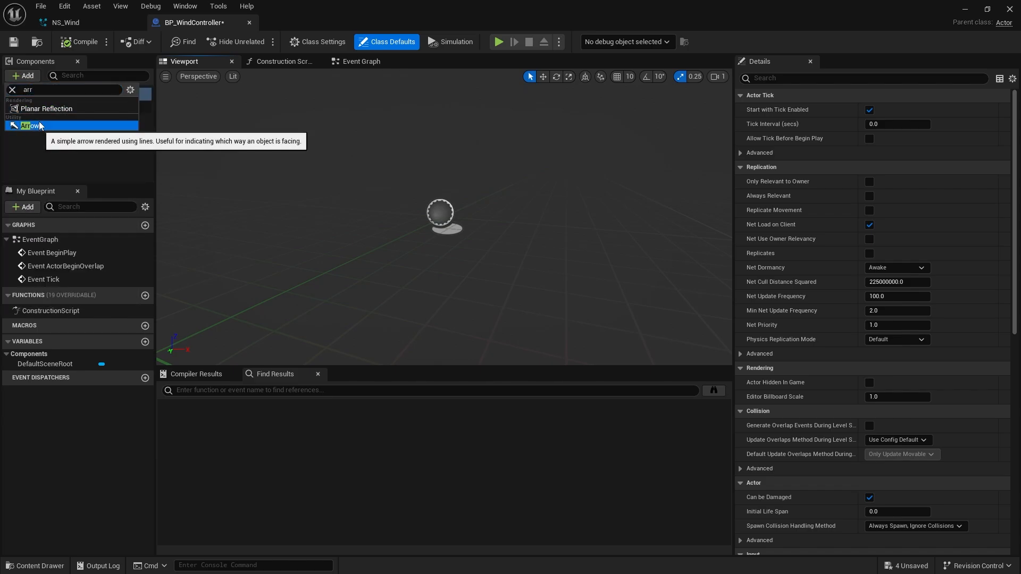
pyautogui.click(29, 125)
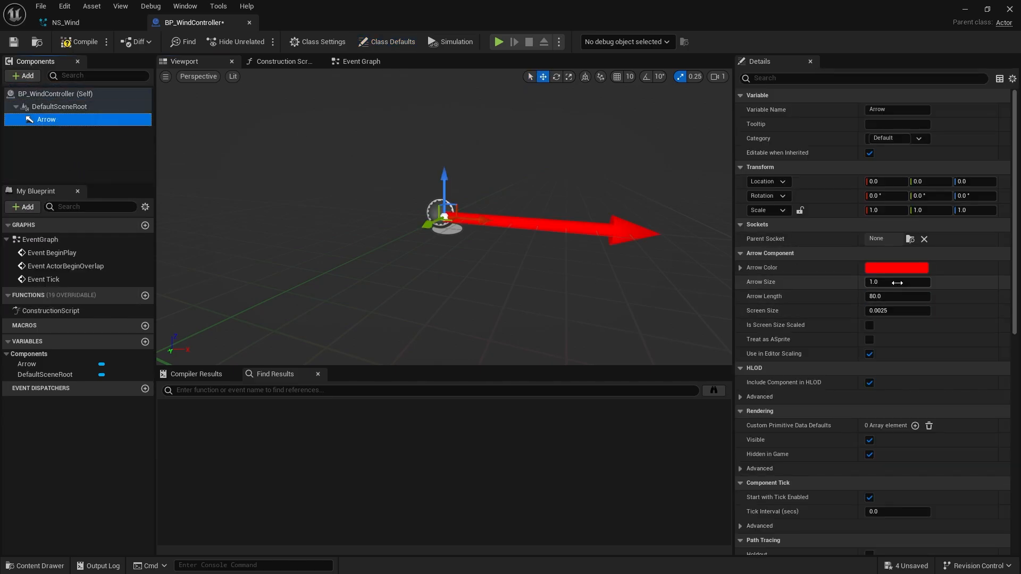
pyautogui.click(896, 267)
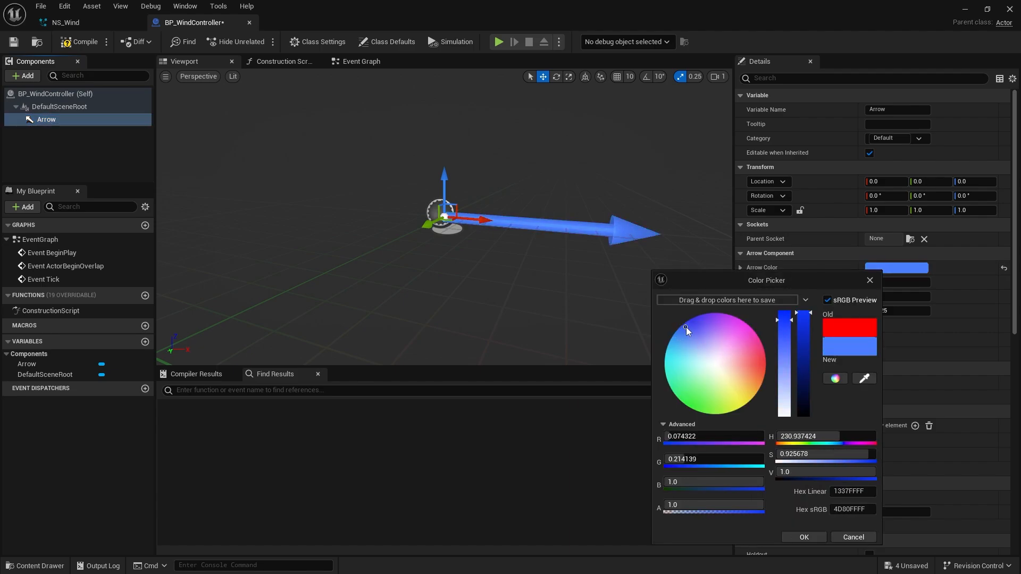
pyautogui.click(803, 536)
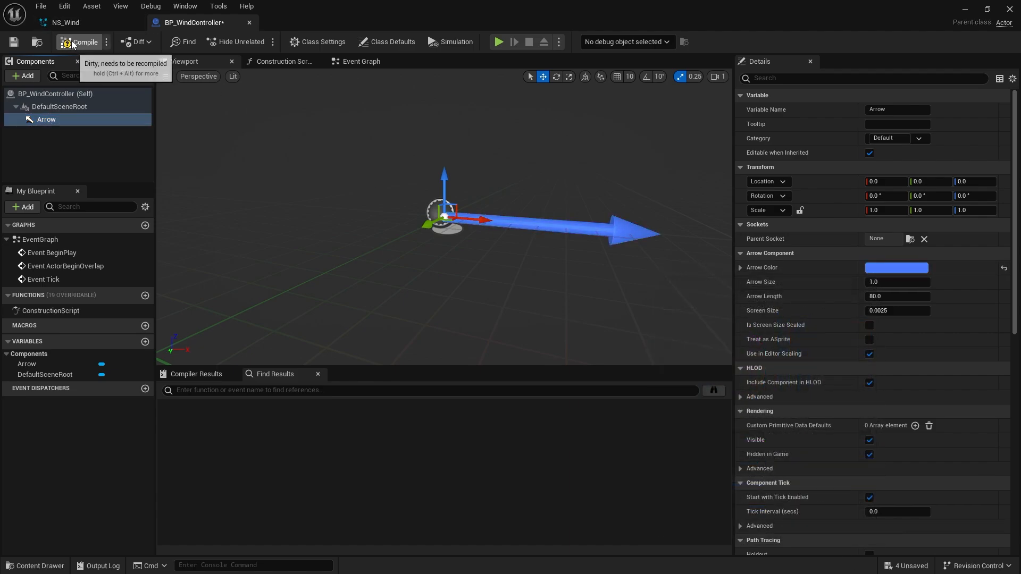
pyautogui.click(79, 41)
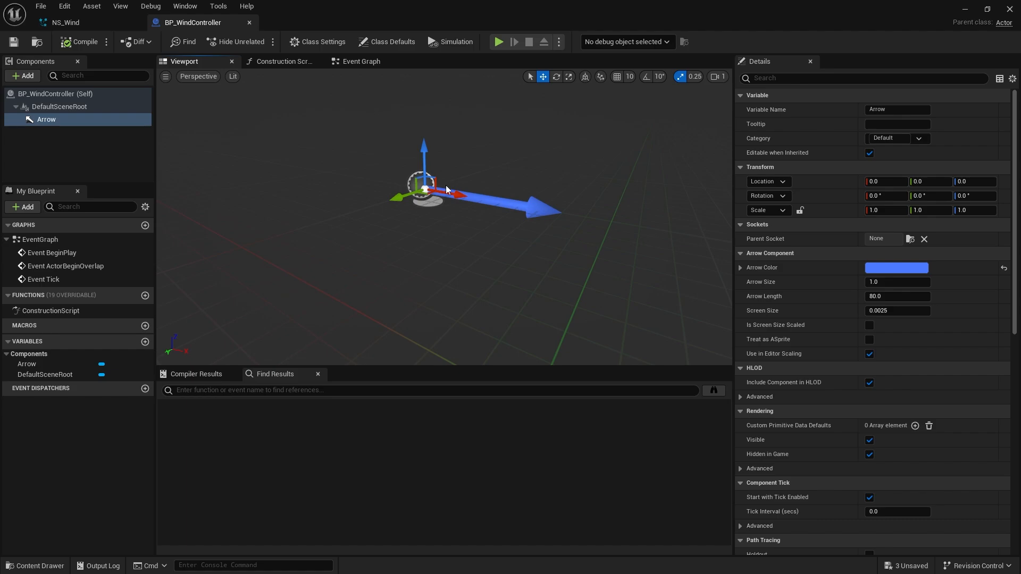
pyautogui.moveTo(422, 115)
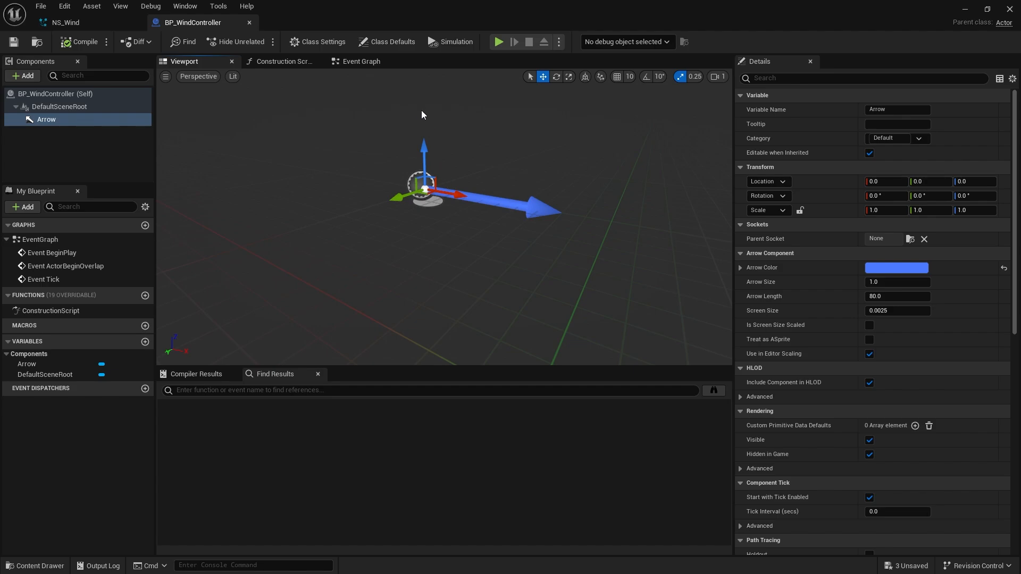
pyautogui.moveTo(310, 159)
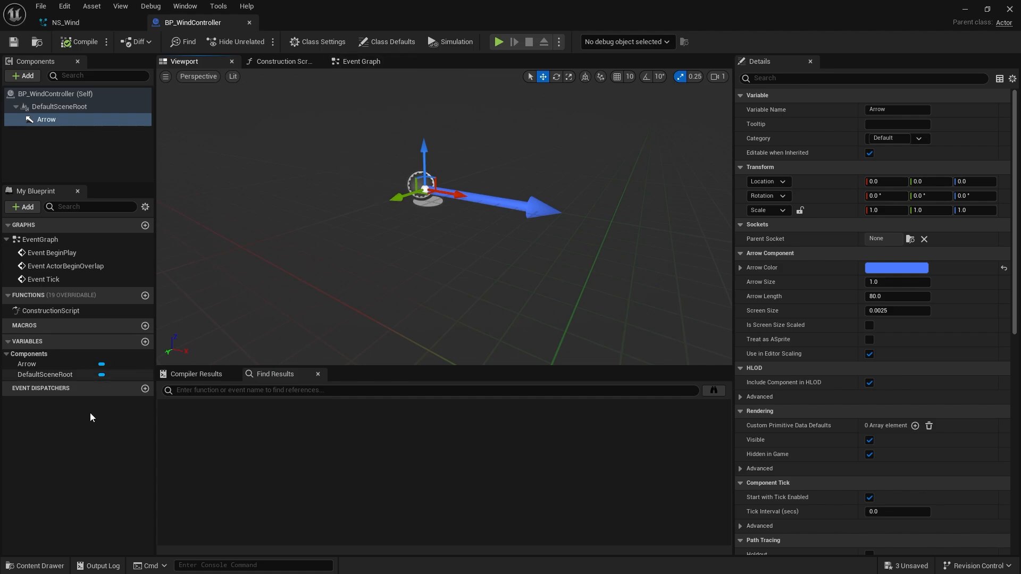
# Create a Material Parameter Collection named MPC_Wind and open it for editing.
pyautogui.click(35, 565)
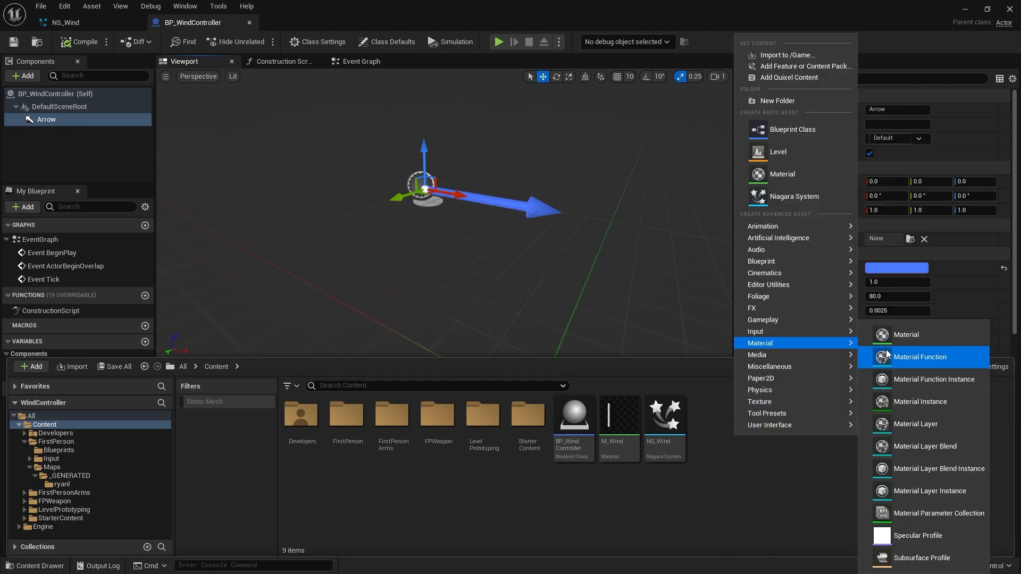
pyautogui.moveTo(938, 513)
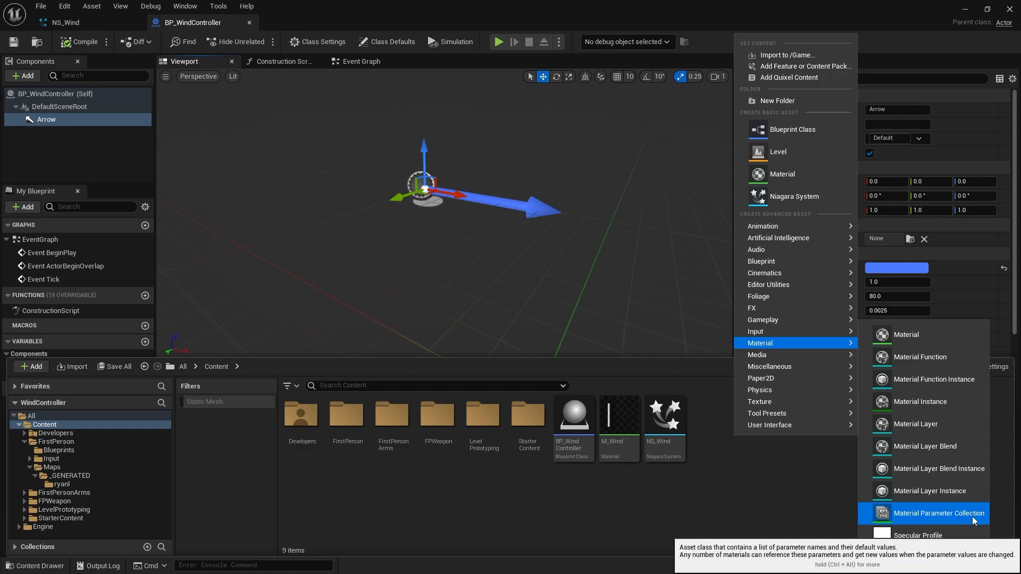
pyautogui.click(938, 513)
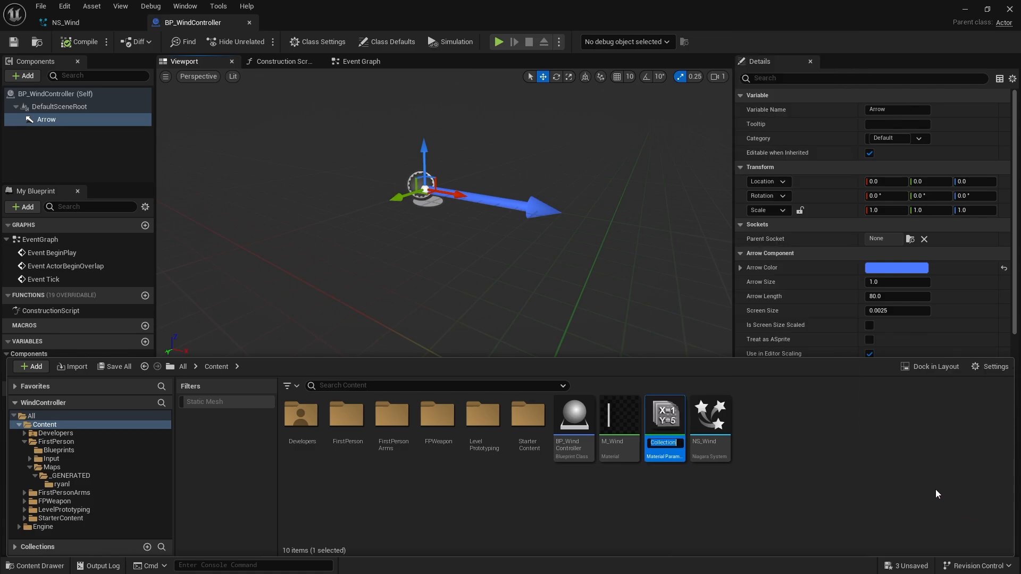
pyautogui.write('M')
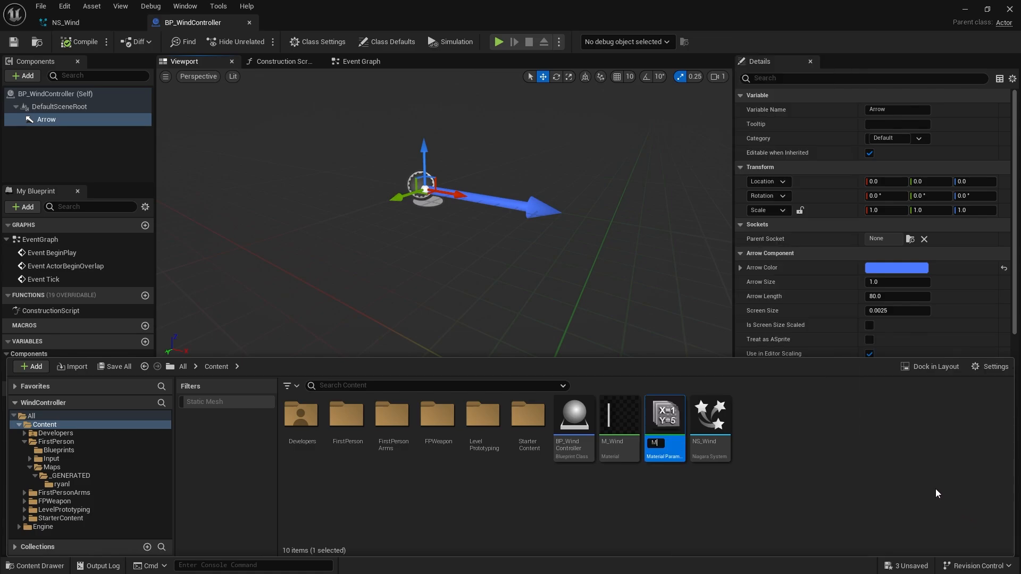
pyautogui.write('PC_')
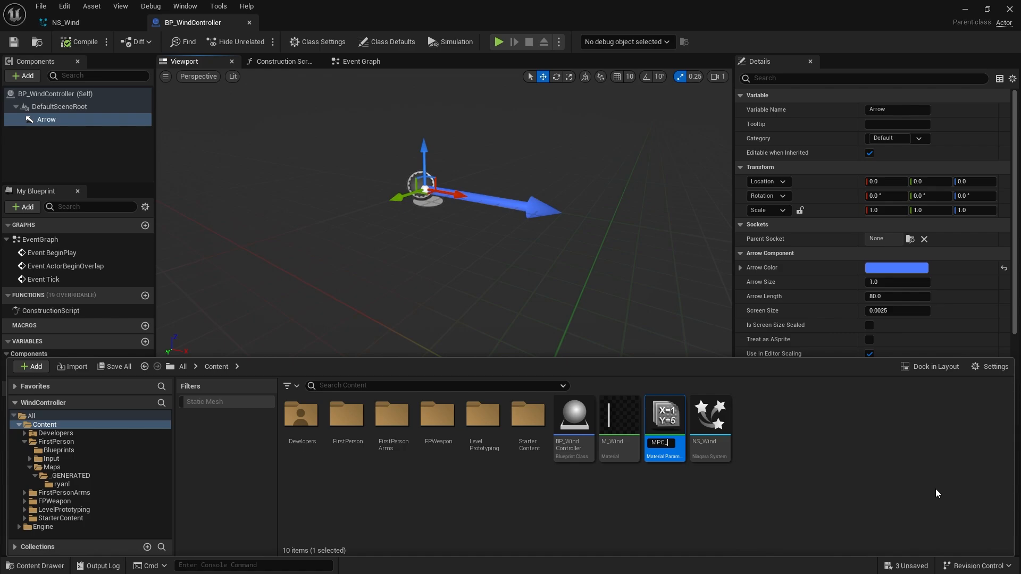
pyautogui.write('Wind')
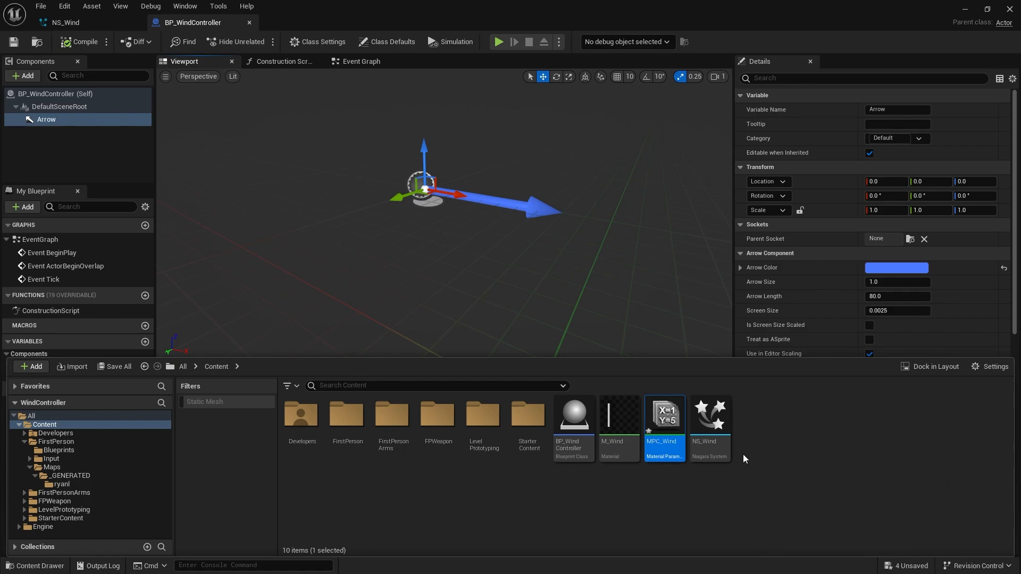
pyautogui.doubleClick(663, 415)
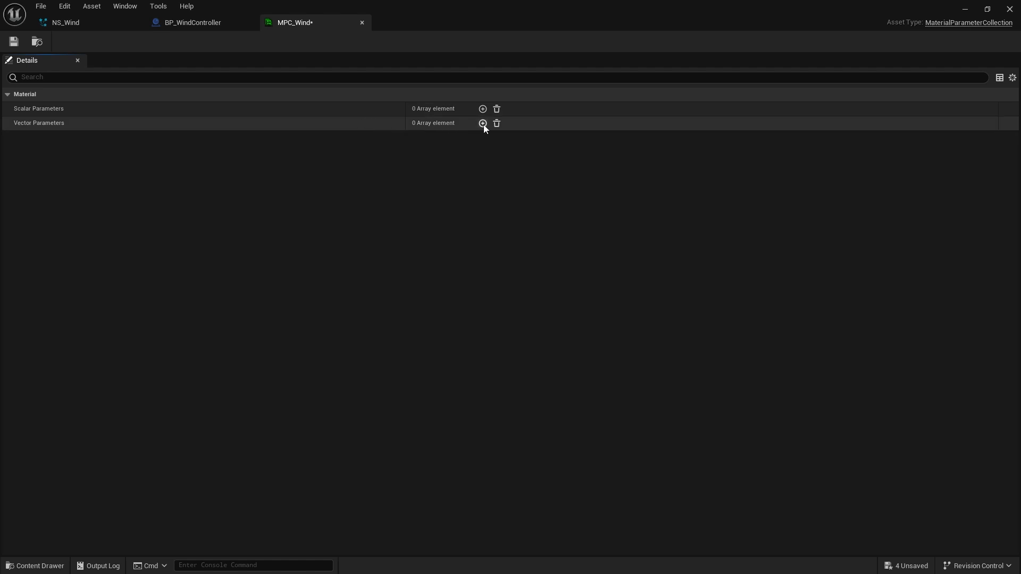
# Add vector parameter WindDirection with a red default to MPC_Wind, then return to BP_WindController.
pyautogui.click(482, 123)
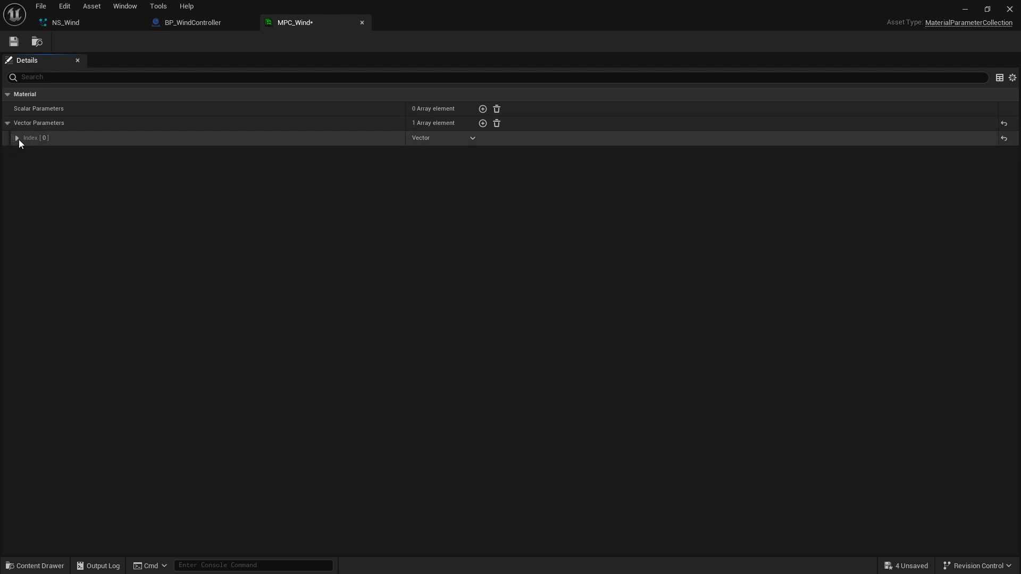
pyautogui.click(17, 137)
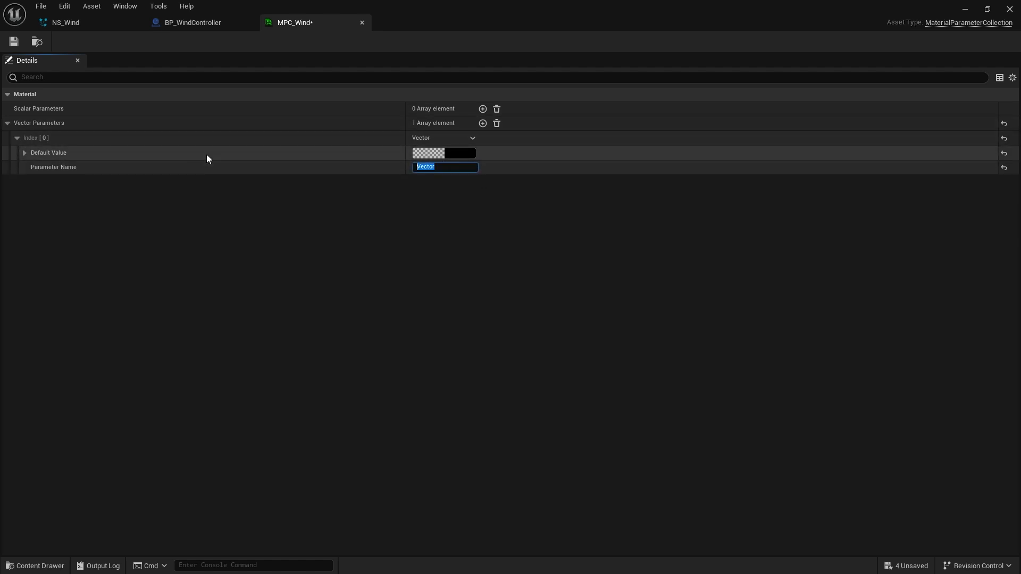
pyautogui.write('WindDire')
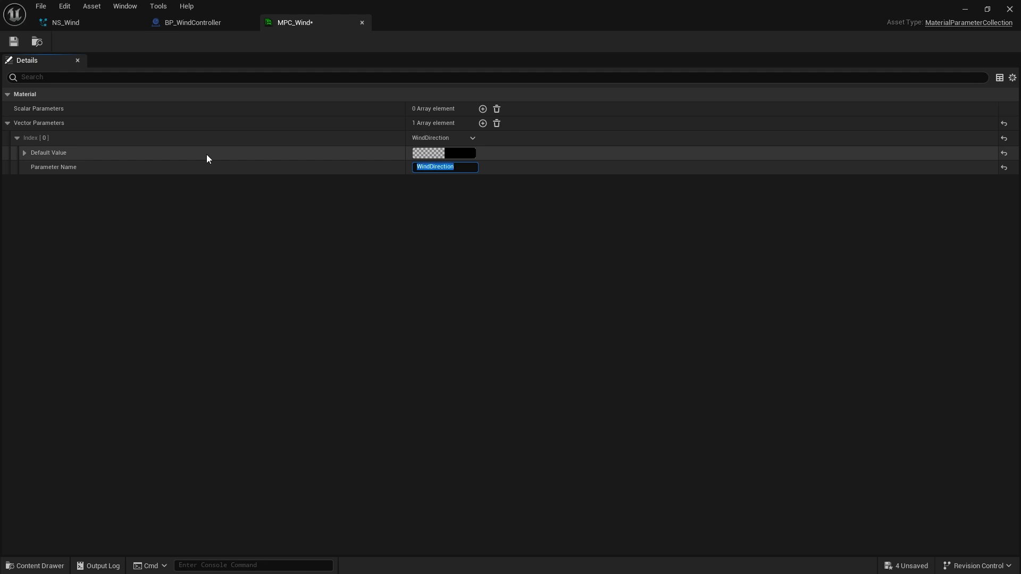
pyautogui.click(427, 153)
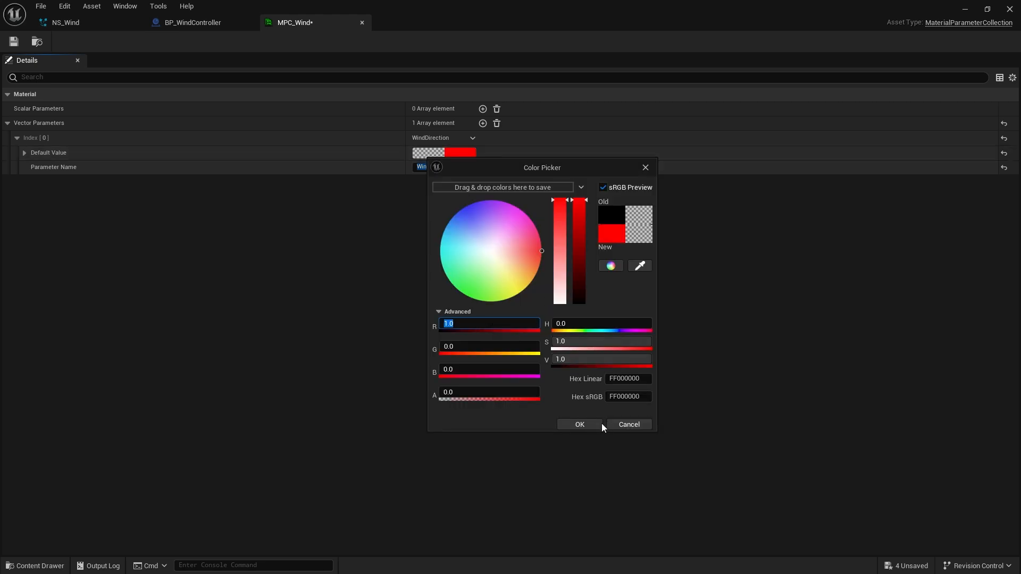
pyautogui.click(578, 425)
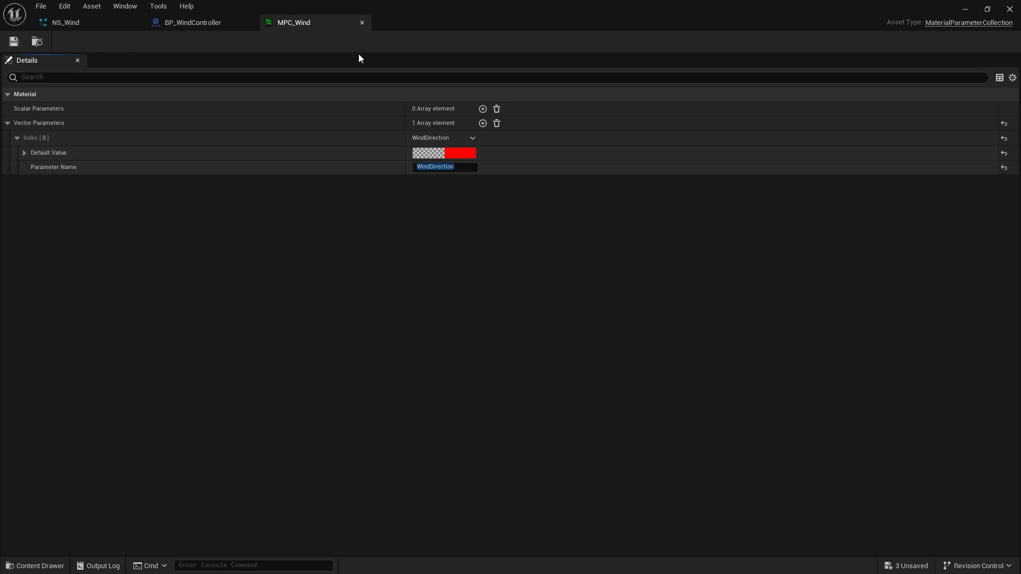
pyautogui.click(192, 22)
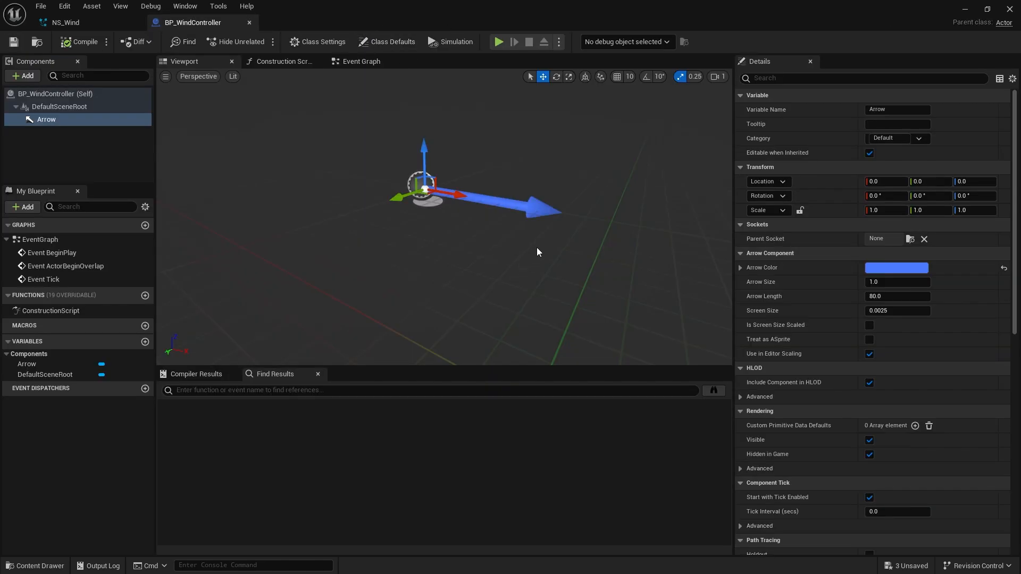
pyautogui.moveTo(281, 61)
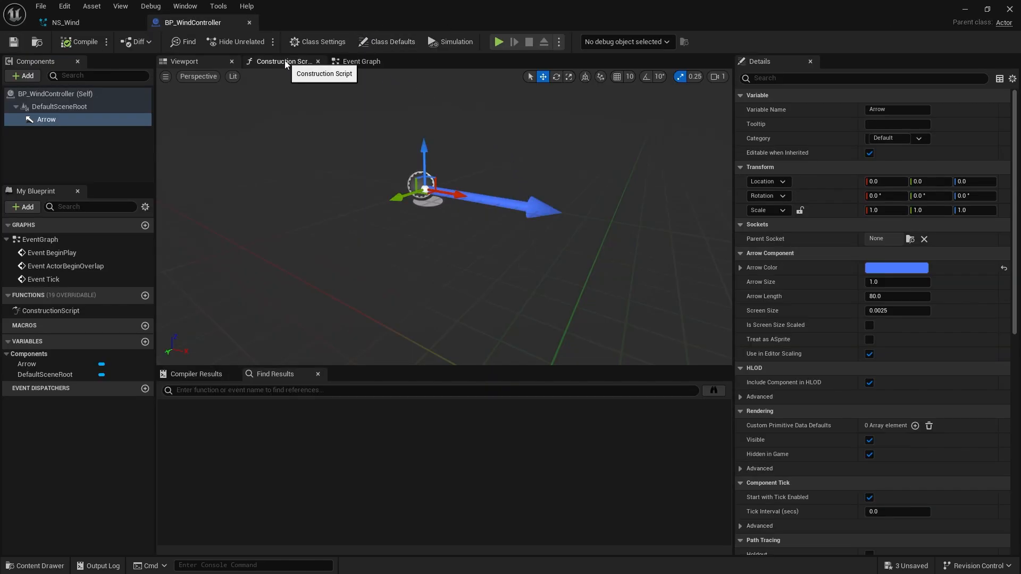
# Add a Set Vector Parameter Value node to the Construction Script.
pyautogui.click(282, 60)
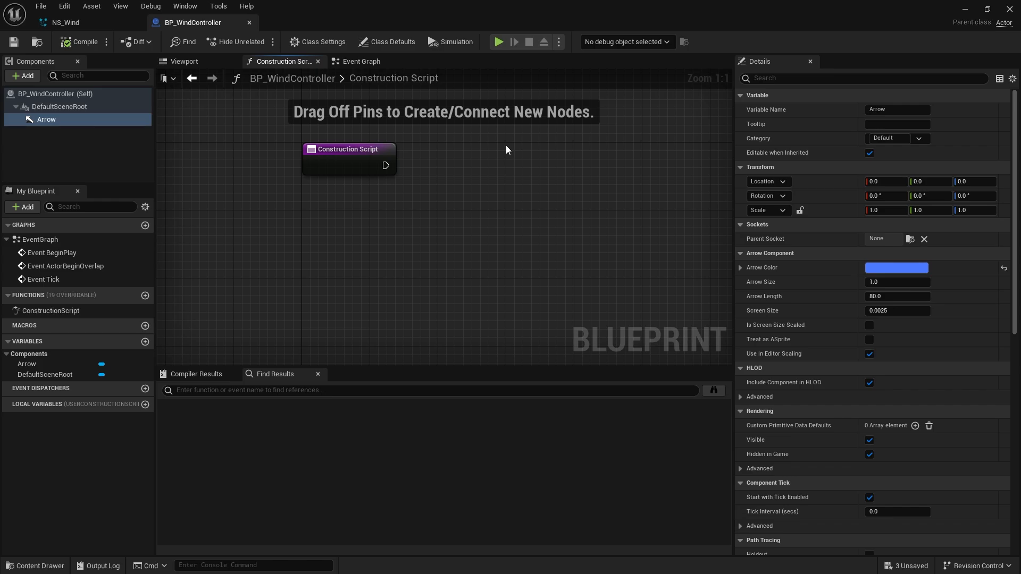
pyautogui.moveTo(348, 160); pyautogui.dragTo(281, 153)
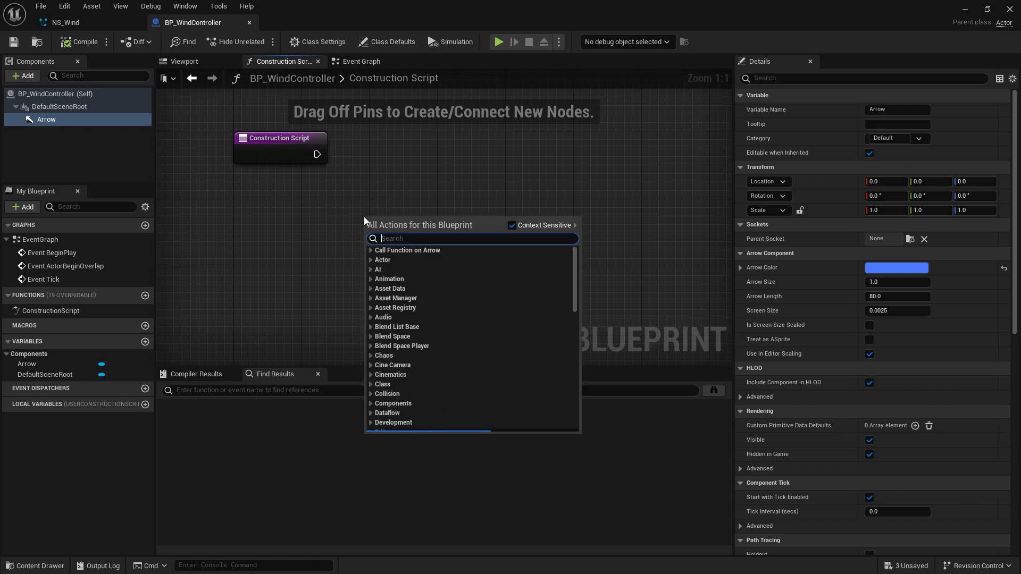
pyautogui.write('set parameter col')
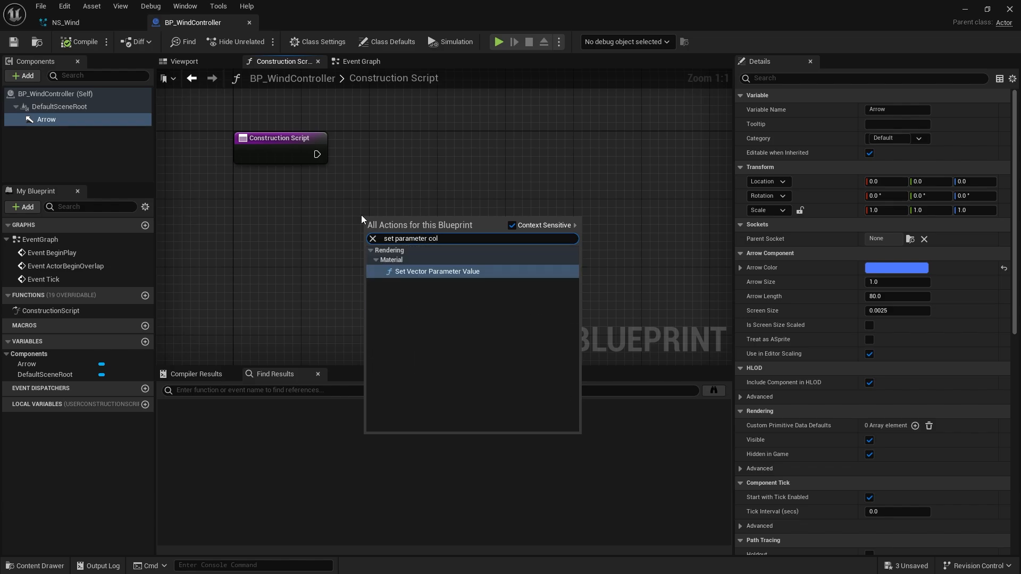
pyautogui.click(436, 272)
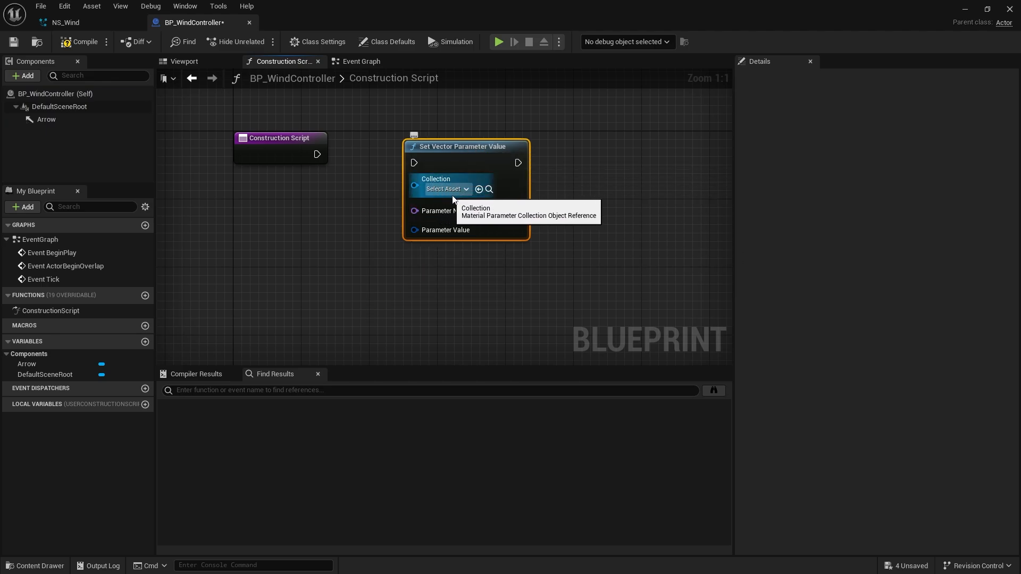
# Set the node's Collection to MPC_Wind and Parameter Name to WindDirection.
pyautogui.click(444, 189)
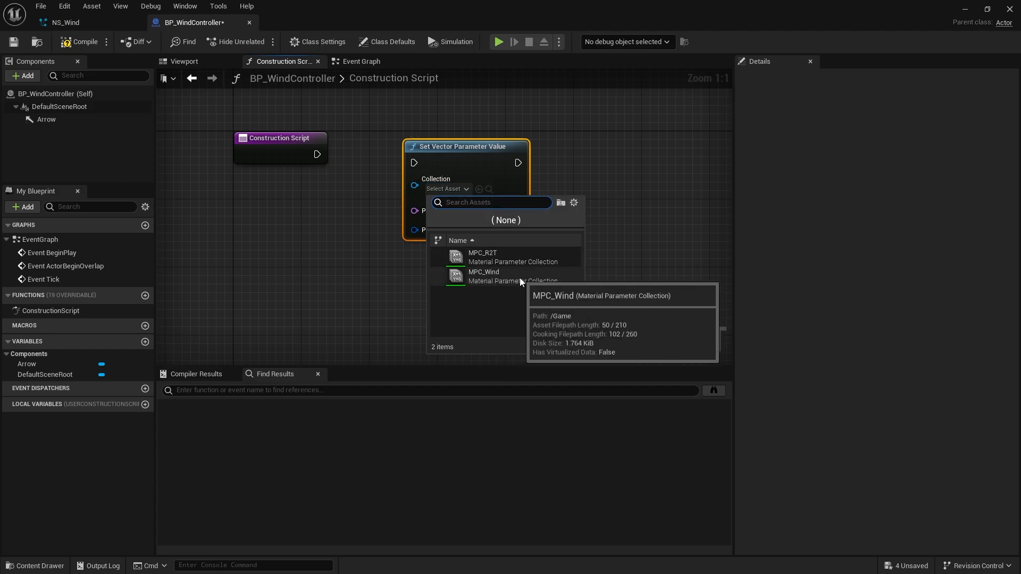
pyautogui.click(483, 272)
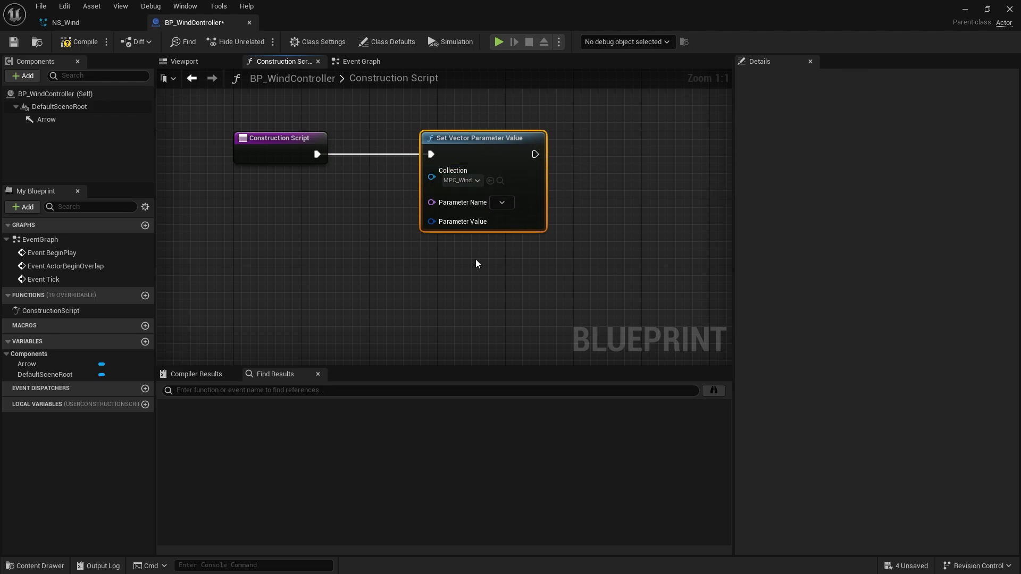
pyautogui.click(501, 202)
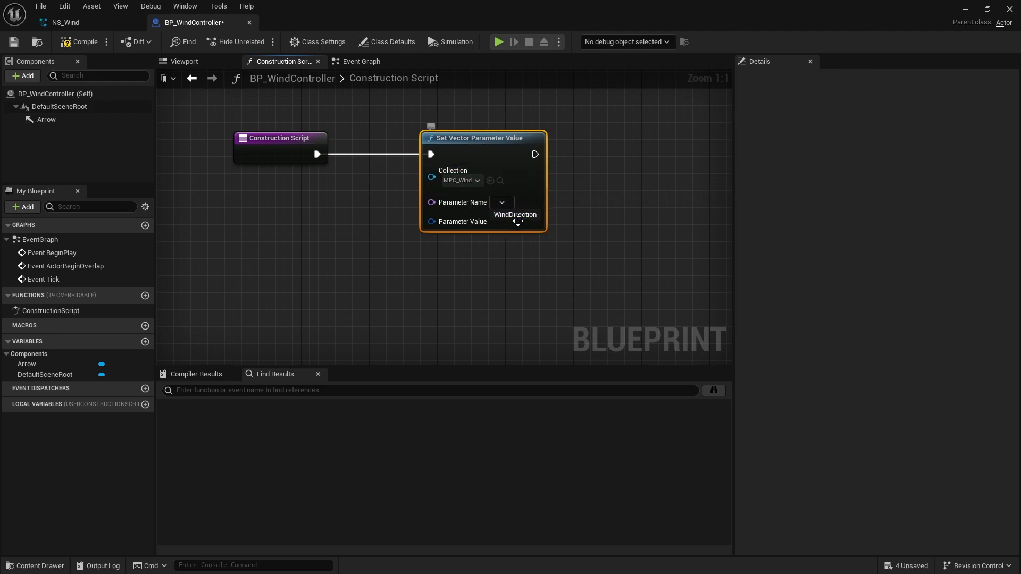
pyautogui.click(514, 215)
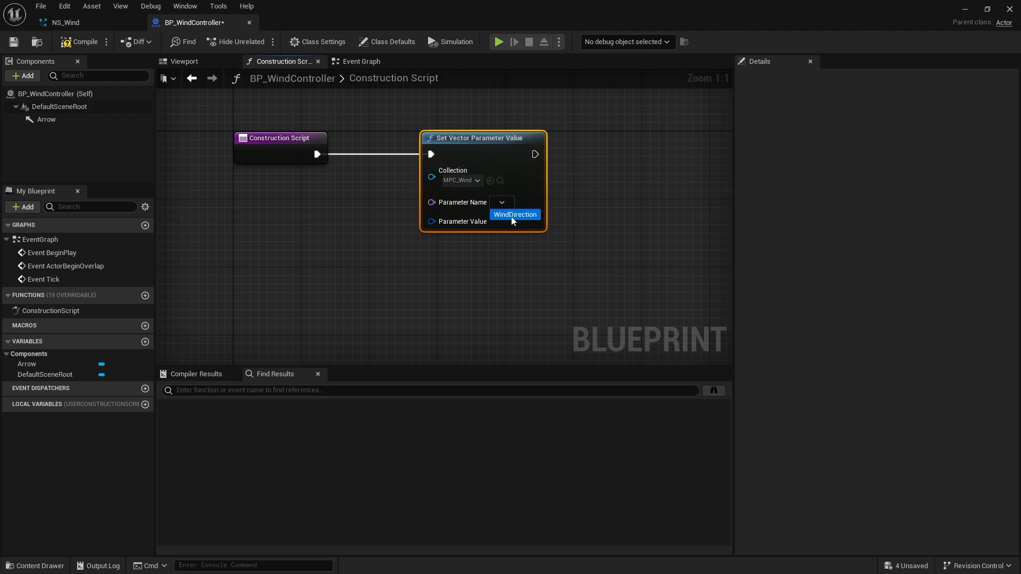
pyautogui.click(514, 214)
pyautogui.write('g')
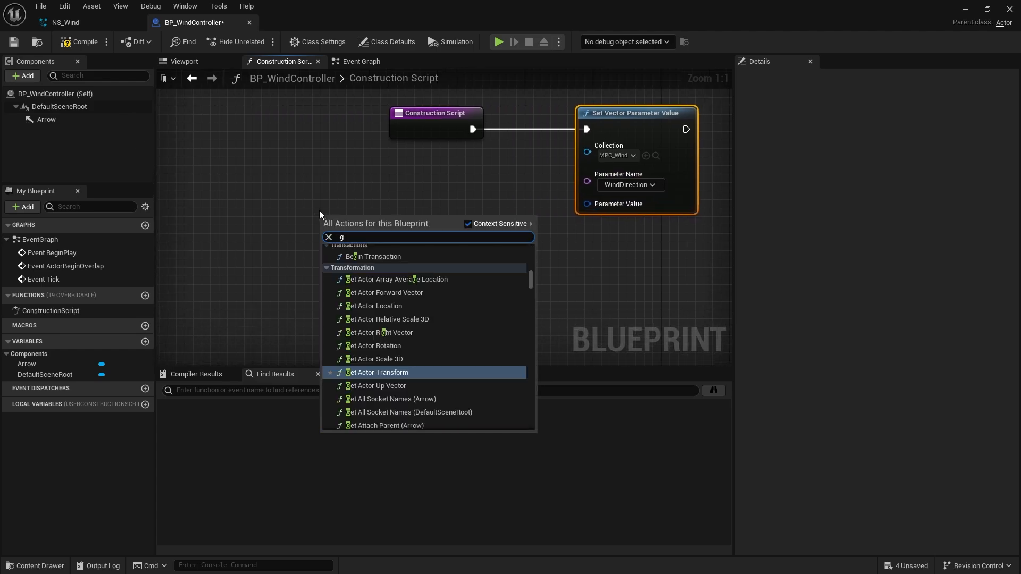
# Wire Get Actor Forward Vector into the WindDirection parameter value, then close BP_WindController.
pyautogui.write('et actor for')
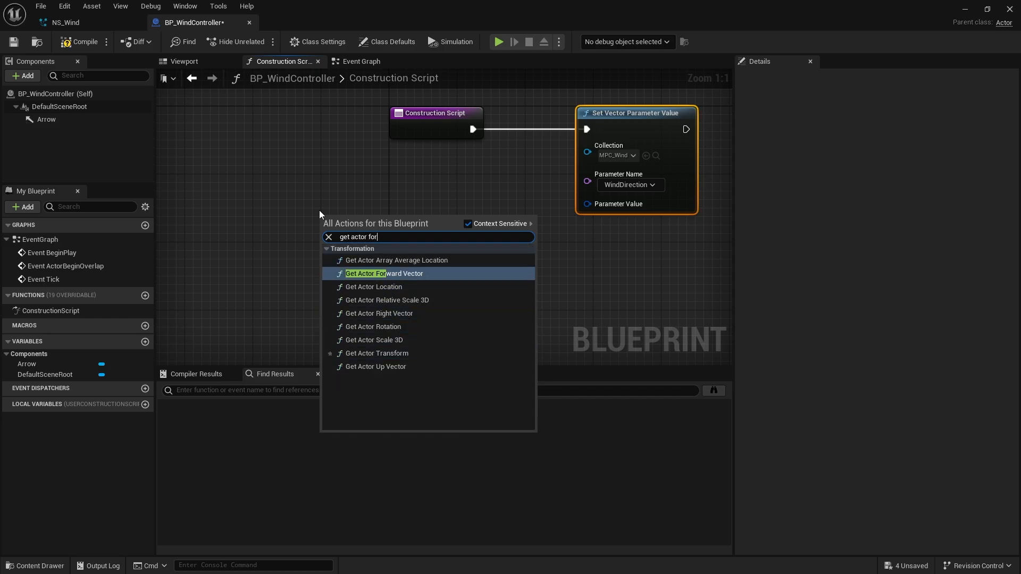
pyautogui.click(383, 274)
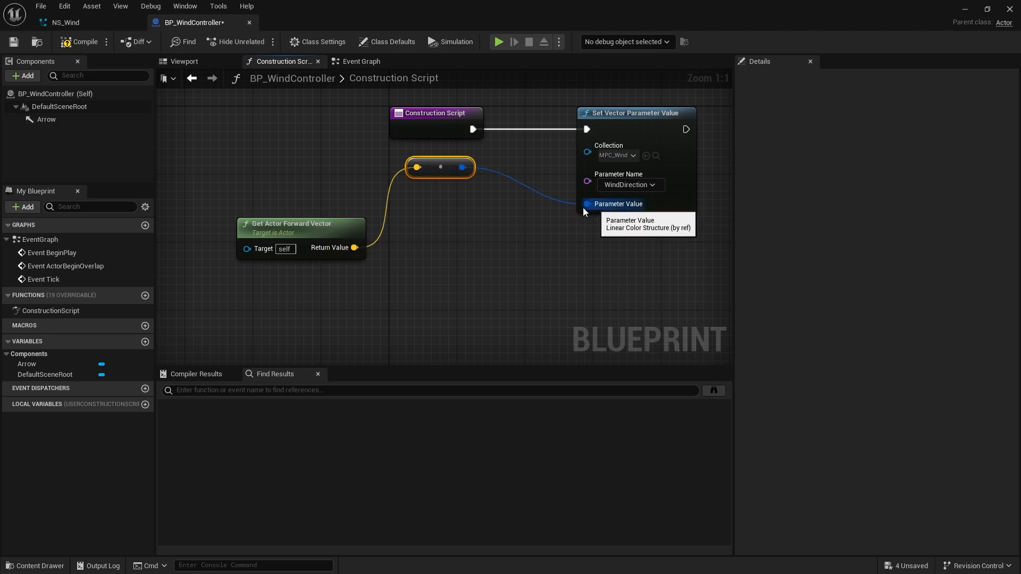
pyautogui.moveTo(439, 166); pyautogui.dragTo(483, 218)
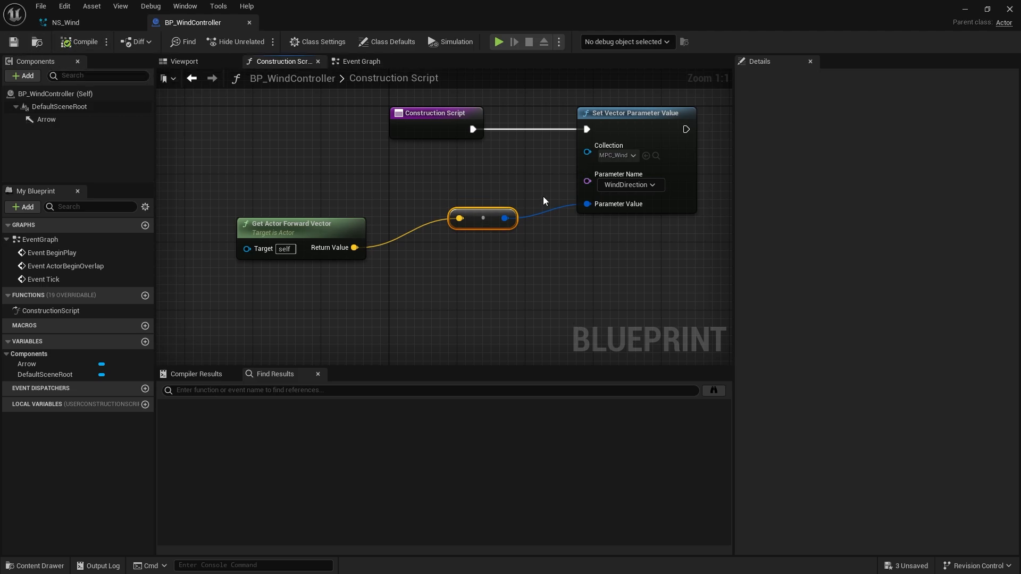
pyautogui.click(64, 23)
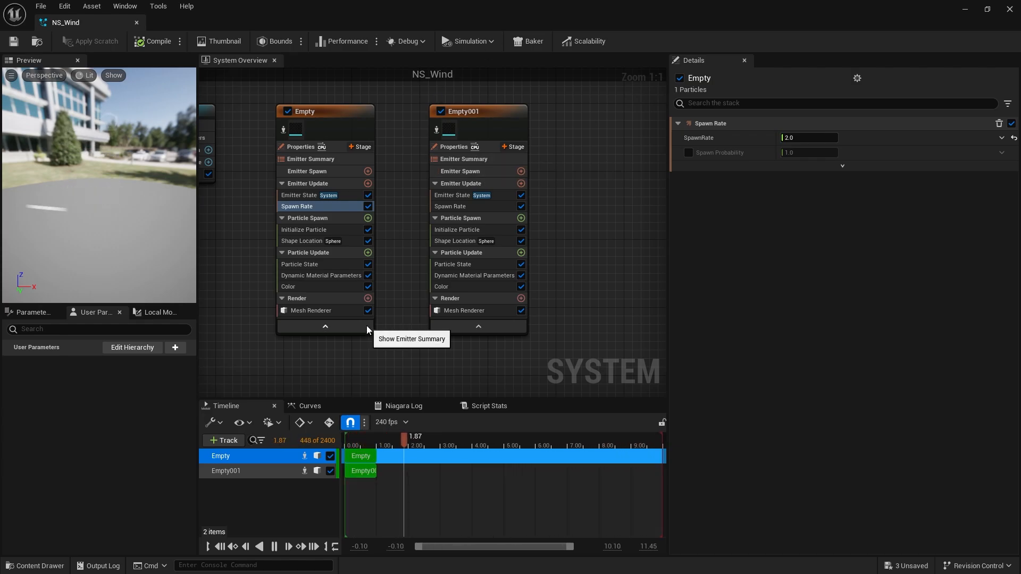
# Create Niagara Parameter Collection NPC_Wind sourced from MPC_Wind, save it and close it.
pyautogui.click(35, 568)
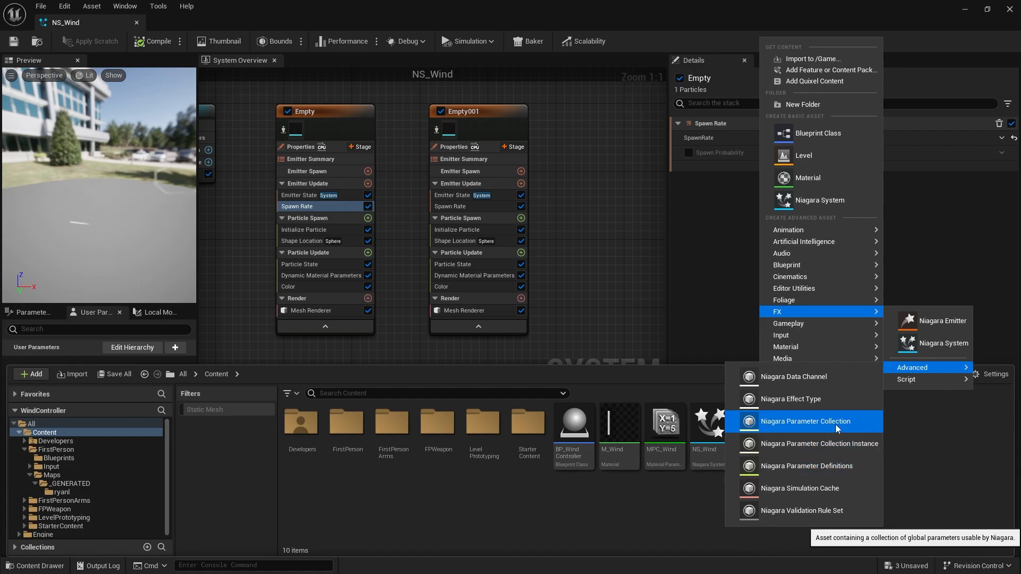
pyautogui.click(806, 421)
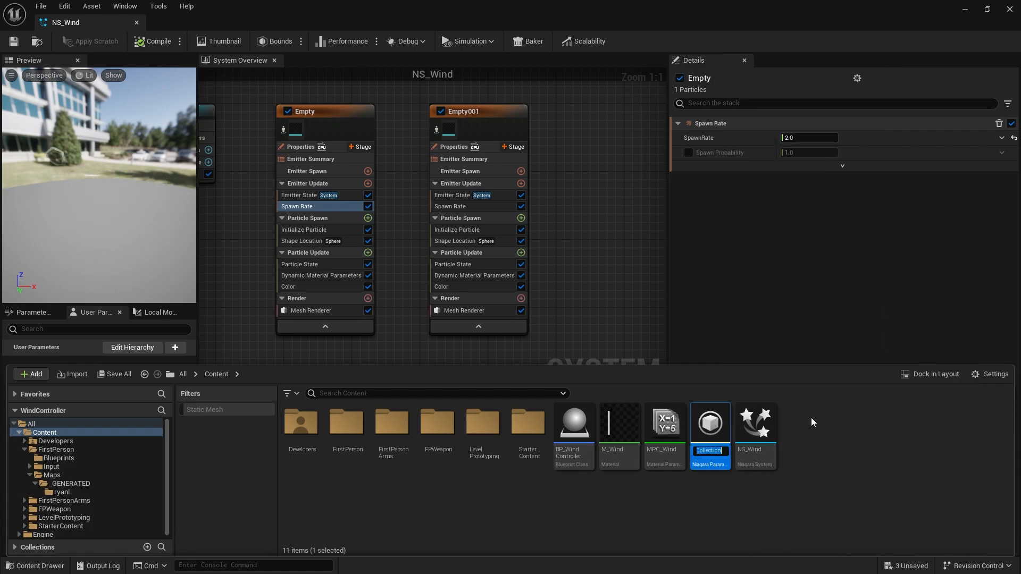
pyautogui.write('NPC')
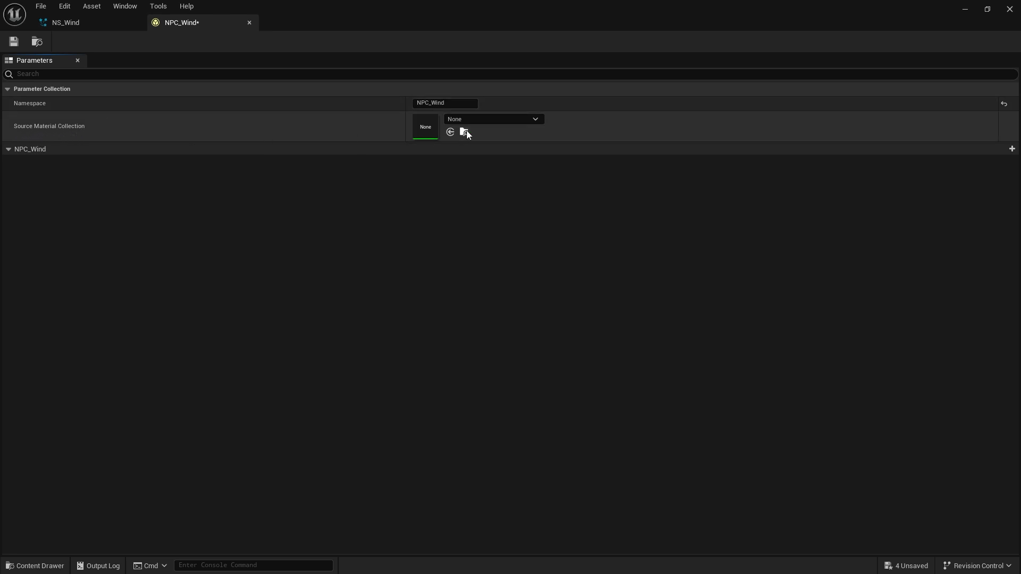
pyautogui.click(493, 119)
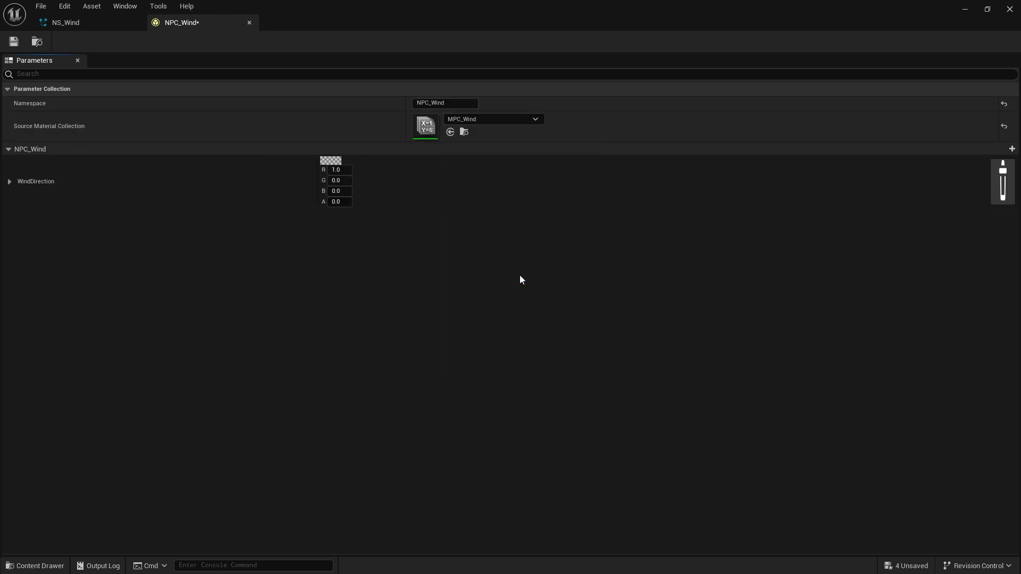
pyautogui.moveTo(527, 256)
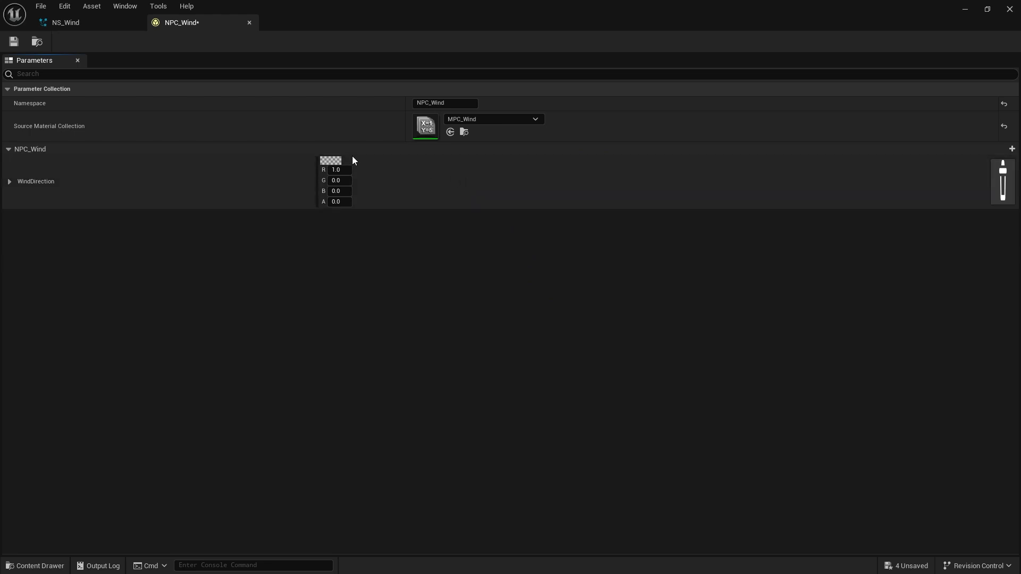
pyautogui.moveTo(14, 42)
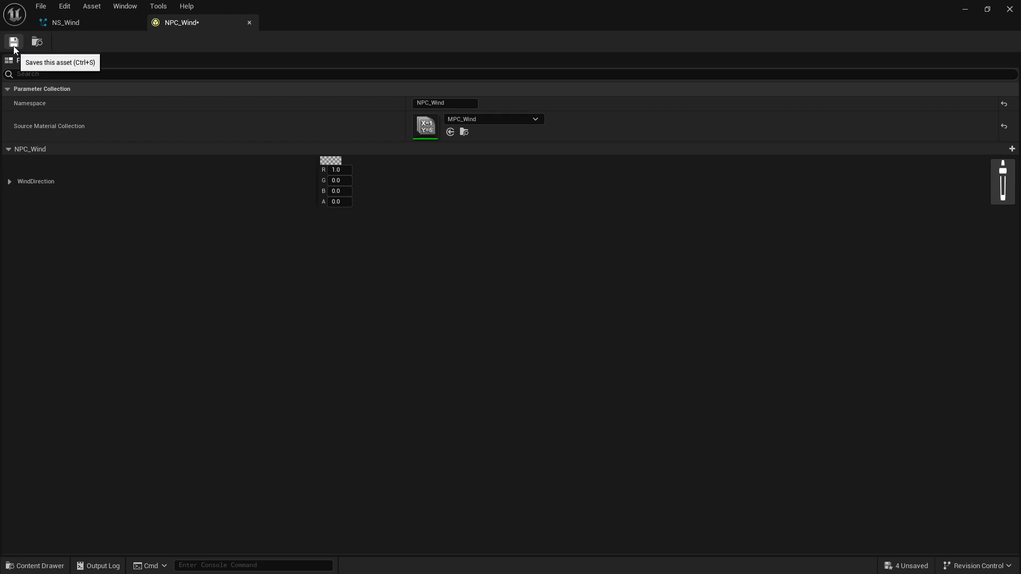
pyautogui.click(13, 41)
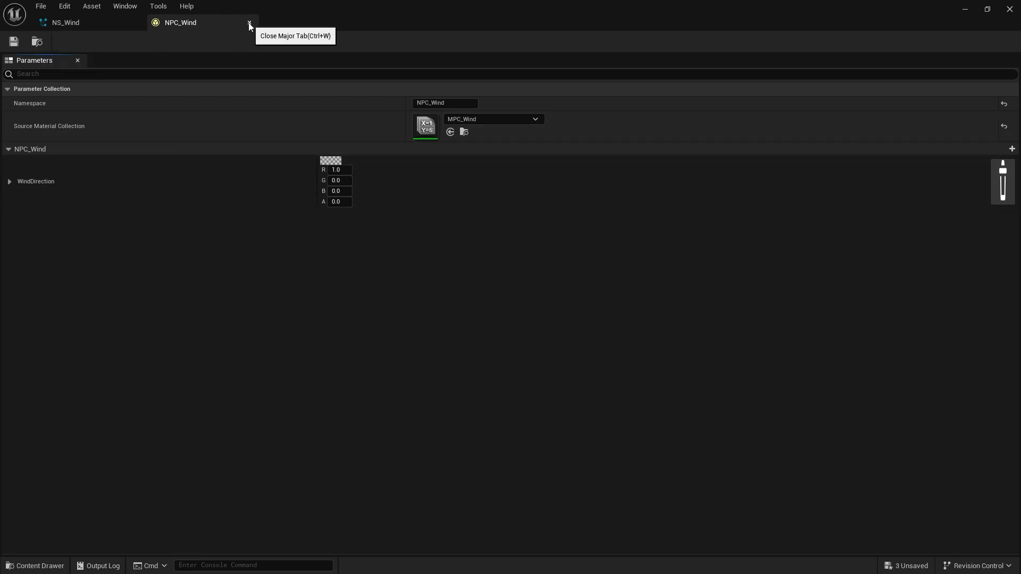
pyautogui.click(249, 25)
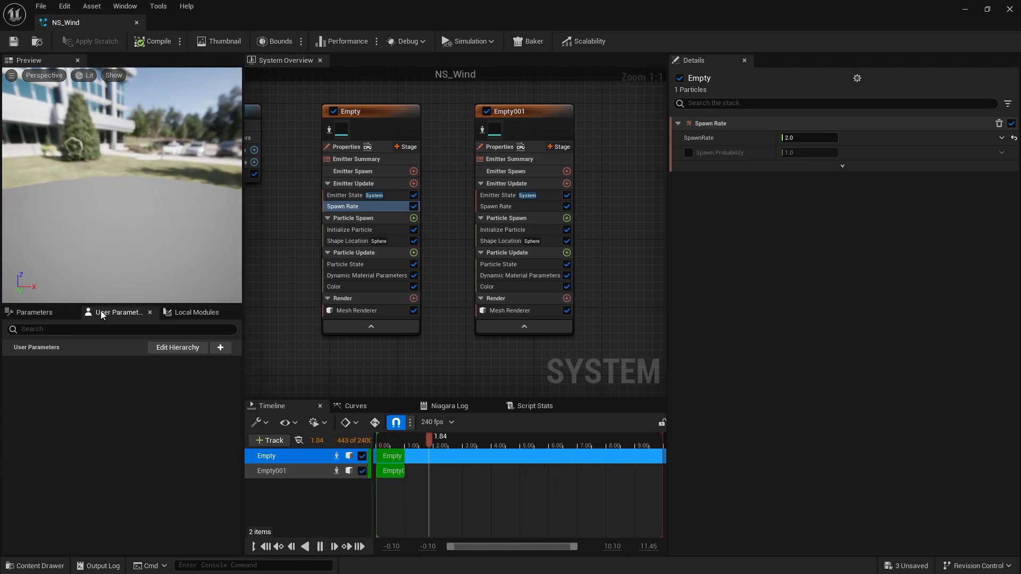
# Add NPC_WIND WindDirection to NS_Wind's Niagara Parameter Collection parameters.
pyautogui.click(34, 313)
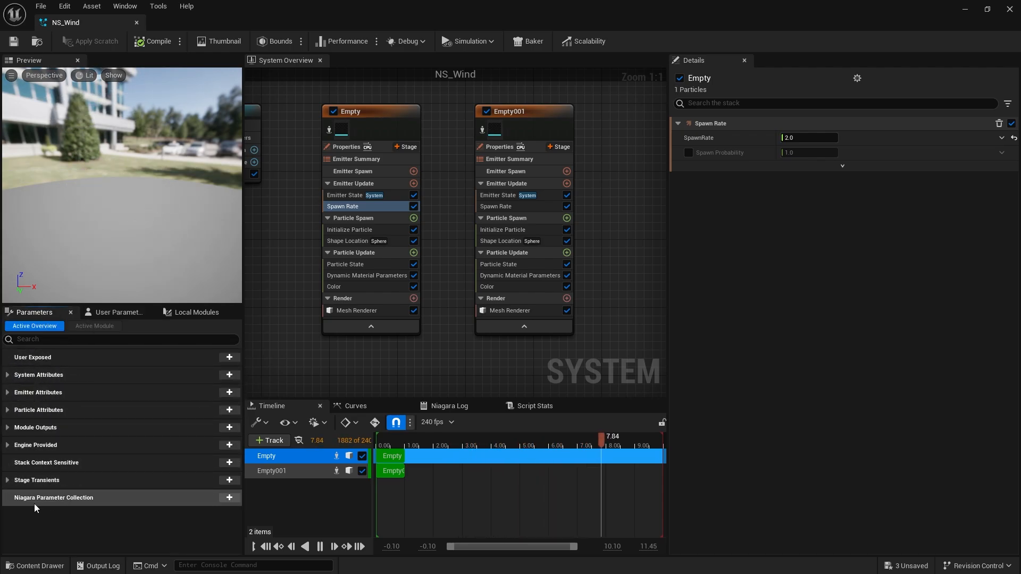
pyautogui.click(229, 498)
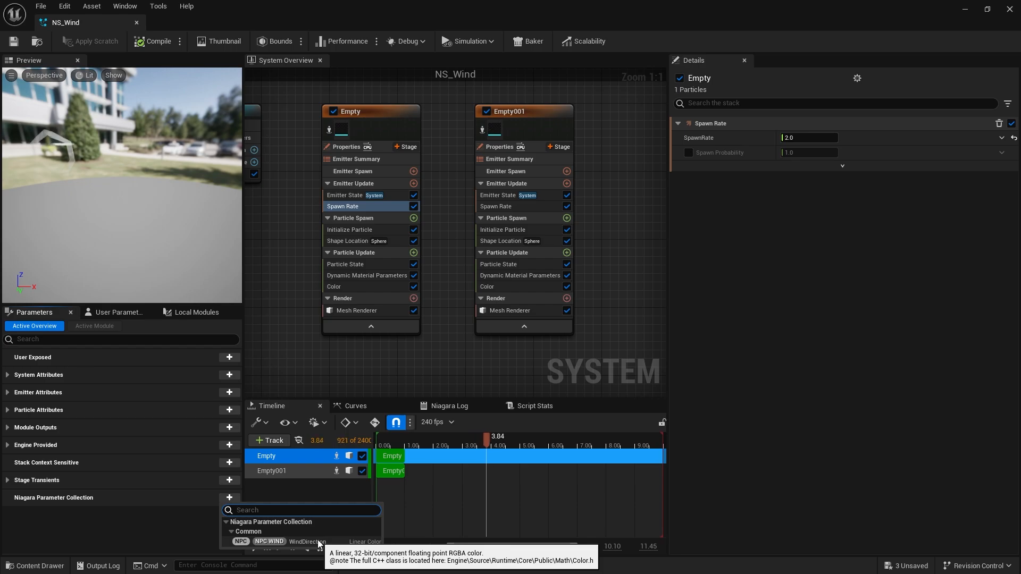
pyautogui.click(307, 541)
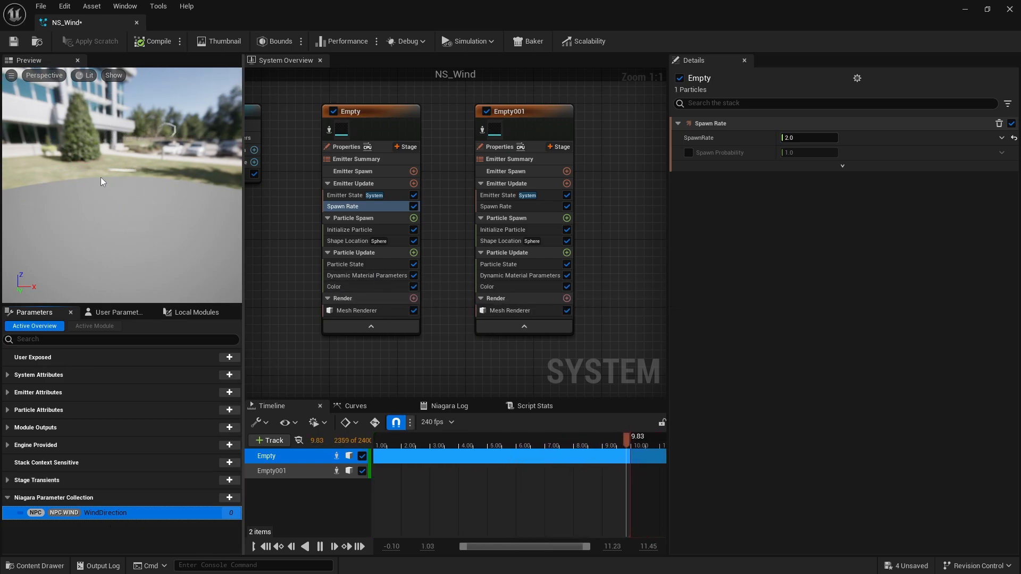
# Add an Initial Mesh Orientation module to particle spawn with Mode set to None.
pyautogui.click(371, 215)
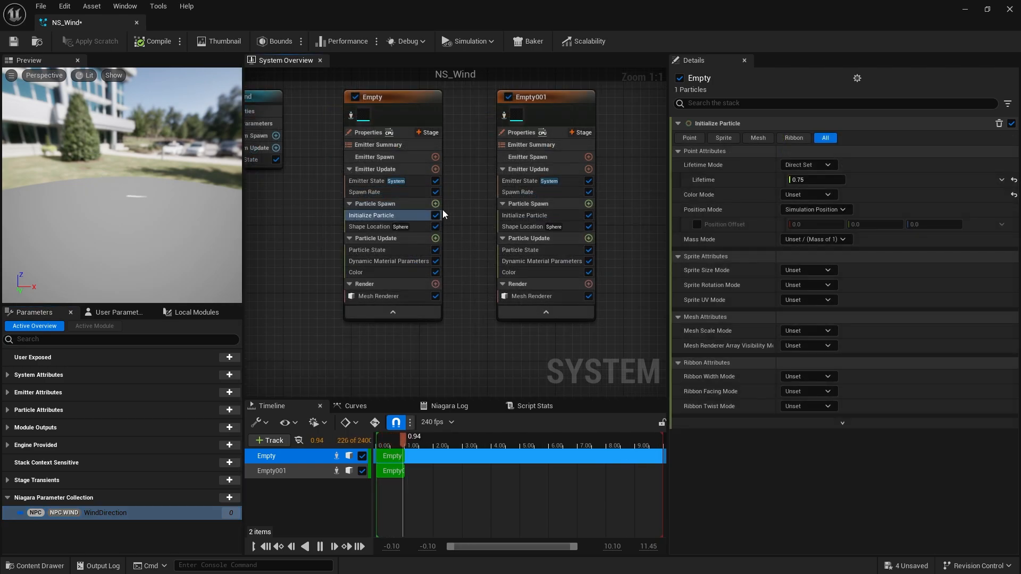
pyautogui.click(435, 203)
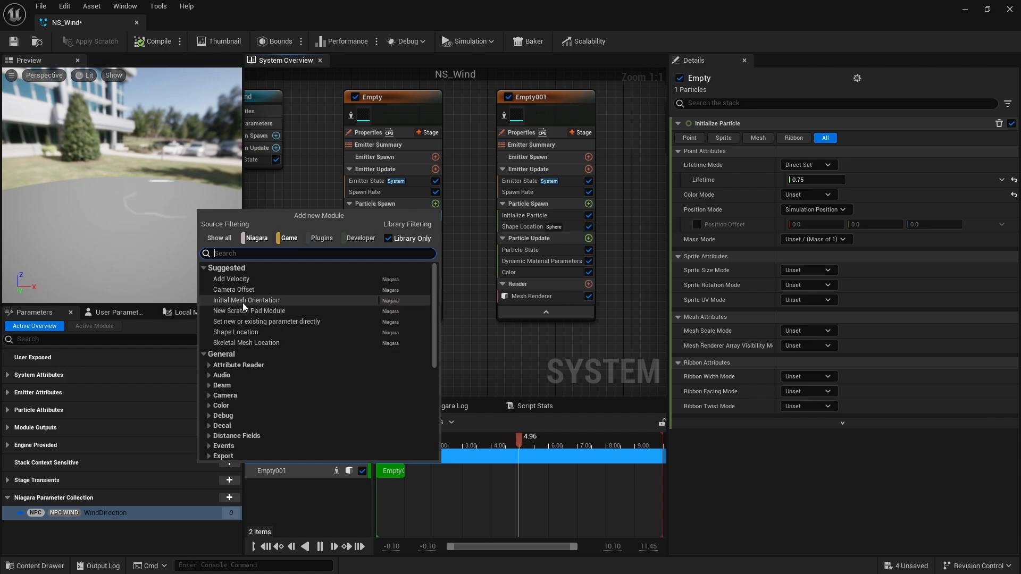
pyautogui.click(246, 300)
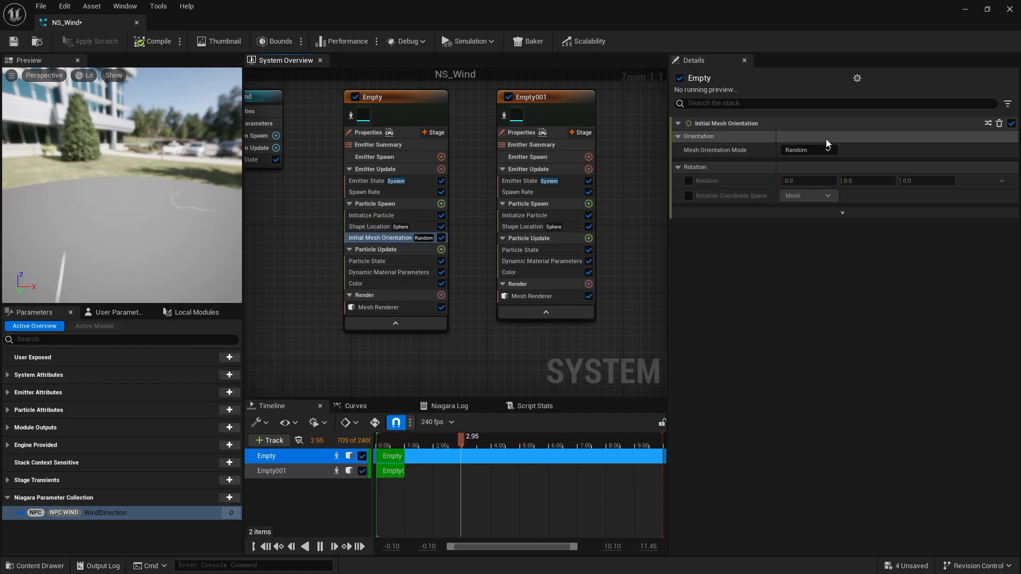
pyautogui.click(808, 150)
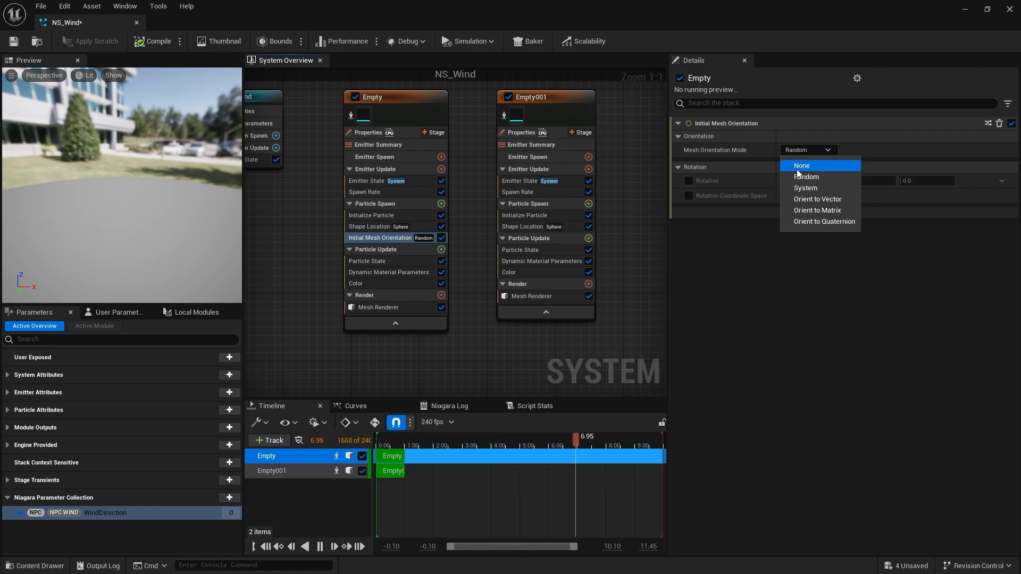
pyautogui.click(801, 165)
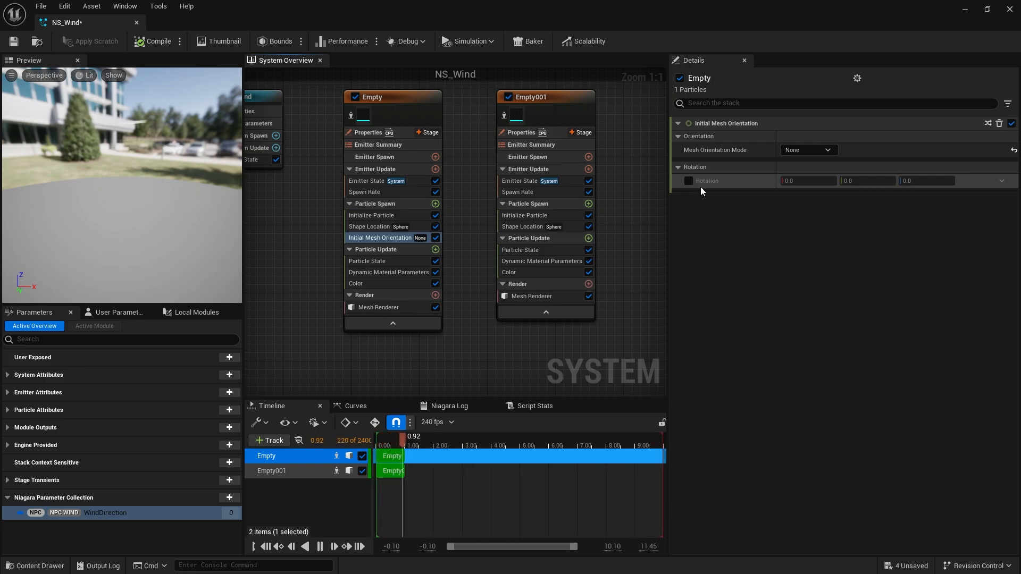
# Enable Rotation driven by Make Vector from Linear Color RGB, with Color linked to WindDirection.
pyautogui.click(688, 180)
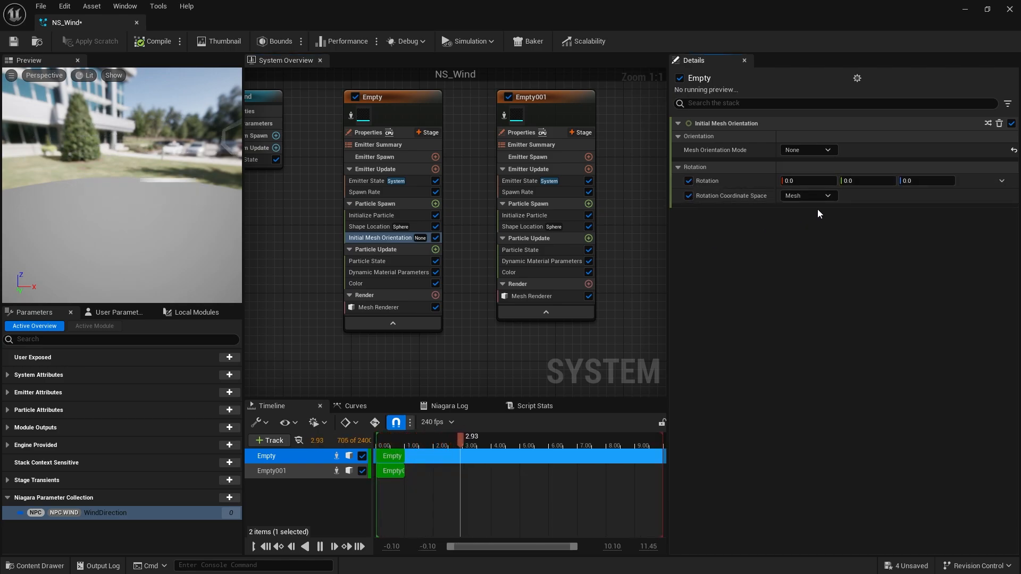
pyautogui.click(1001, 180)
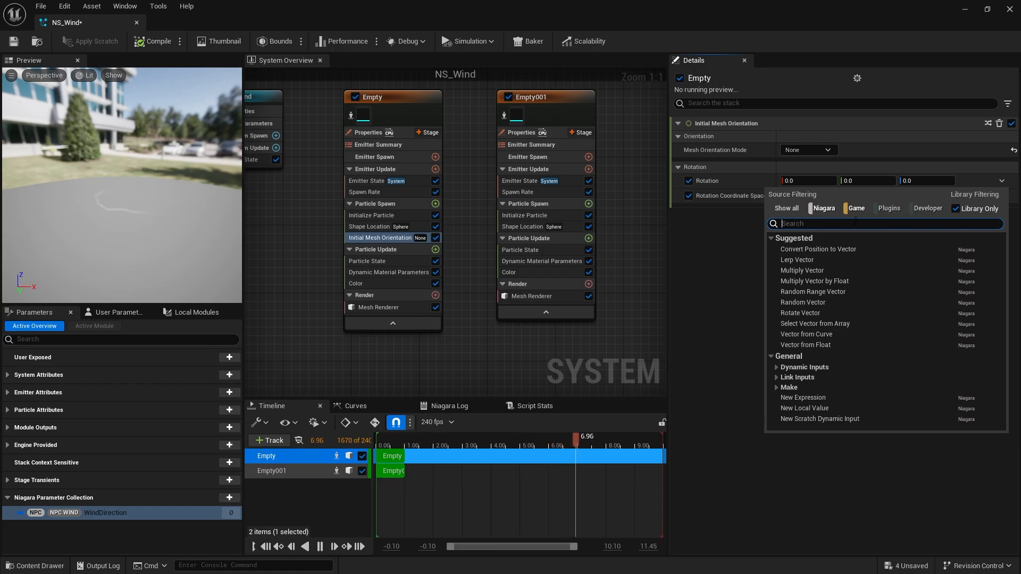
pyautogui.write('wind')
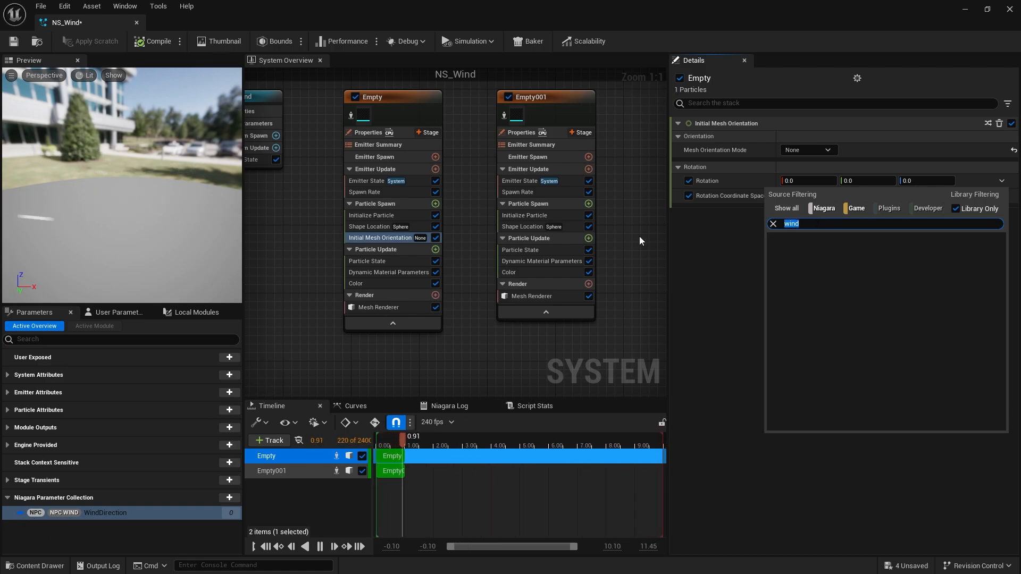
pyautogui.write('vector')
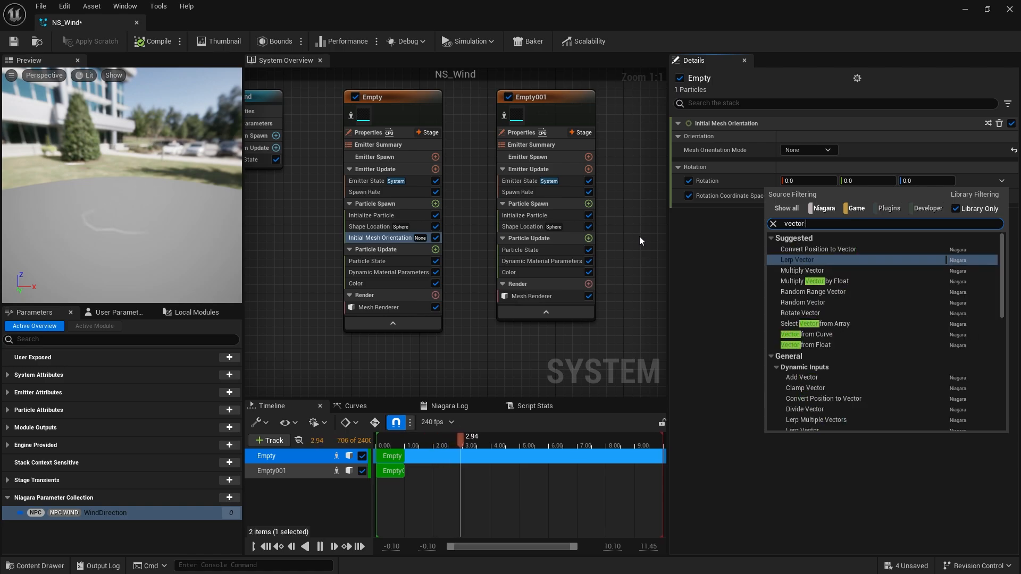
pyautogui.write('color')
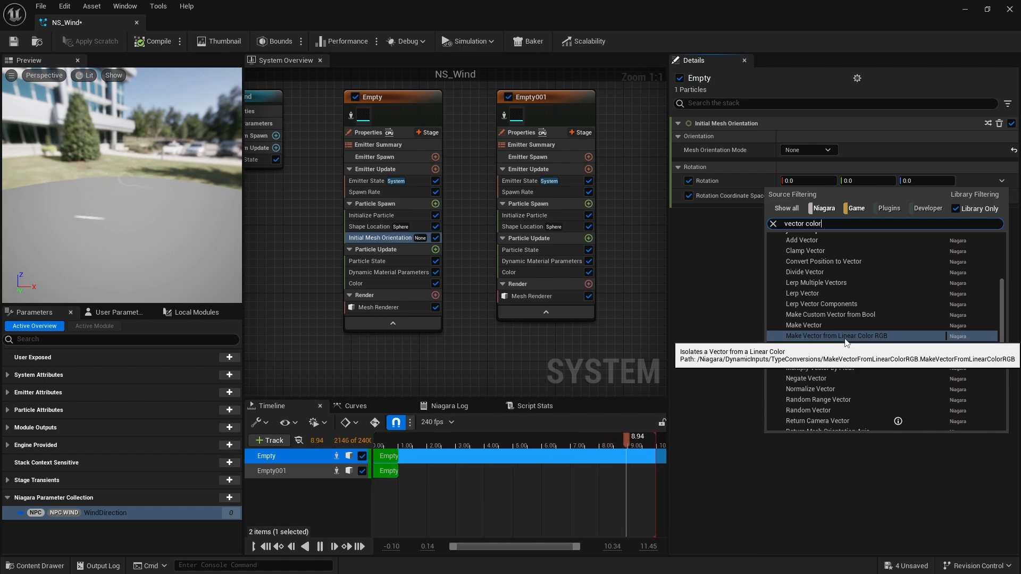
pyautogui.click(835, 335)
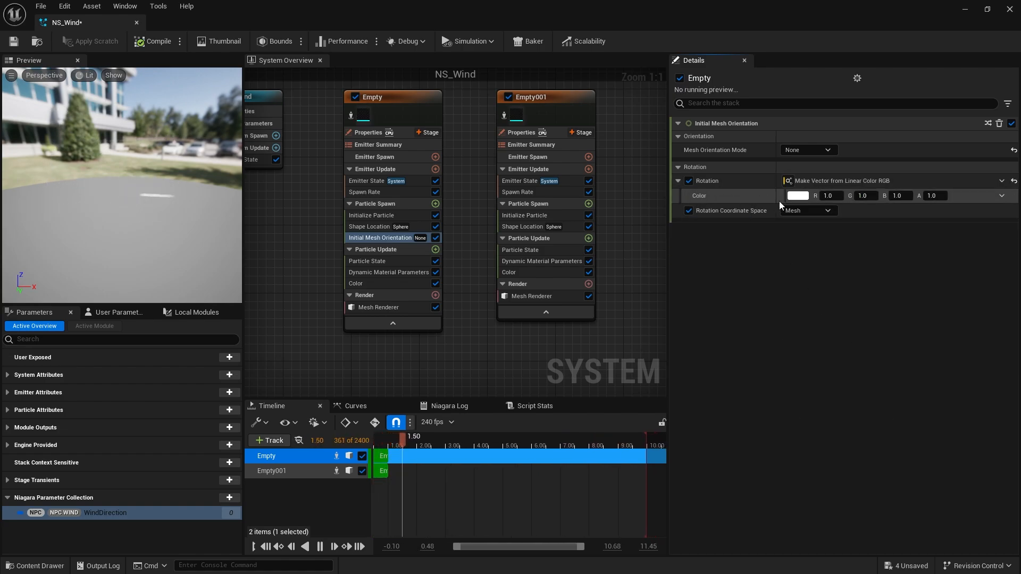
pyautogui.click(1001, 195)
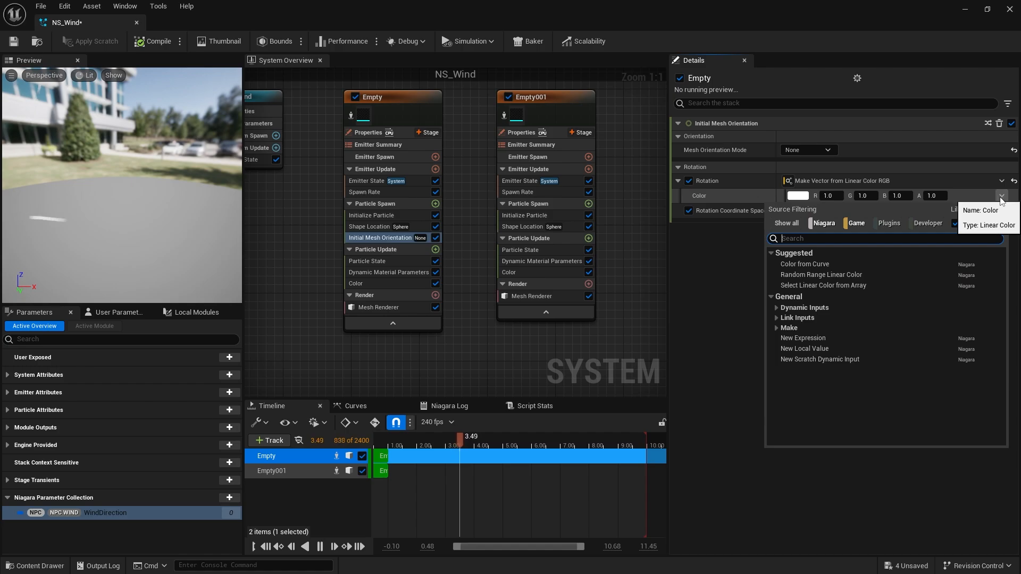
pyautogui.write('wind')
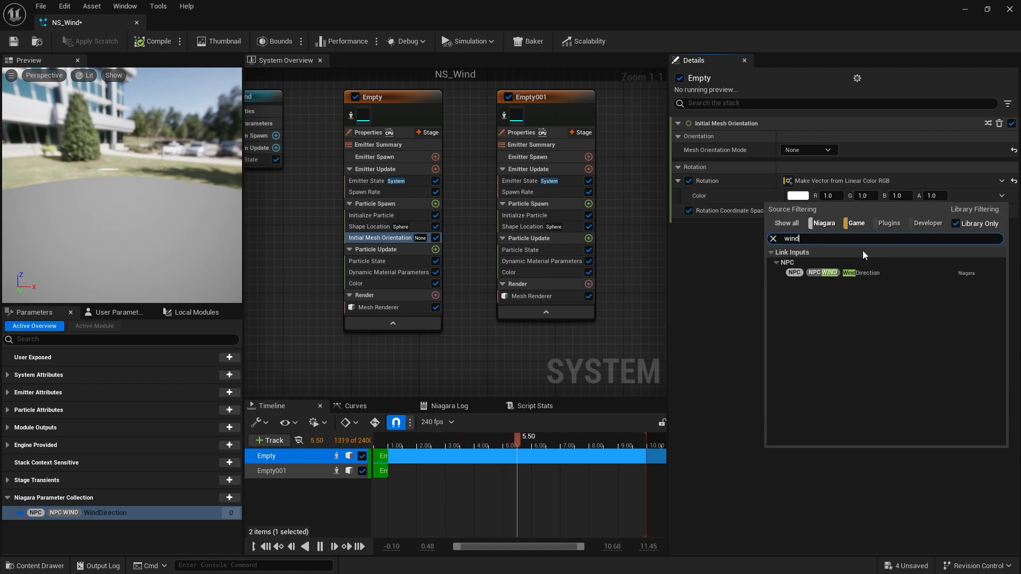
pyautogui.click(861, 273)
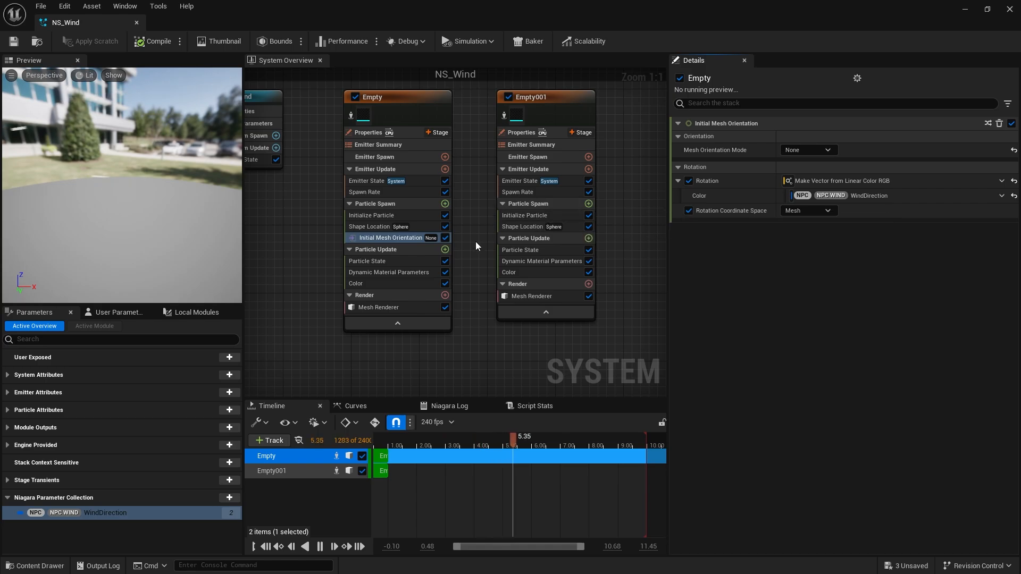
# Reset Initial Mesh Orientation and set its Mode to Orient to Vector.
pyautogui.rightClick(391, 237)
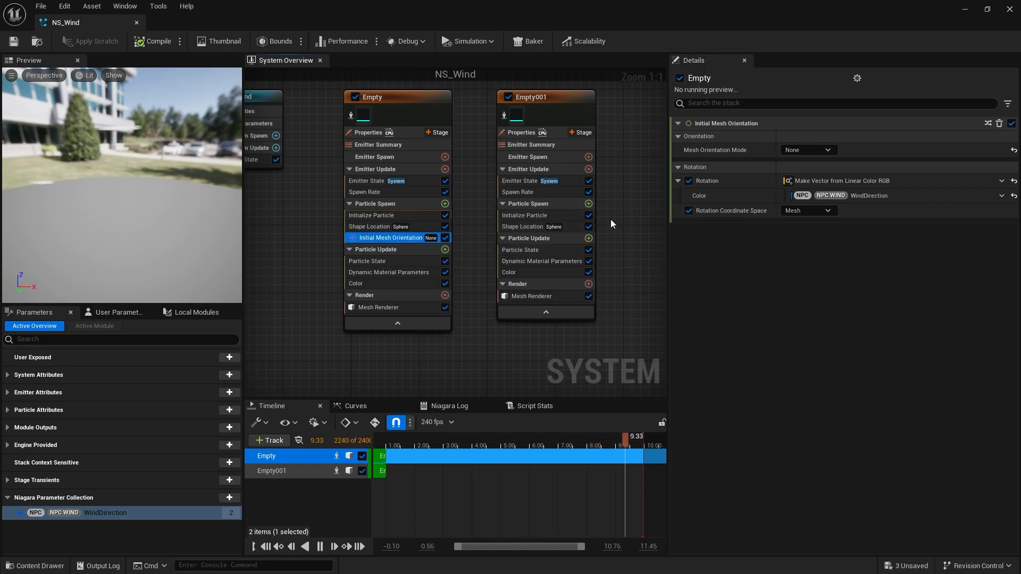
pyautogui.click(528, 203)
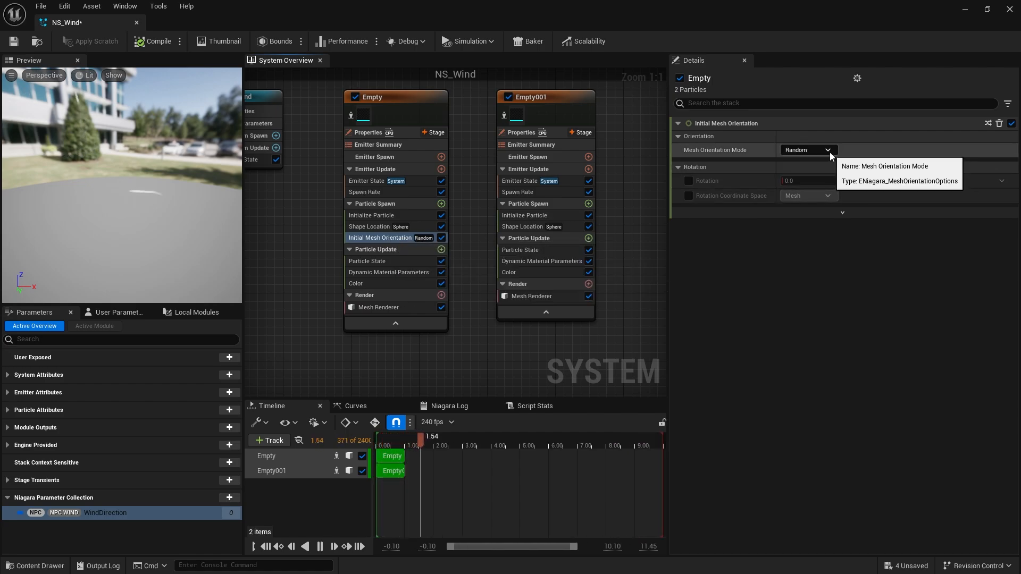
pyautogui.click(807, 150)
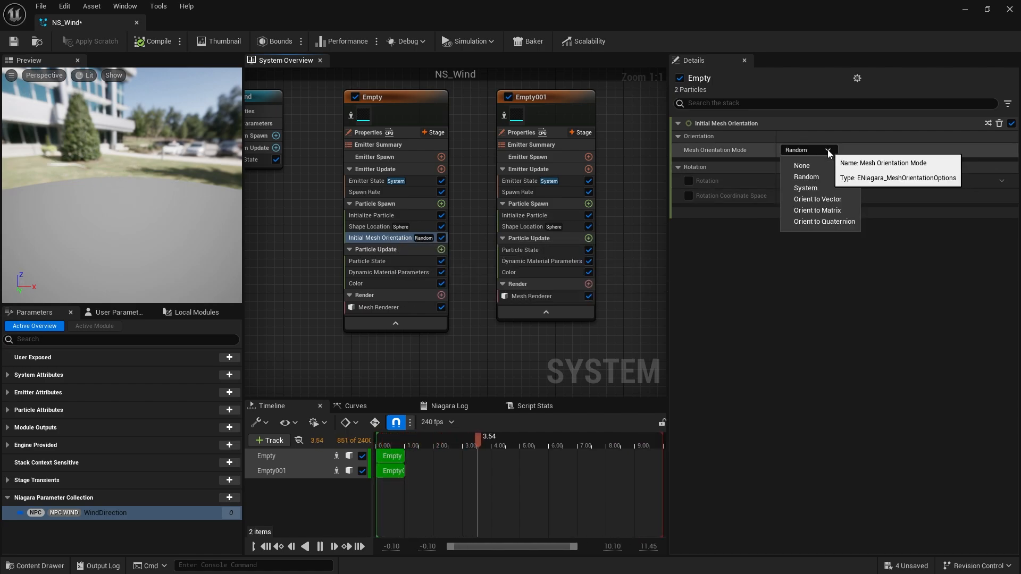
pyautogui.moveTo(818, 199)
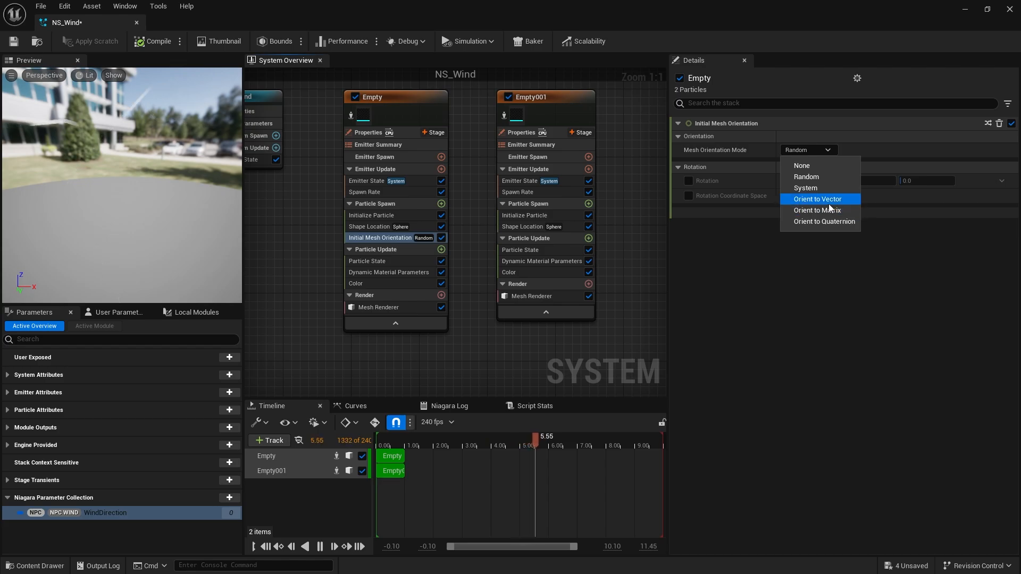
pyautogui.click(818, 199)
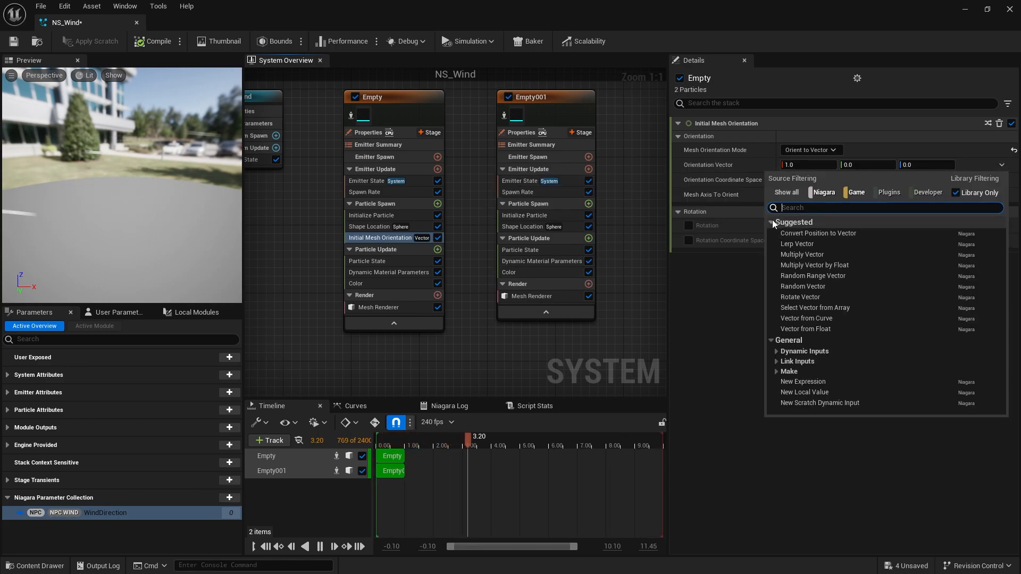
# Build the Orientation Vector with Make Vector from Linear Color RGB from WindDirection, then save.
pyautogui.write('wind')
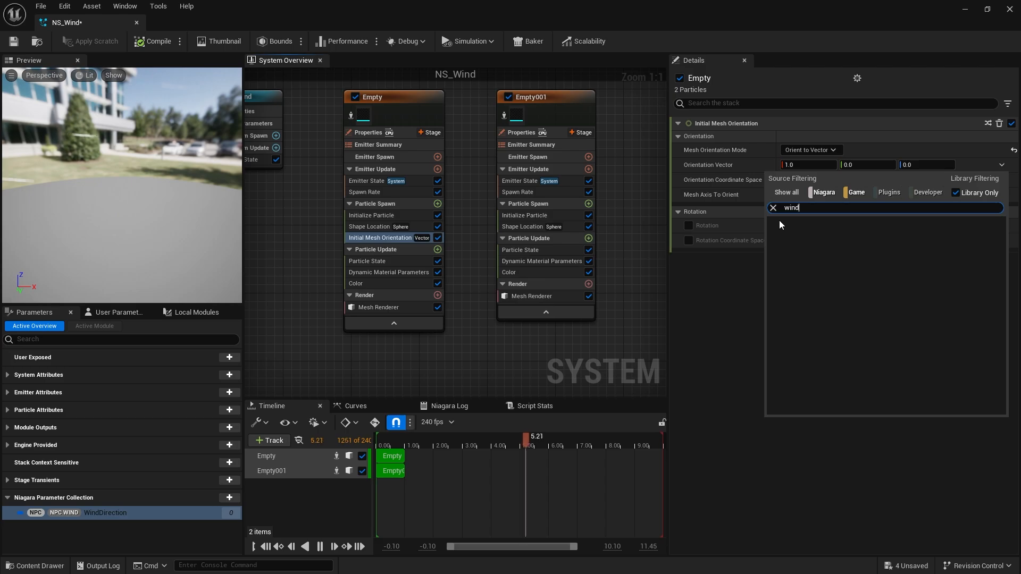
pyautogui.click(773, 208)
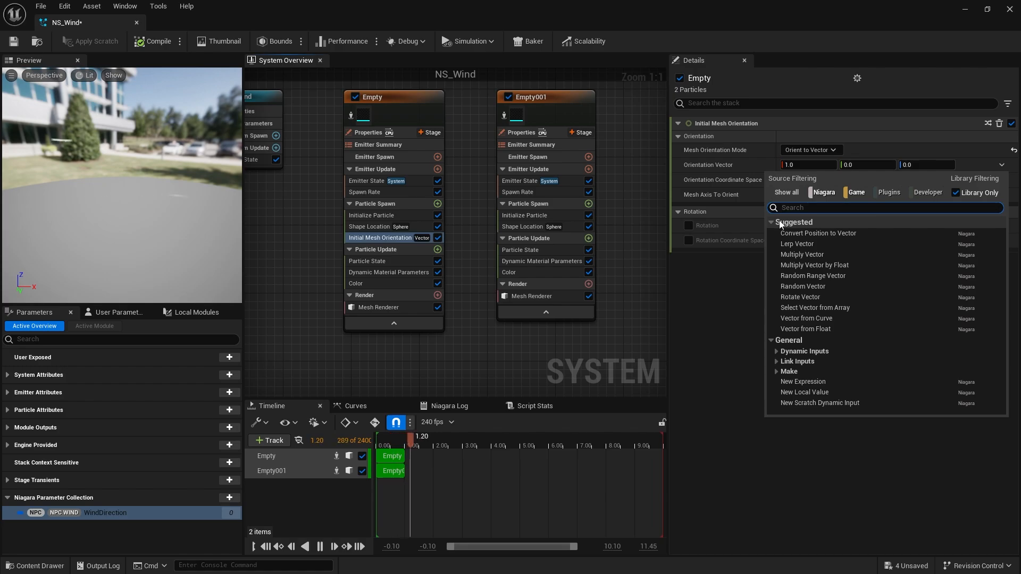
pyautogui.write('vector color')
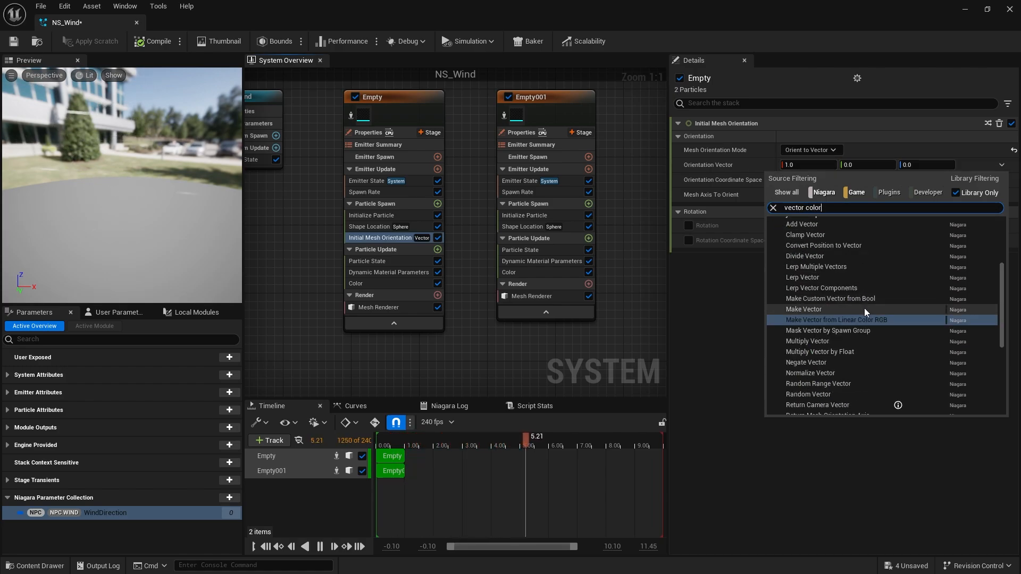
pyautogui.moveTo(837, 320)
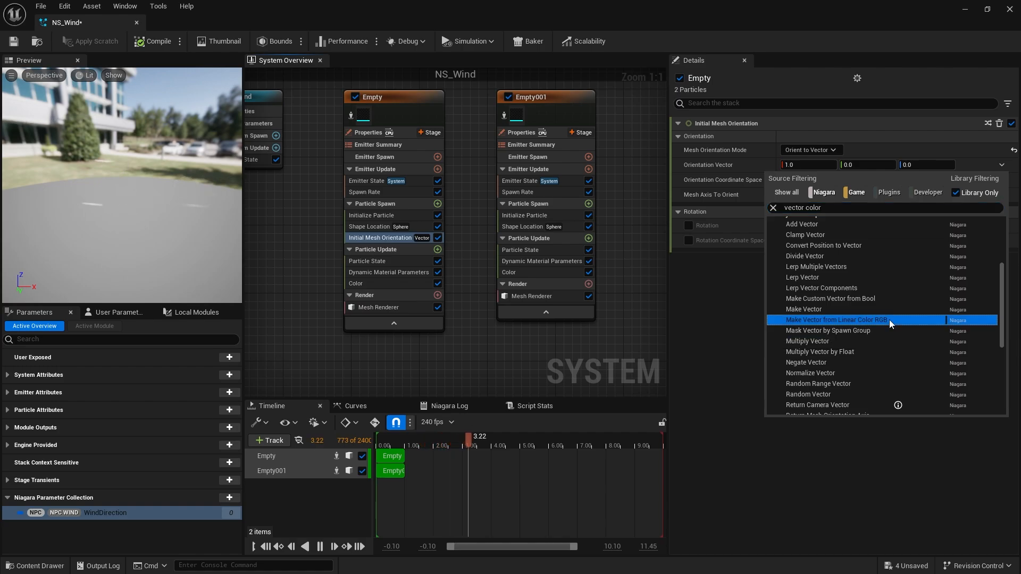
pyautogui.click(835, 319)
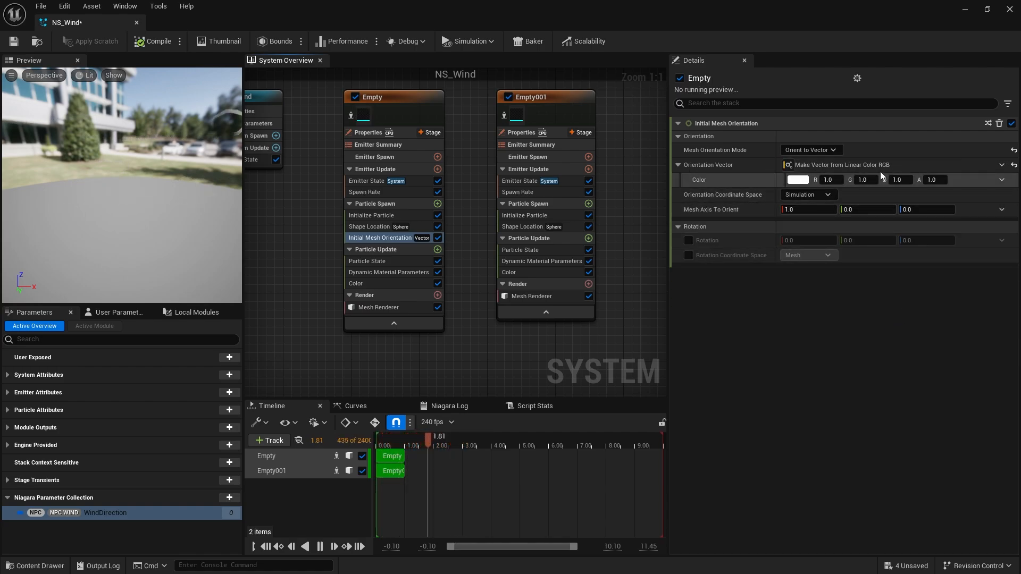
pyautogui.click(1001, 180)
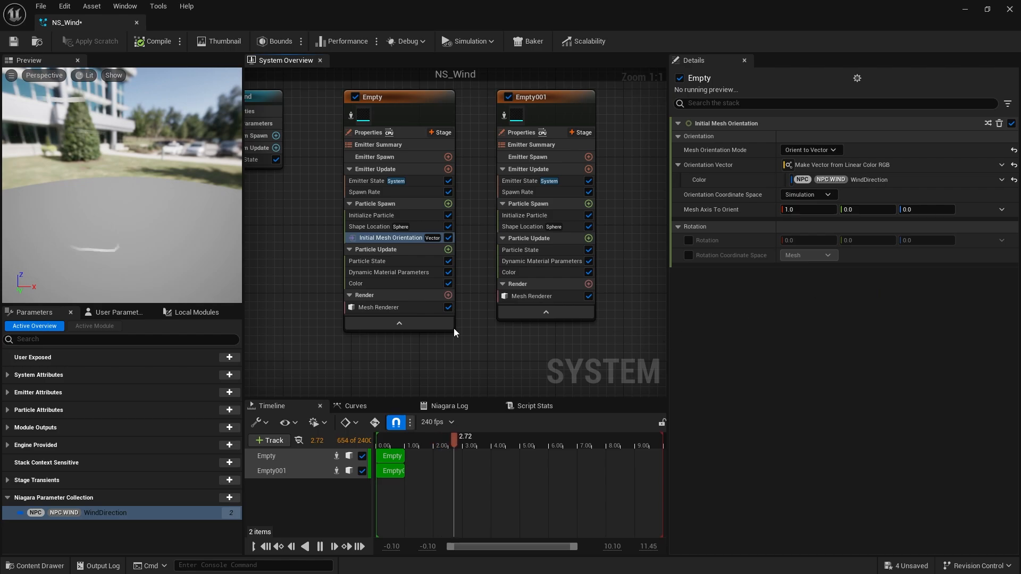
pyautogui.click(12, 41)
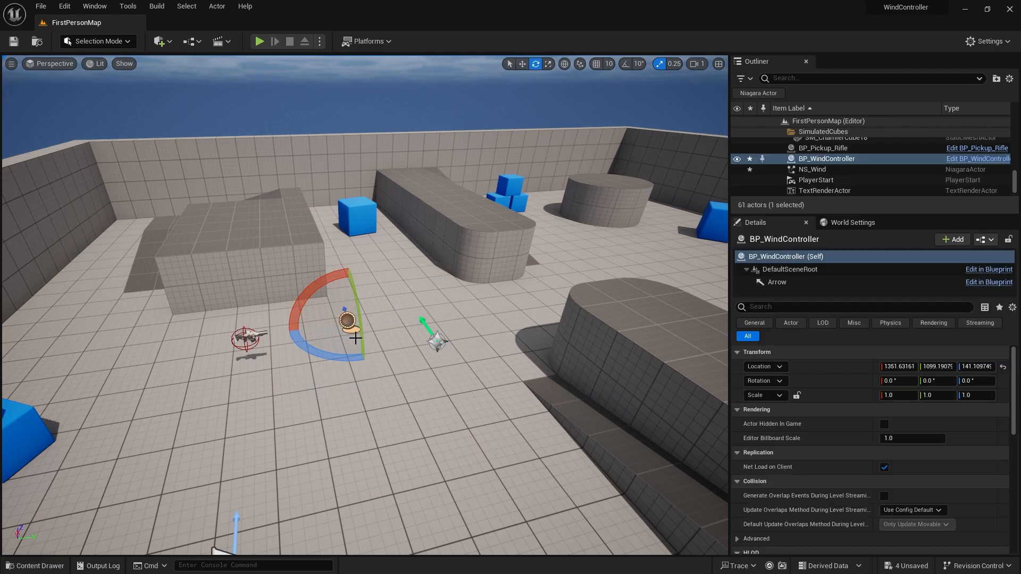
# Rotate BP_WindController to about -145.6° yaw so the wind streaks cross the floor differently.
pyautogui.moveTo(355, 339); pyautogui.dragTo(328, 351)
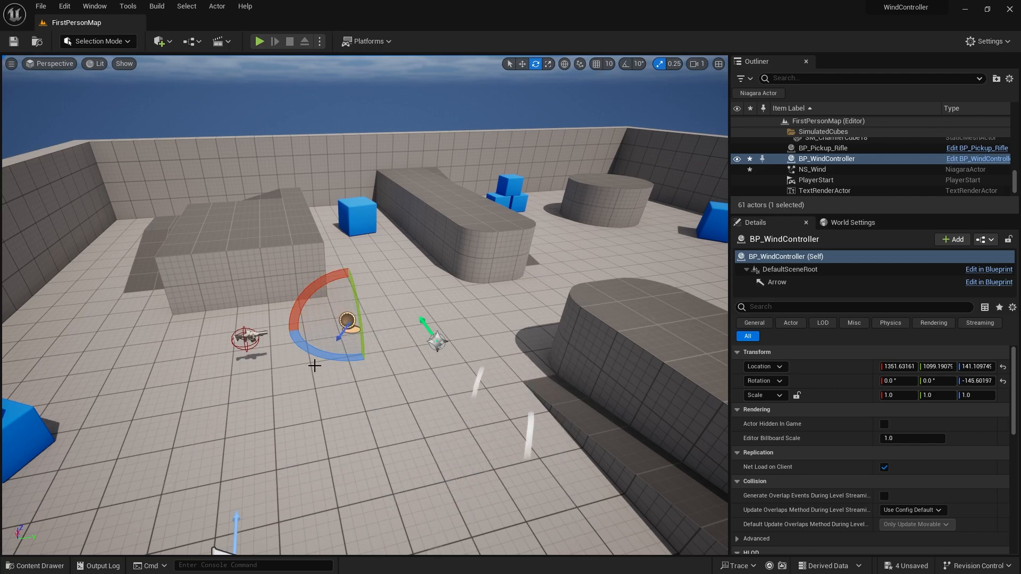
pyautogui.moveTo(354, 325); pyautogui.dragTo(319, 325)
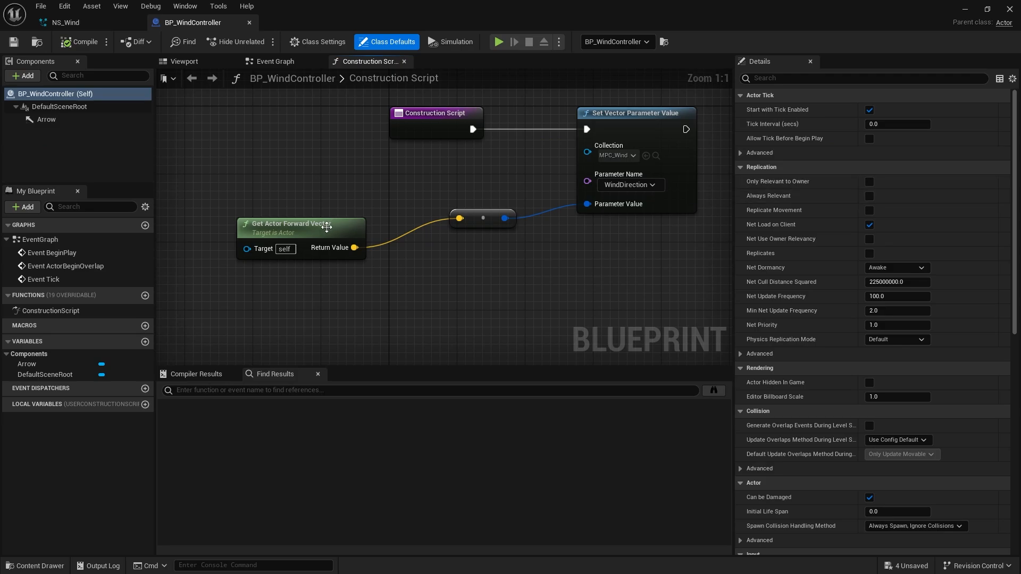
pyautogui.moveTo(145, 342)
pyautogui.write('WindStrength')
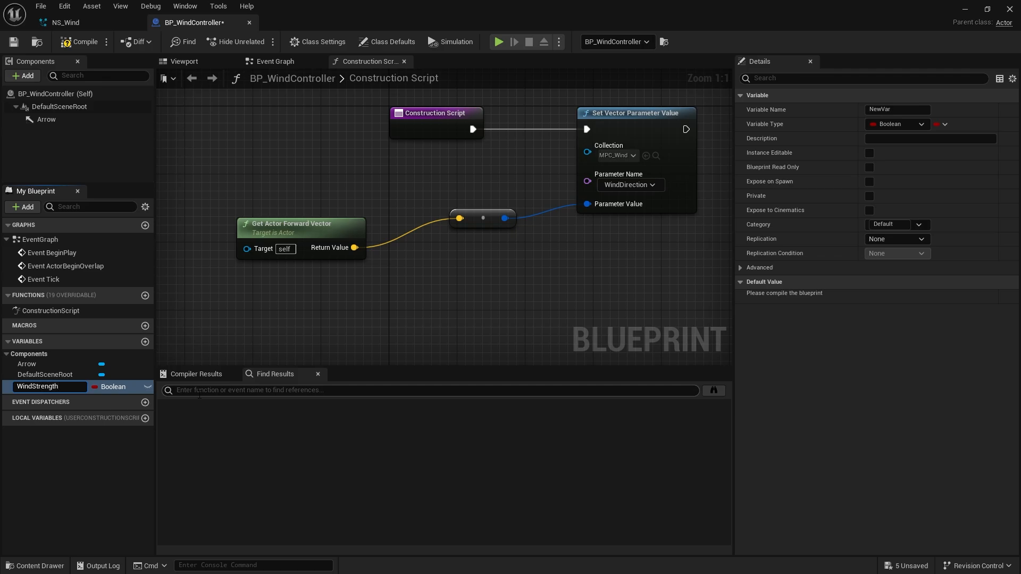
# Make WindStrength a float with slider range and value range both 0 to 4.
pyautogui.click(895, 124)
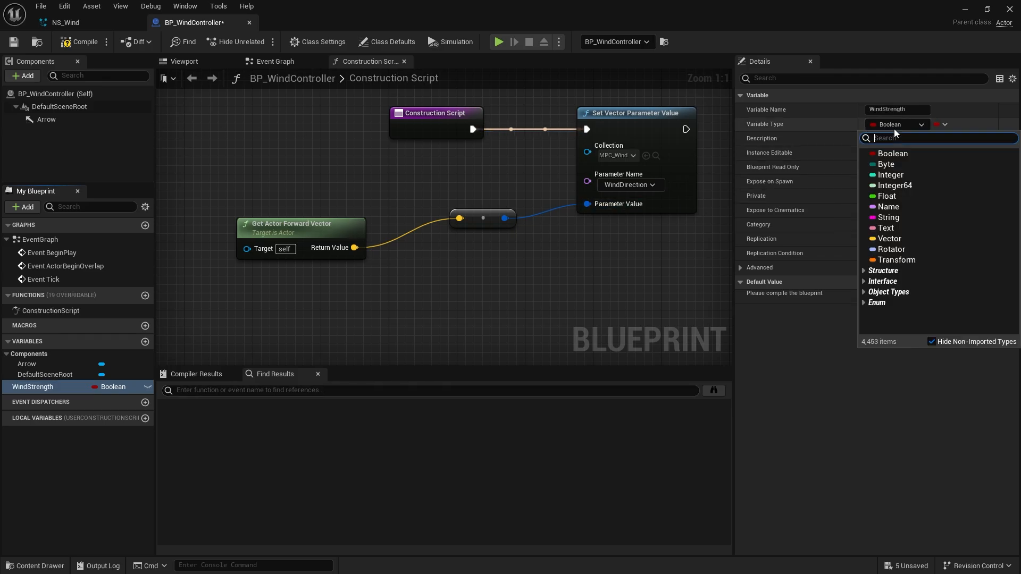
pyautogui.click(886, 196)
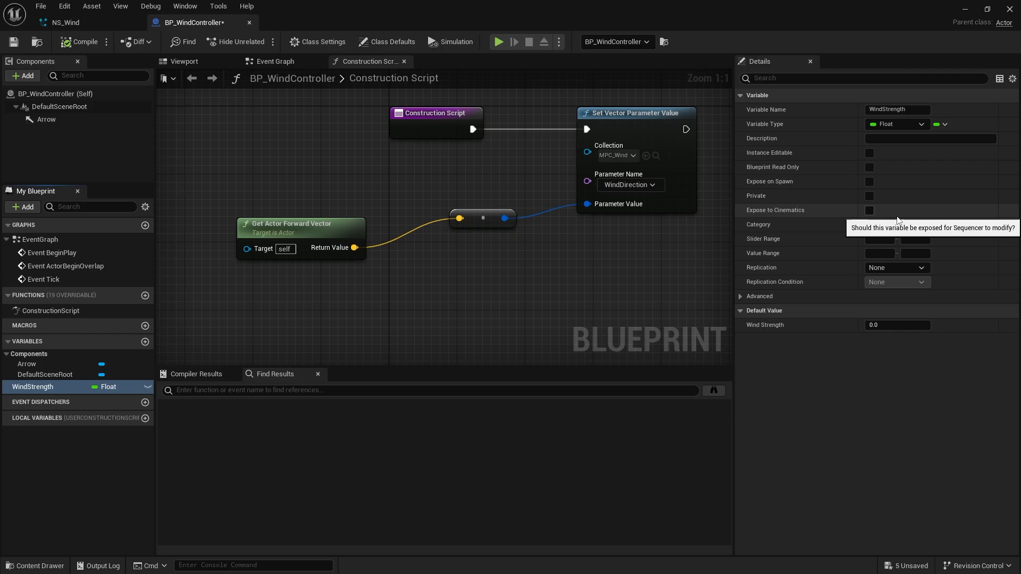
pyautogui.click(878, 239)
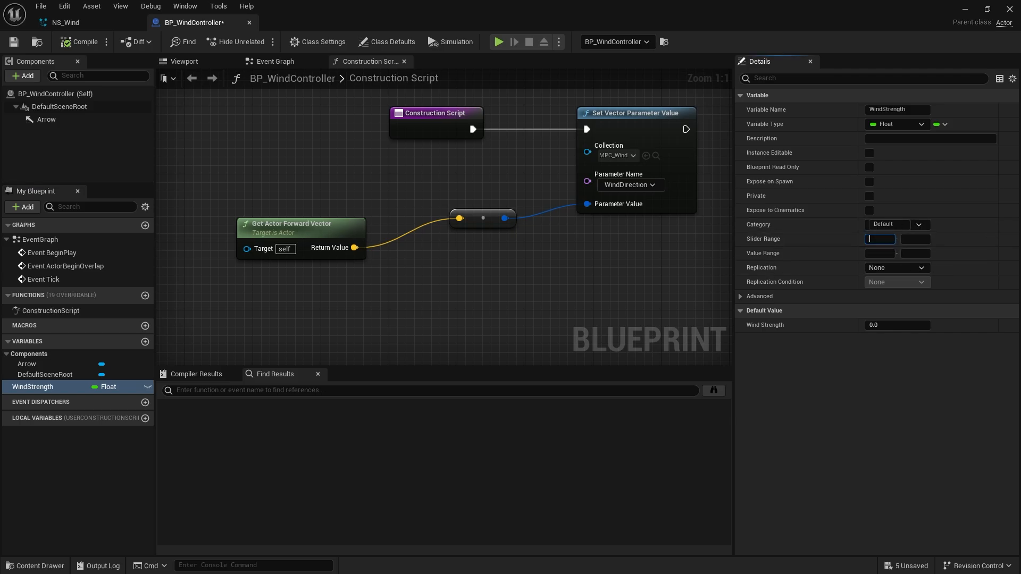
pyautogui.write('0')
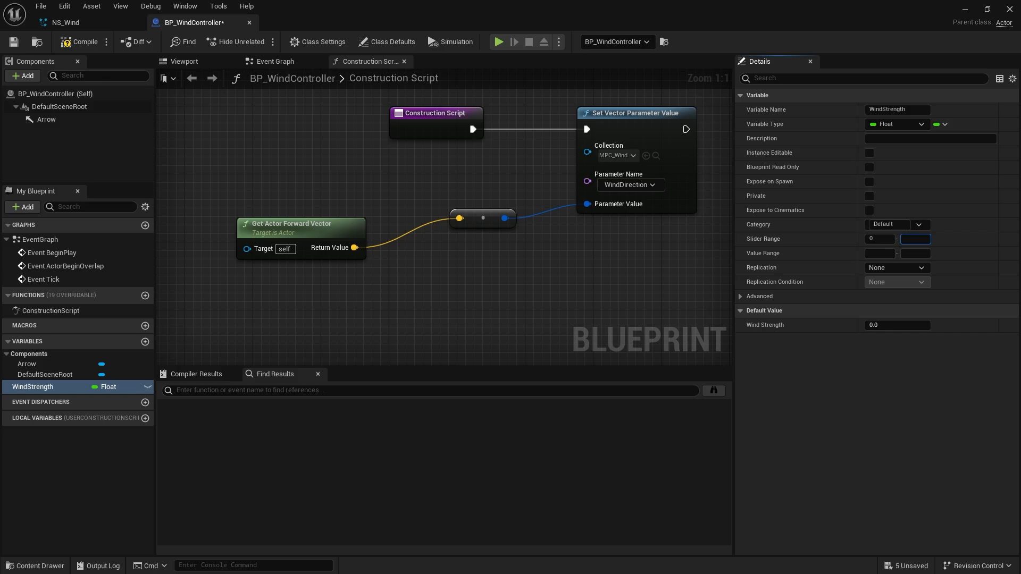
pyautogui.write('4')
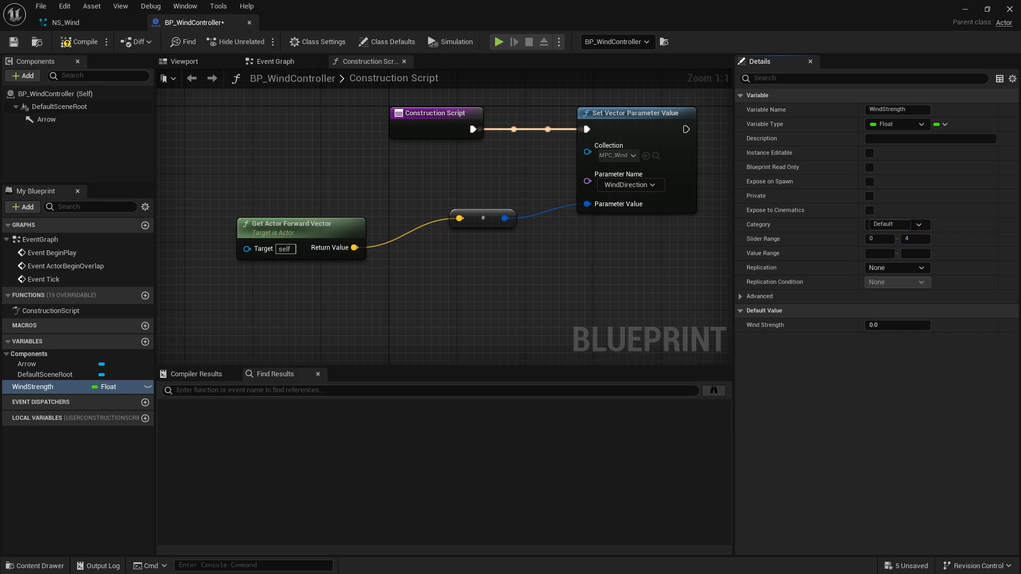
pyautogui.click(882, 252)
pyautogui.write('0')
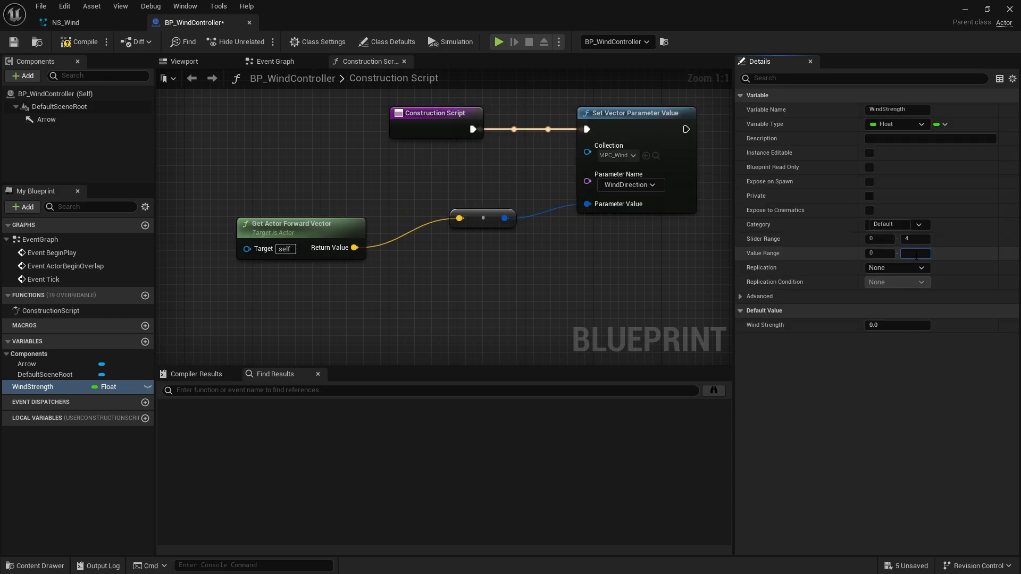
pyautogui.write('4')
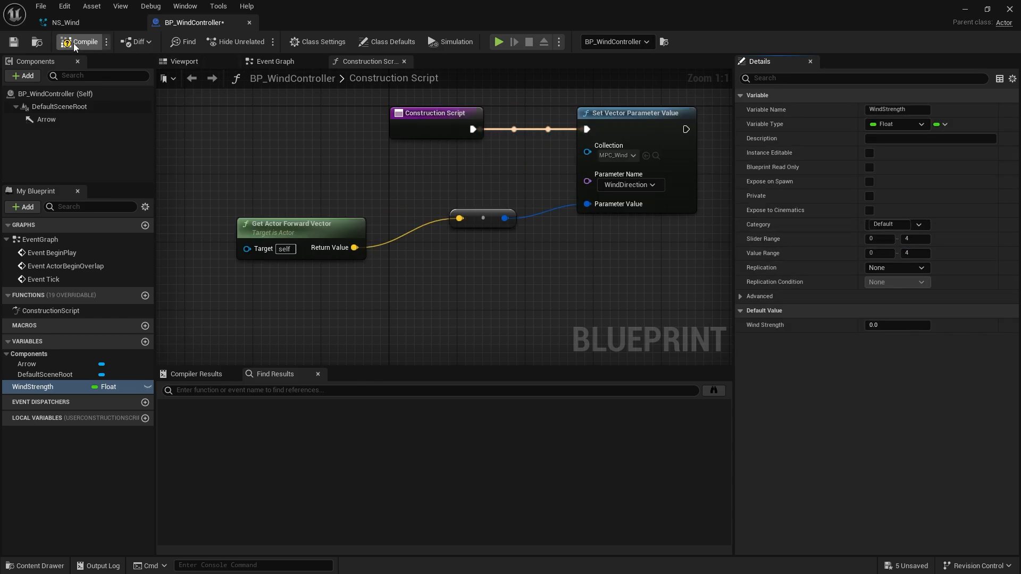
pyautogui.moveTo(776, 153)
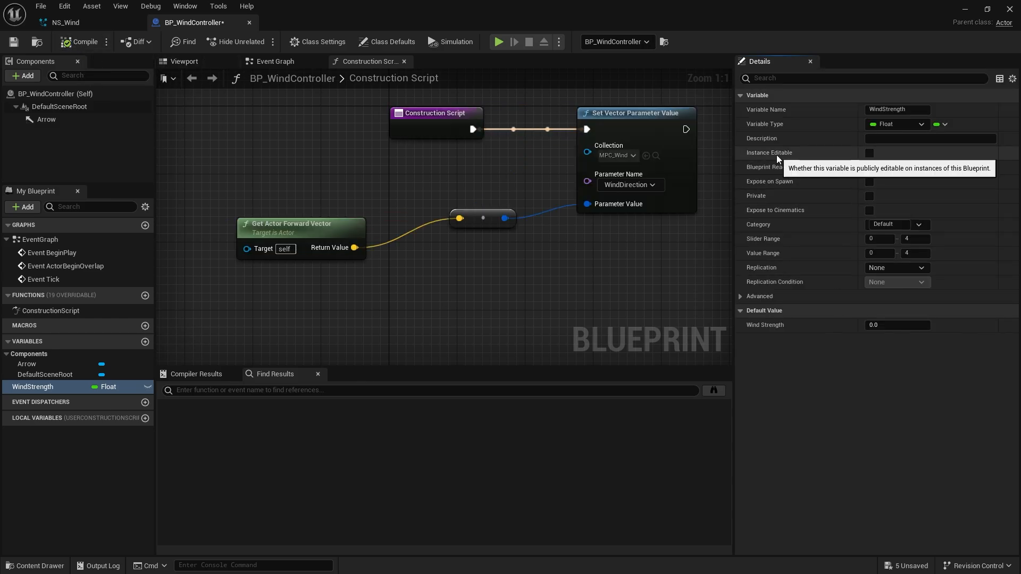
# Mark WindStrength as Instance Editable and compile the blueprint.
pyautogui.click(870, 153)
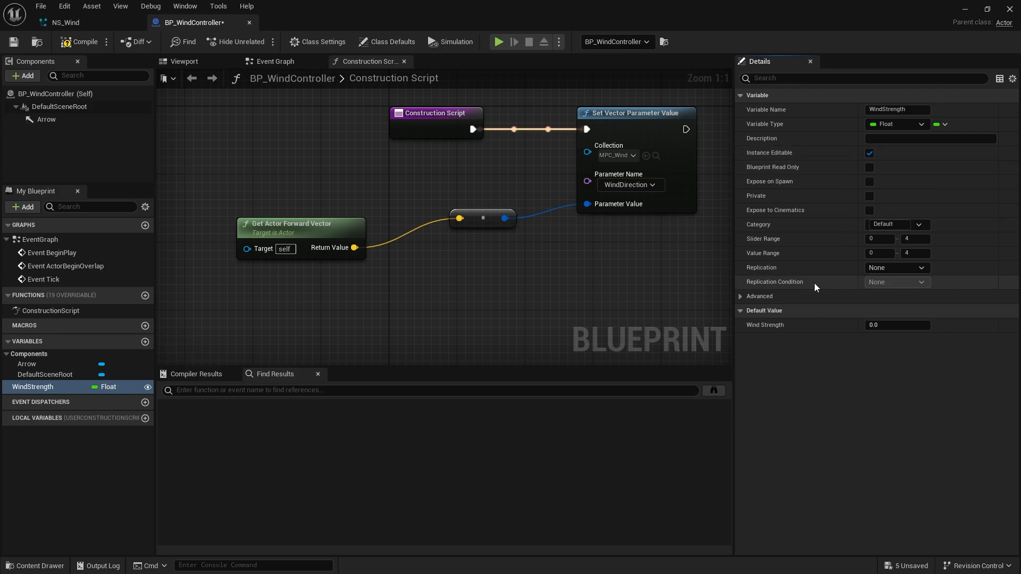
pyautogui.click(81, 42)
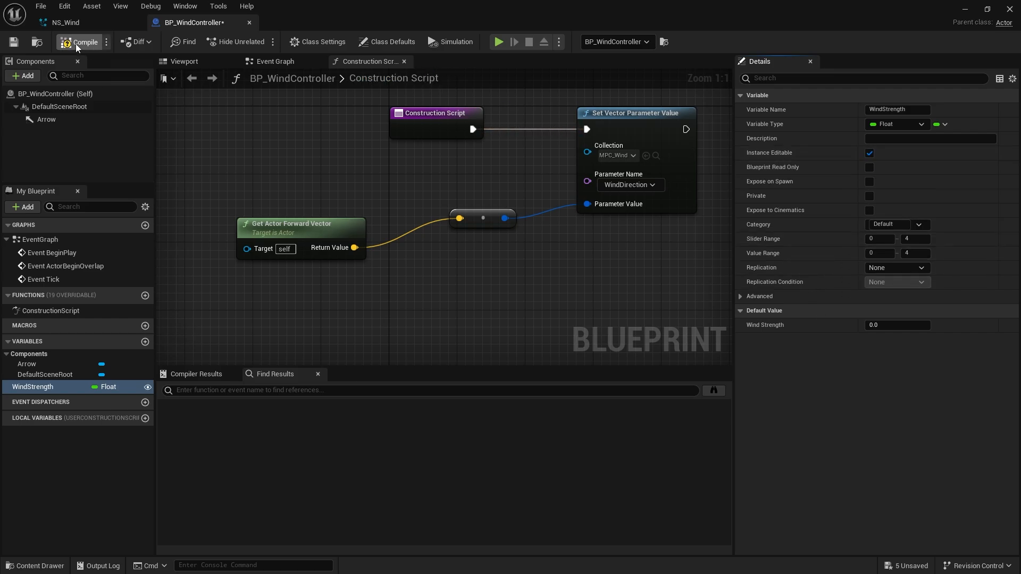
pyautogui.click(84, 42)
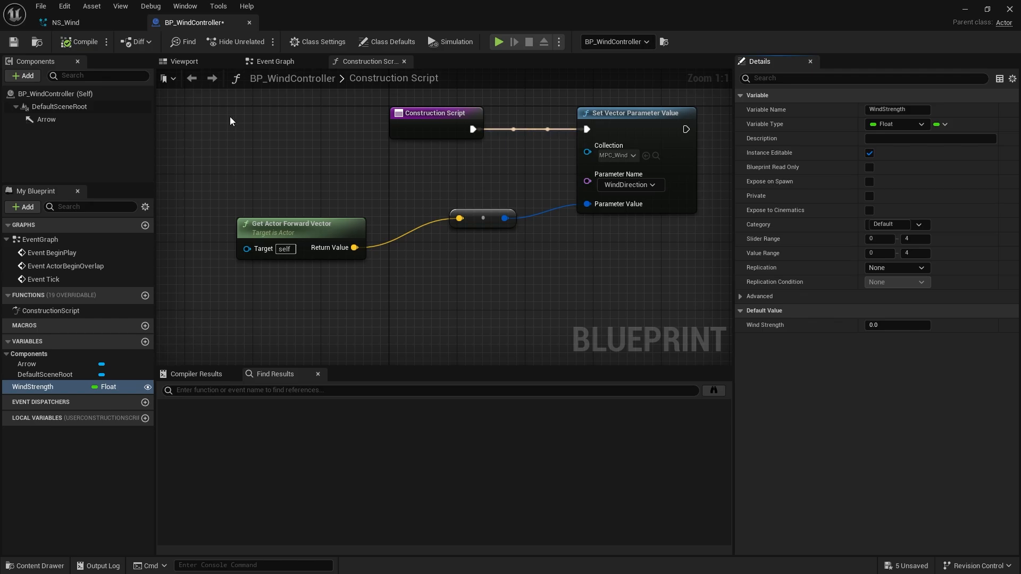
pyautogui.moveTo(226, 96)
pyautogui.write('set scale')
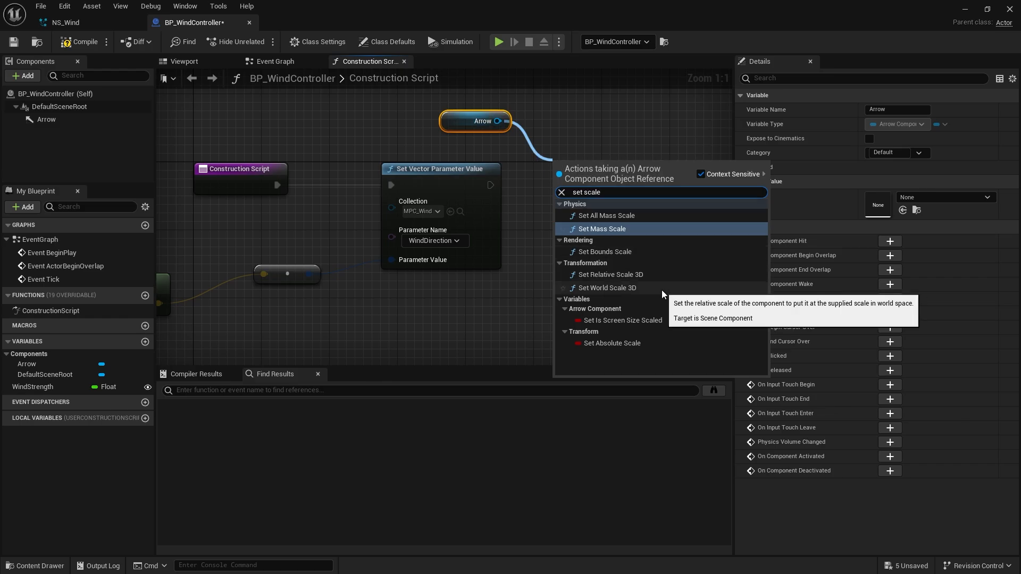
# Drive the Arrow's Arrow Length from Wind Strength and give the placed controller Wind Strength 1.0.
pyautogui.click(47, 119)
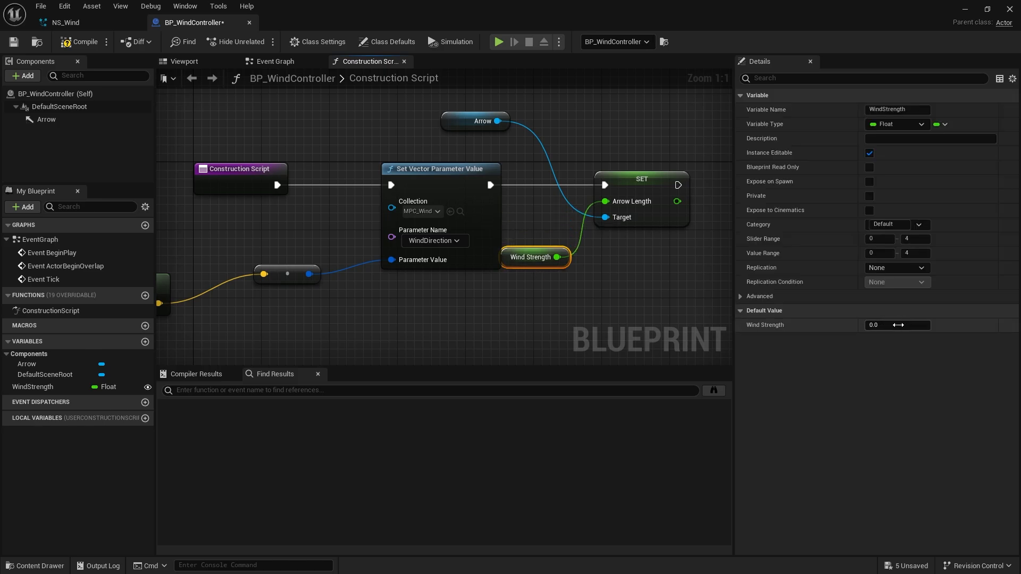
pyautogui.click(897, 325)
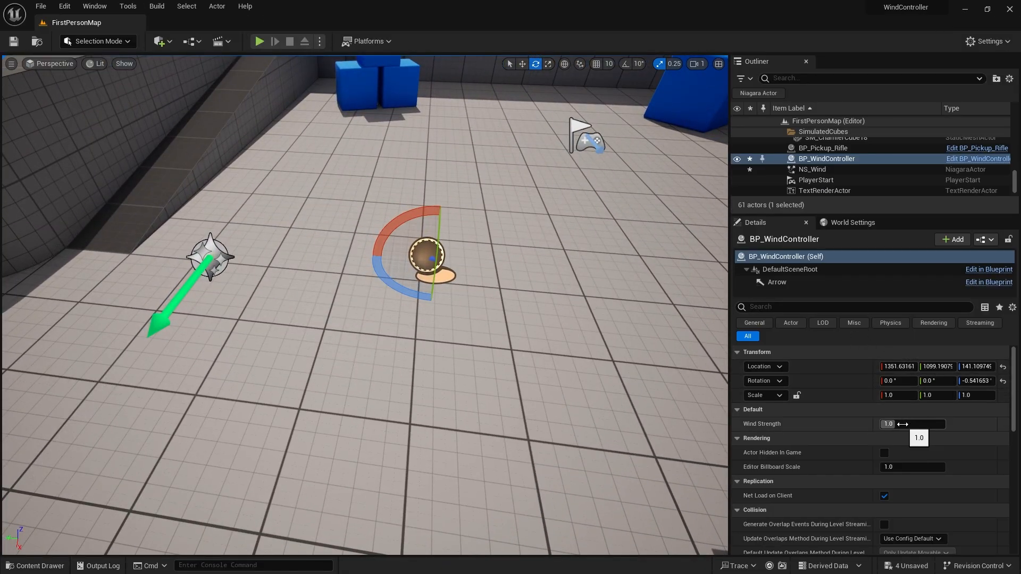
# Feed Wind Strength × 80 into Arrow Length and try a different Wind Strength in the level.
pyautogui.moveTo(889, 423); pyautogui.dragTo(931, 423)
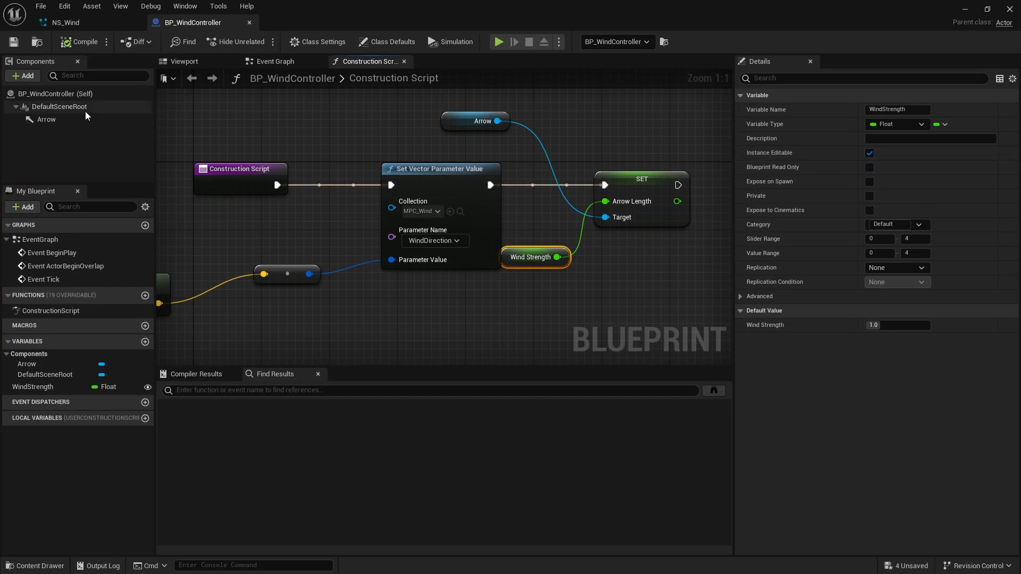
pyautogui.click(46, 119)
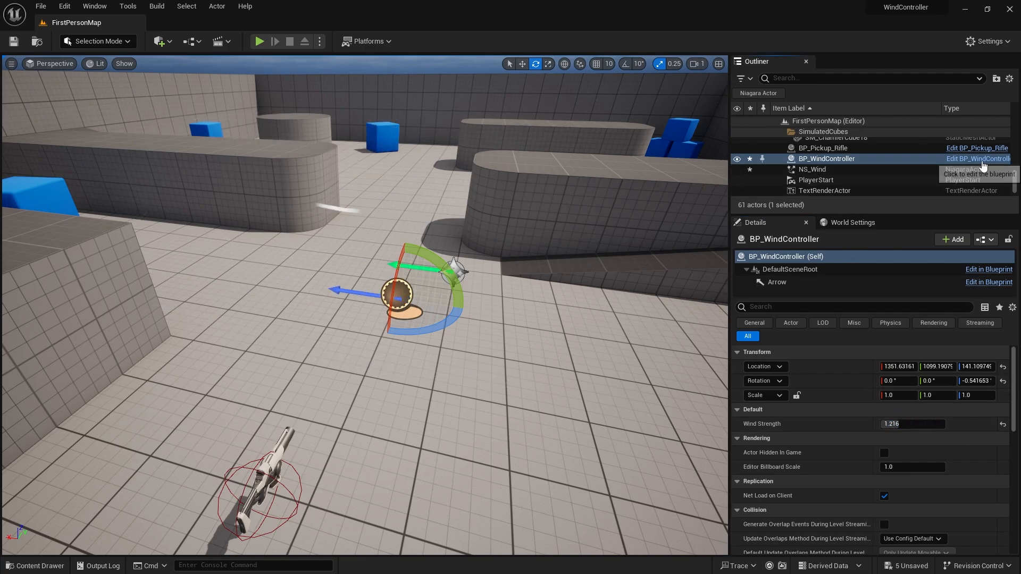
pyautogui.click(978, 159)
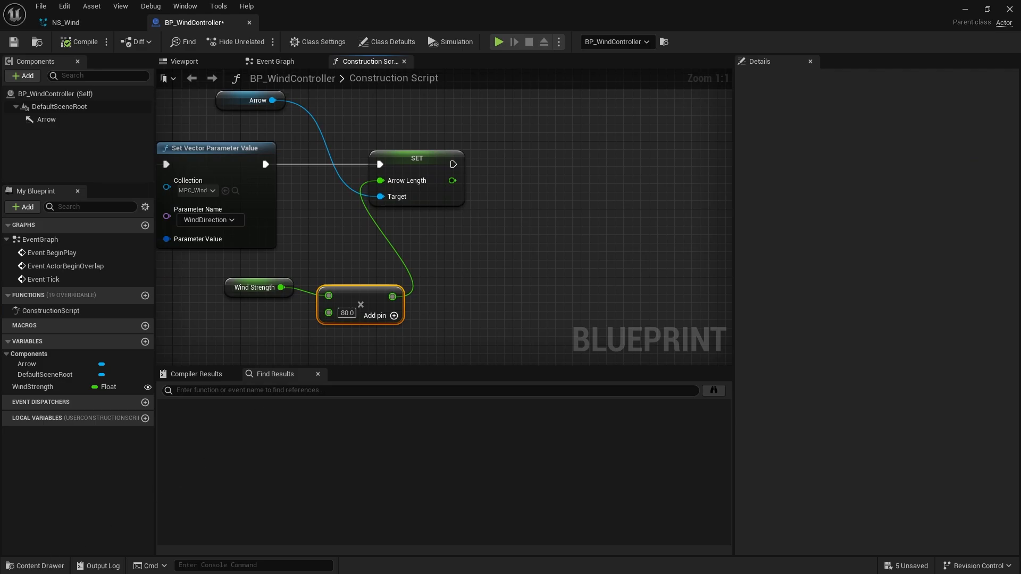
pyautogui.click(34, 569)
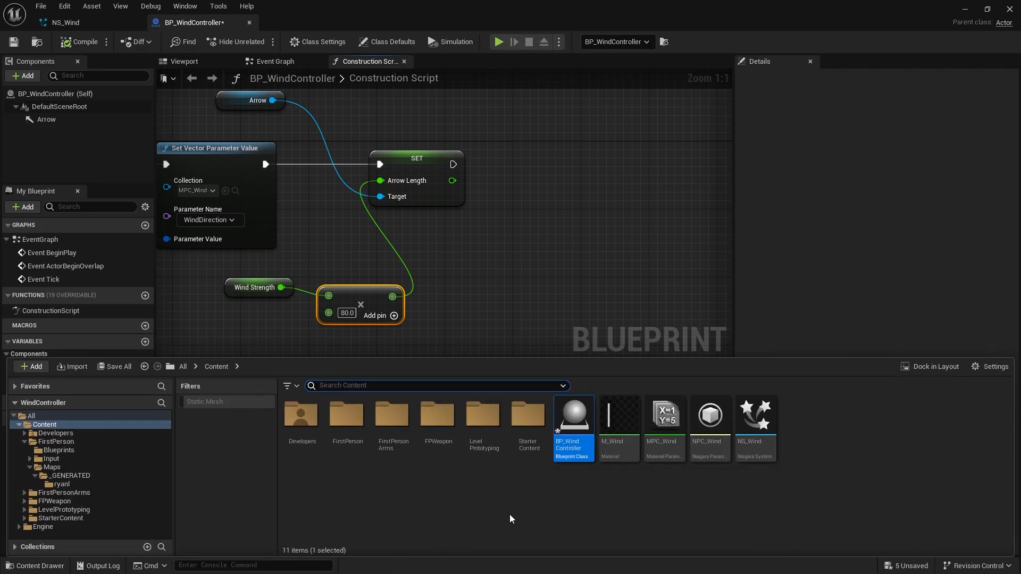
# Add a scalar parameter WindStrength with default 1.0 to MPC_Wind, save and close it.
pyautogui.doubleClick(664, 414)
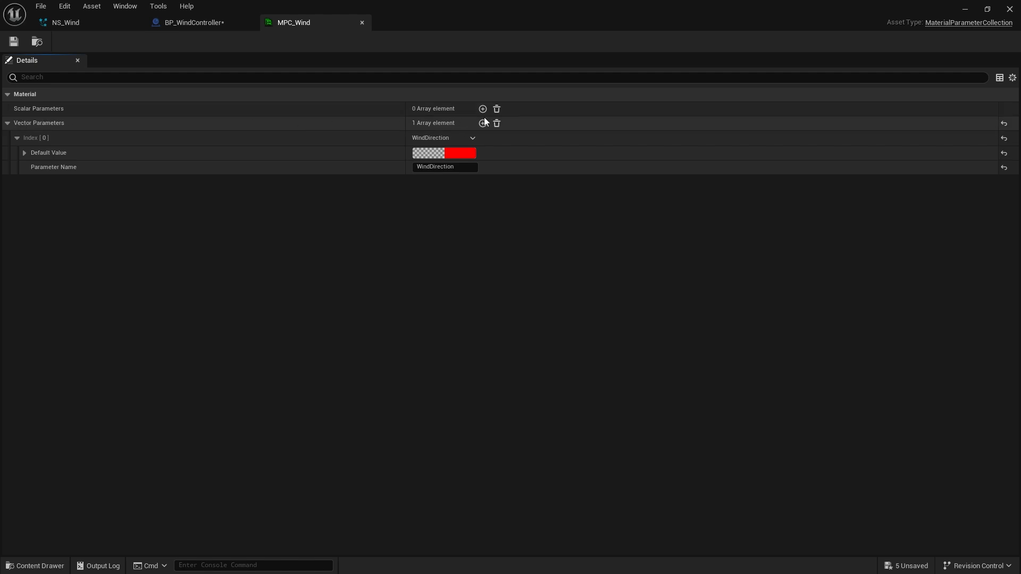
pyautogui.click(483, 108)
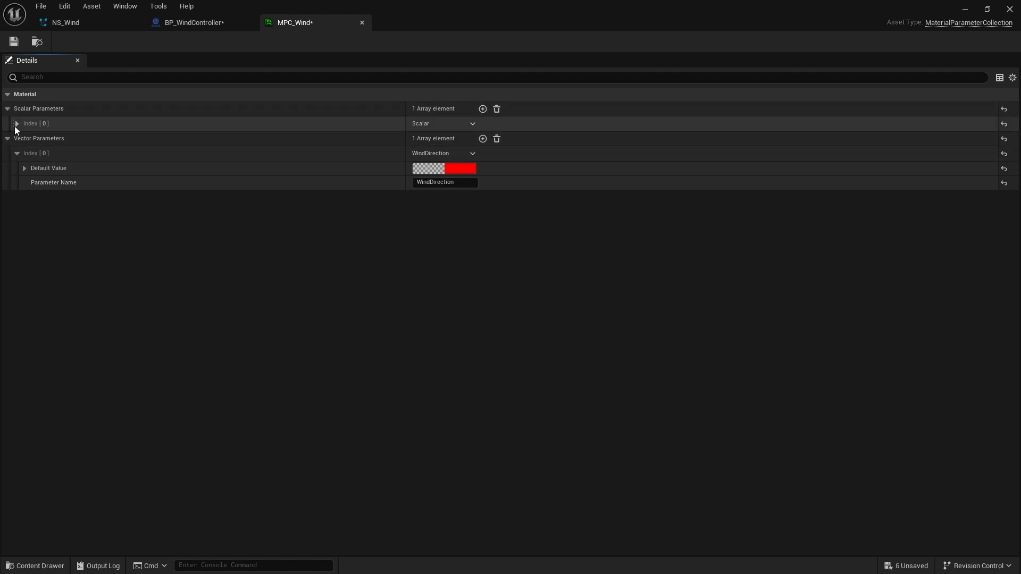
pyautogui.click(16, 123)
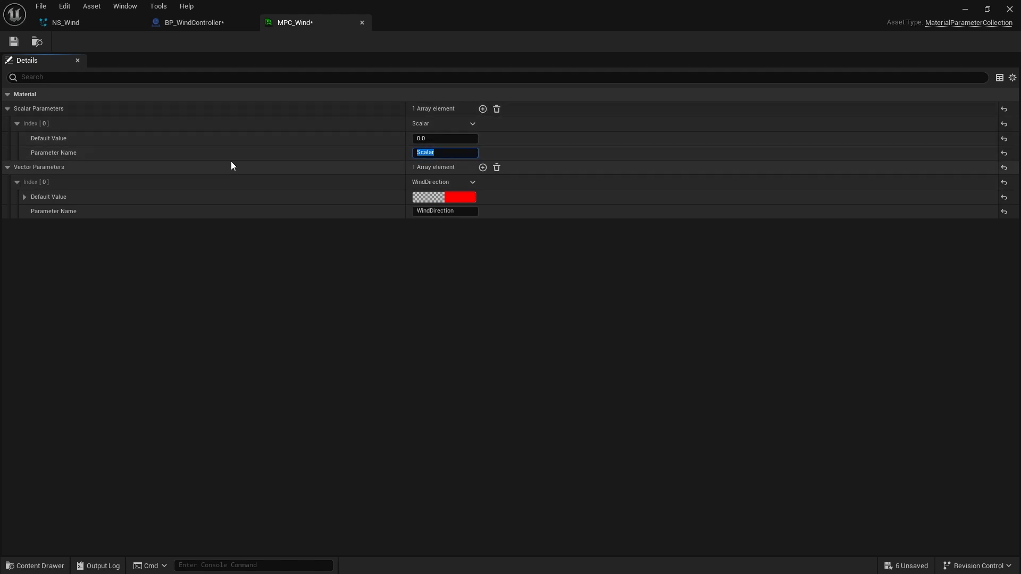
pyautogui.write('St')
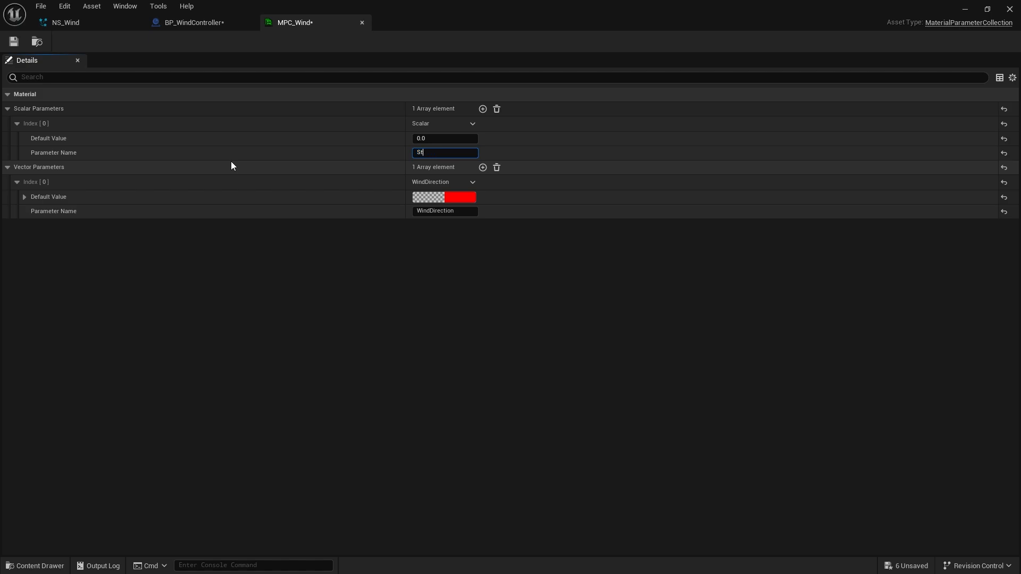
pyautogui.write('WindStrength')
pyautogui.click(444, 137)
pyautogui.write('1')
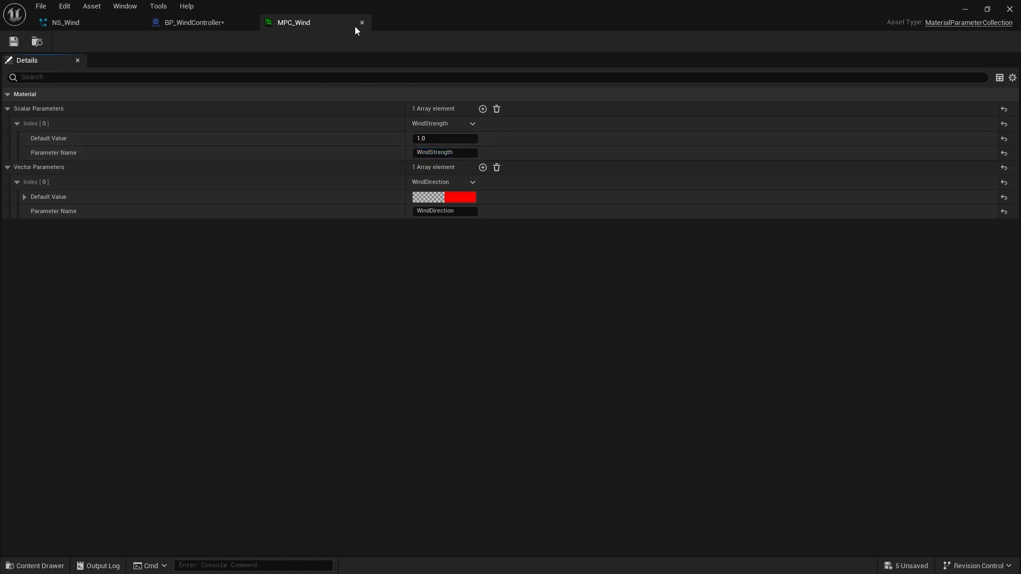
pyautogui.click(189, 23)
pyautogui.write('set scala')
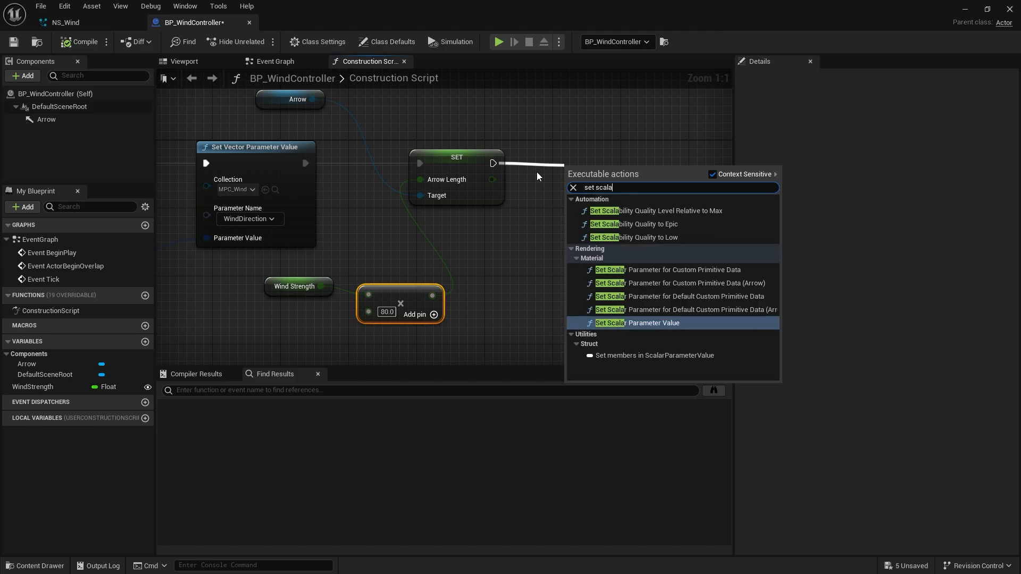
# Append Set Scalar Parameter Value sending Wind Strength to MPC_Wind's WindStrength, and compile.
pyautogui.click(654, 323)
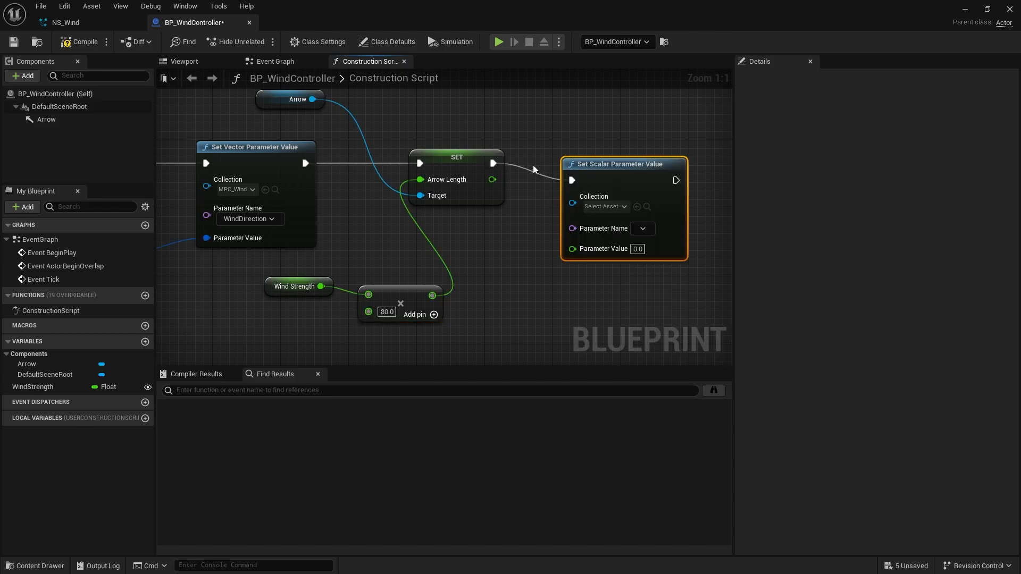
pyautogui.click(604, 207)
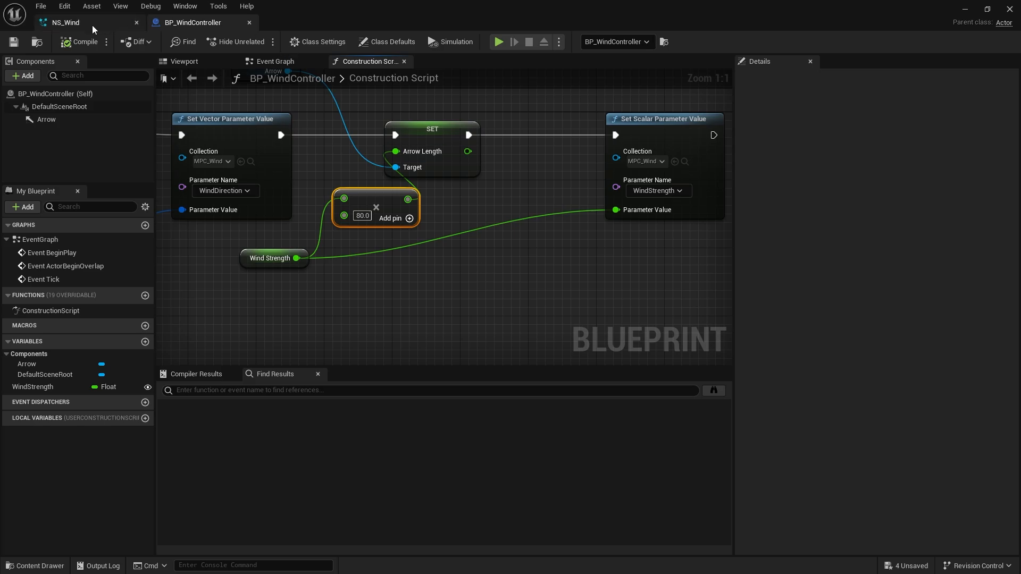
pyautogui.click(64, 22)
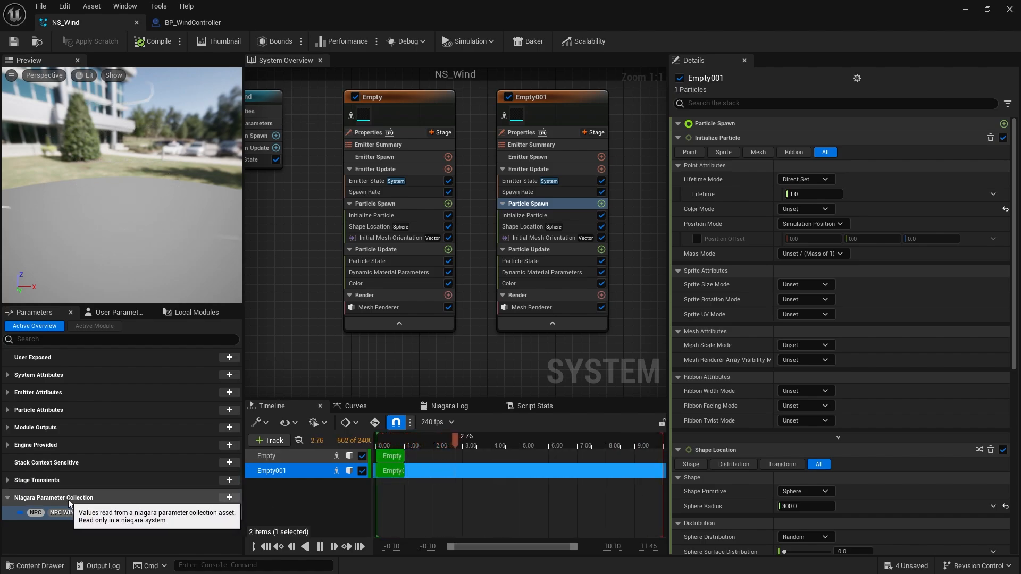
# From NS_Wind's Niagara Parameter Collection add menu, search 'wind' and open NPC_Wind.
pyautogui.click(229, 499)
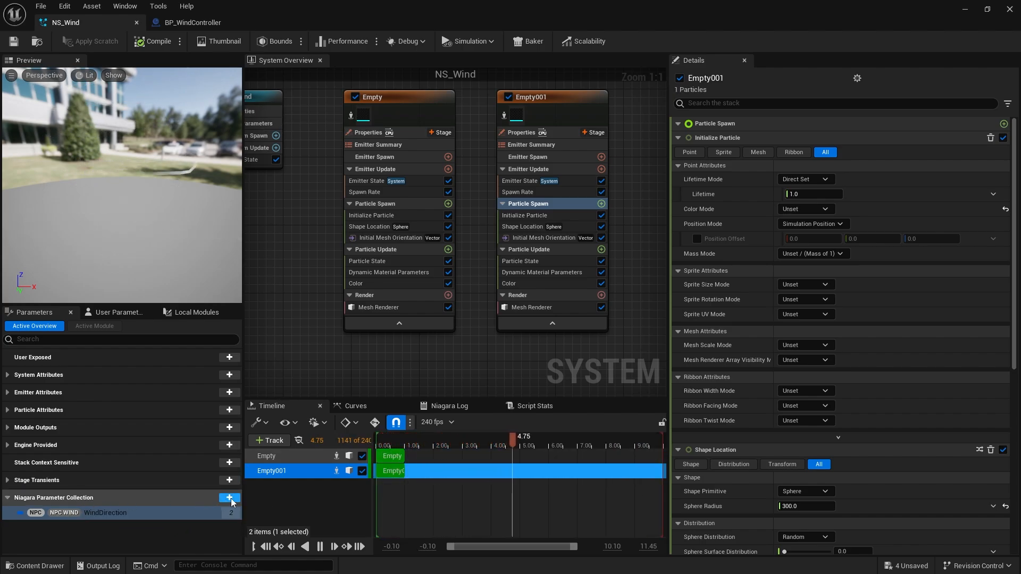
pyautogui.click(229, 498)
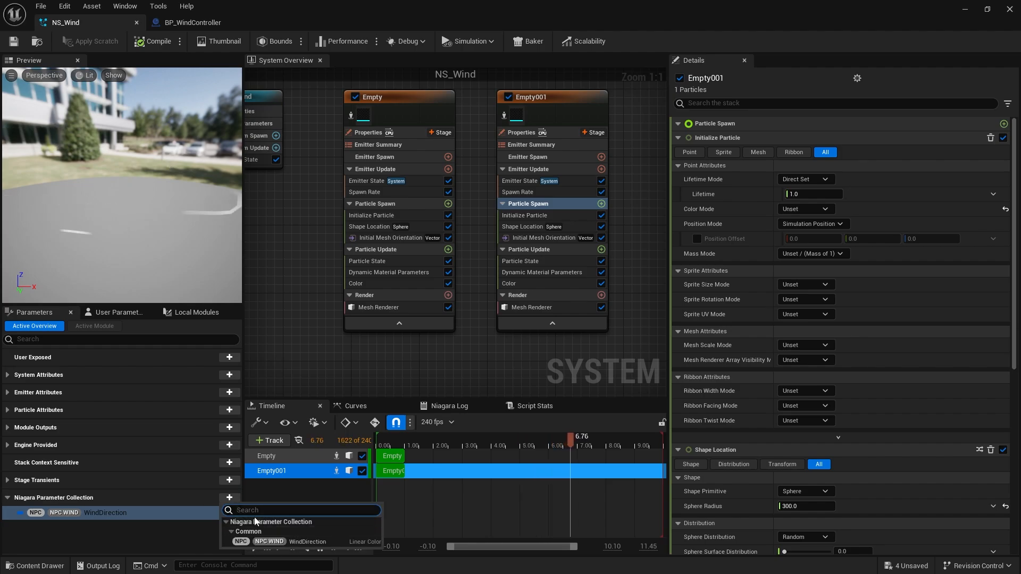
pyautogui.write('wind')
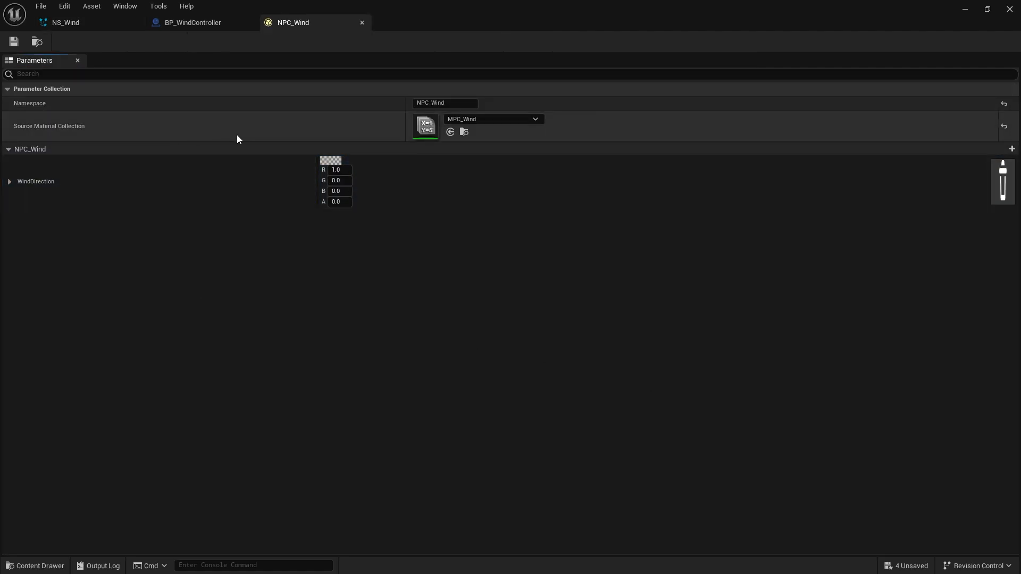
pyautogui.moveTo(484, 218)
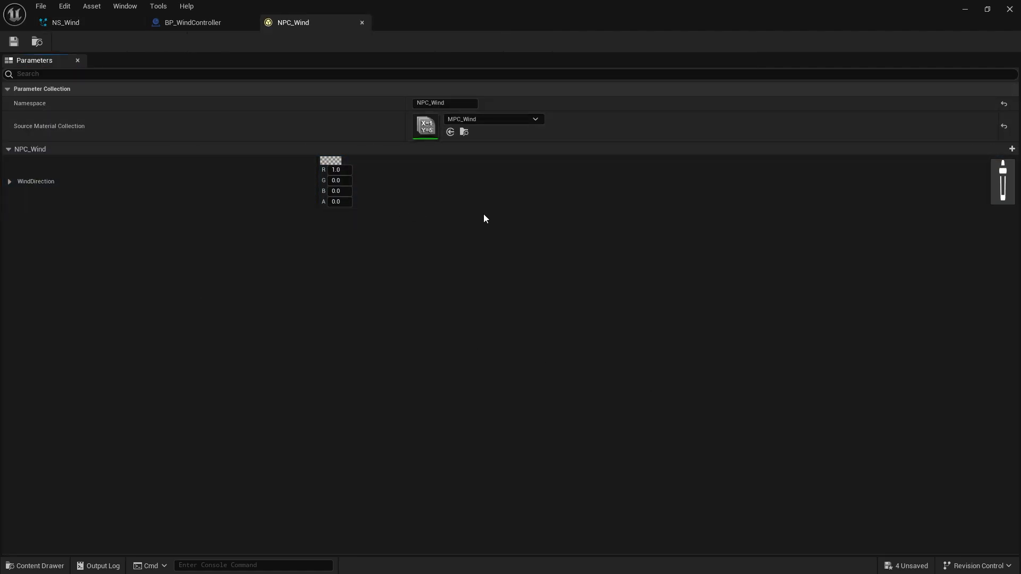
pyautogui.moveTo(361, 159)
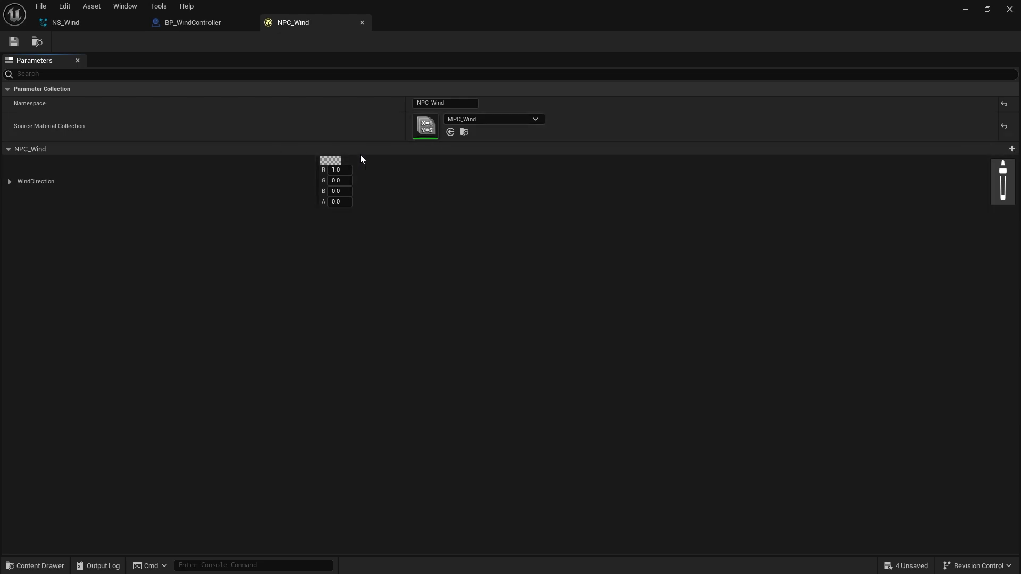
# Clear and reassign MPC_Wind as NPC_Wind's source so WindStrength 1.0 appears, then close.
pyautogui.click(534, 118)
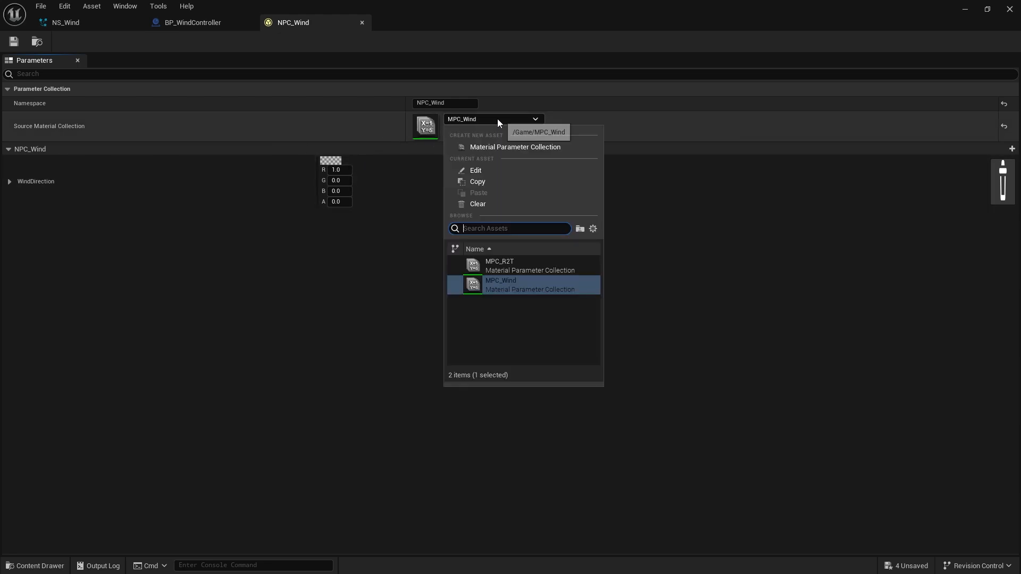
pyautogui.moveTo(509, 290)
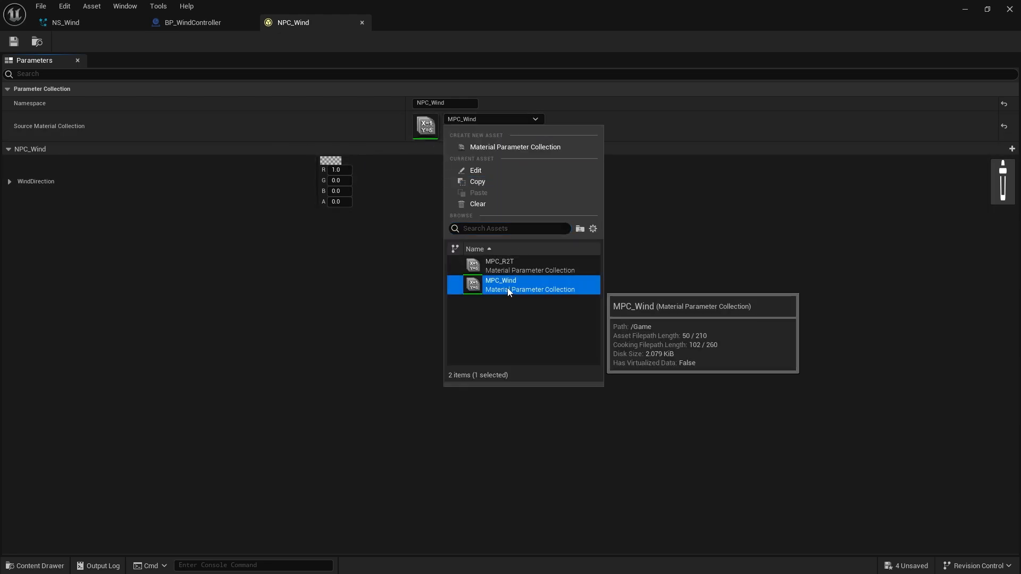
pyautogui.click(477, 203)
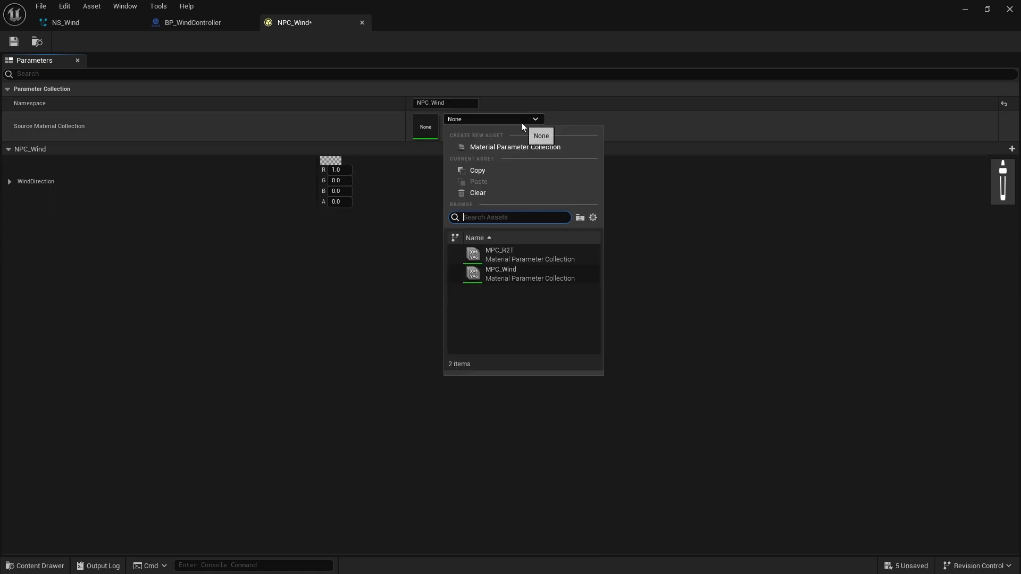
pyautogui.click(501, 269)
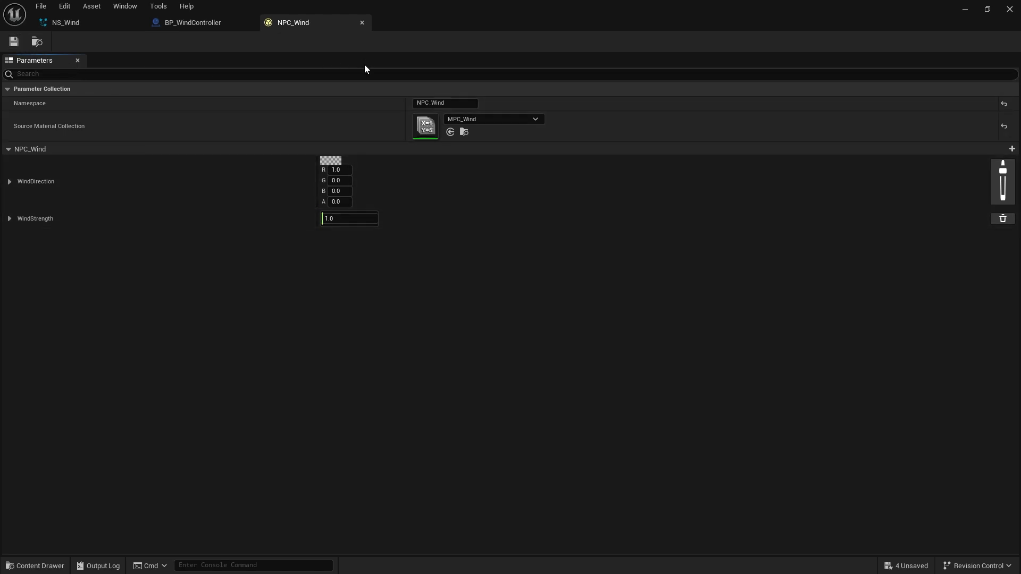
pyautogui.click(64, 21)
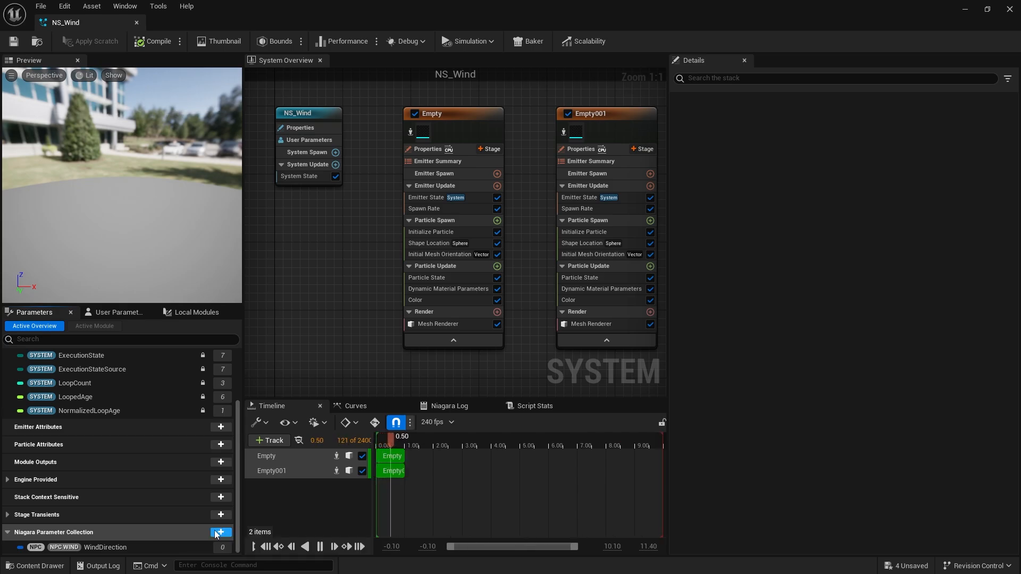
# Add NPC_Wind's WindStrength to NS_Wind and make Empty001's Spawn Rate a Multiply Float.
pyautogui.click(221, 533)
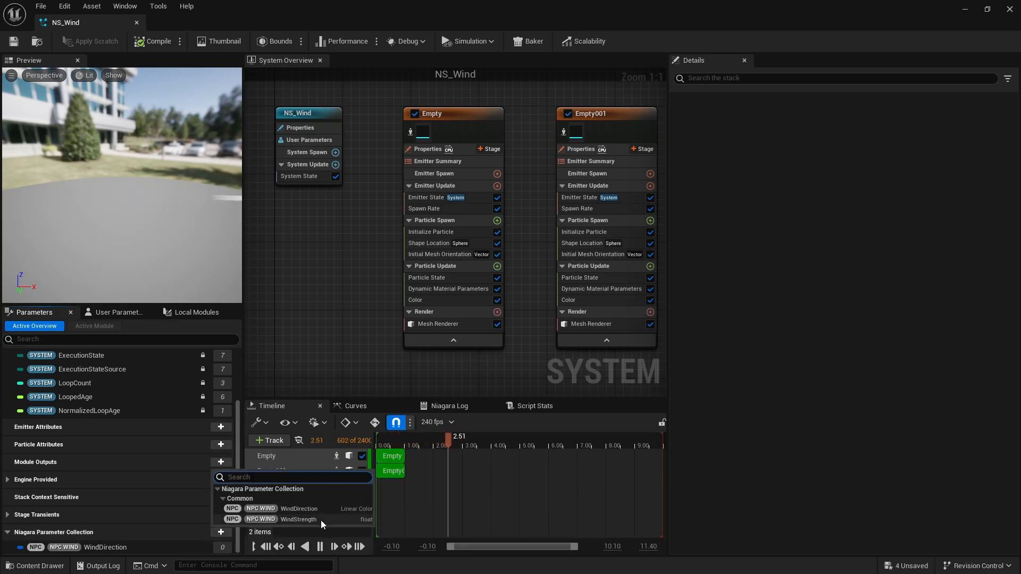
pyautogui.click(298, 519)
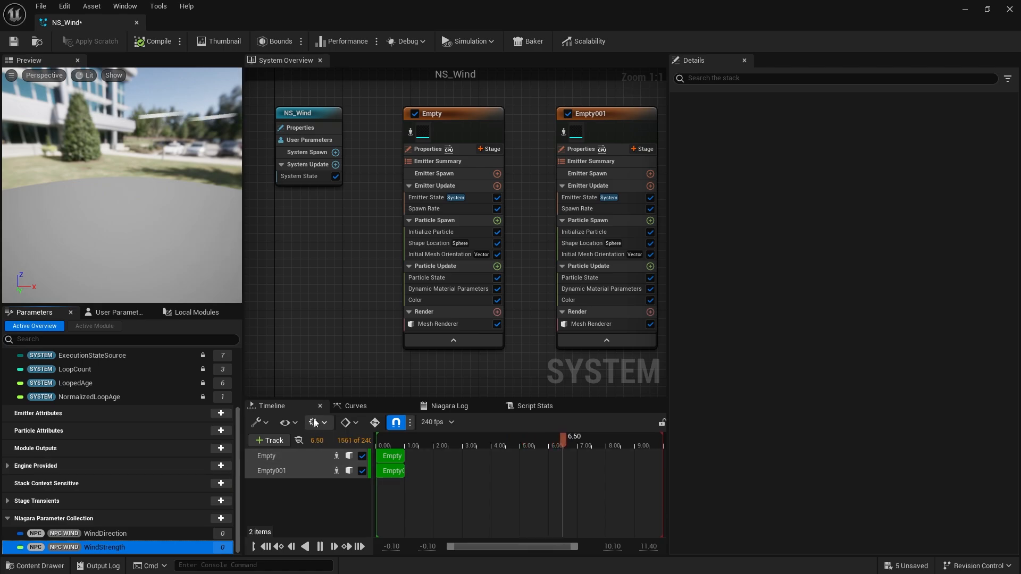
pyautogui.click(424, 208)
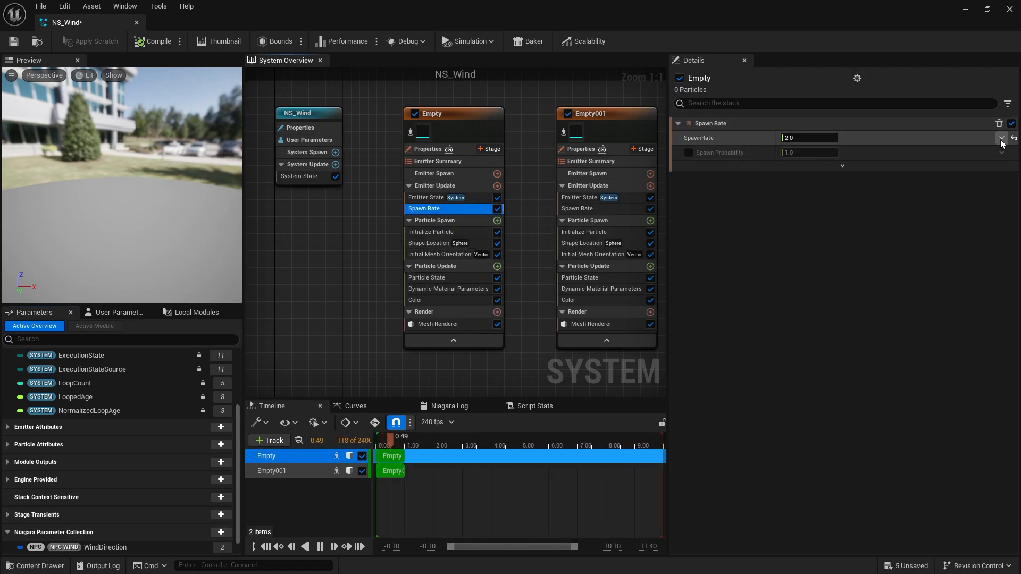
pyautogui.click(1001, 137)
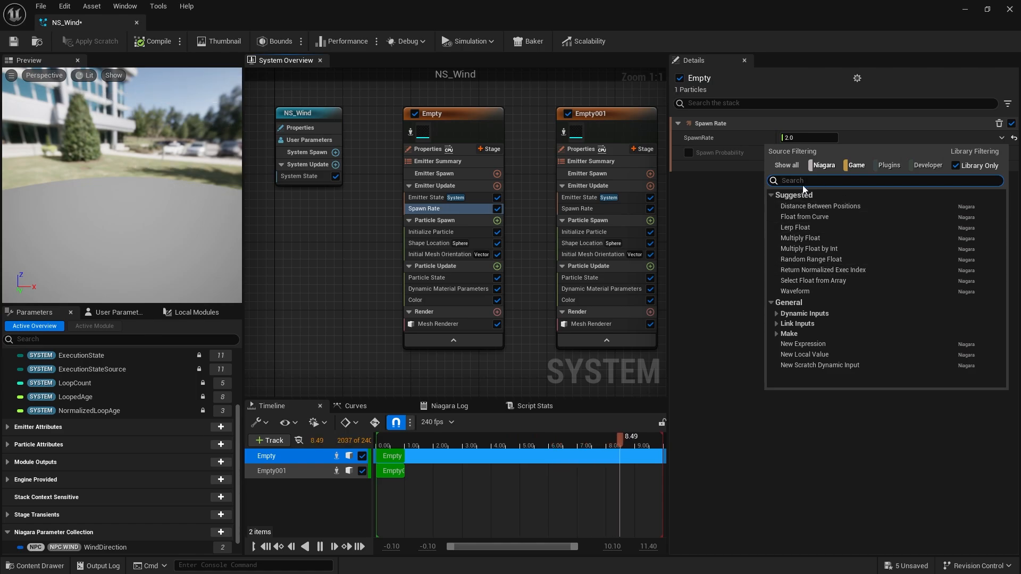
pyautogui.write('wind')
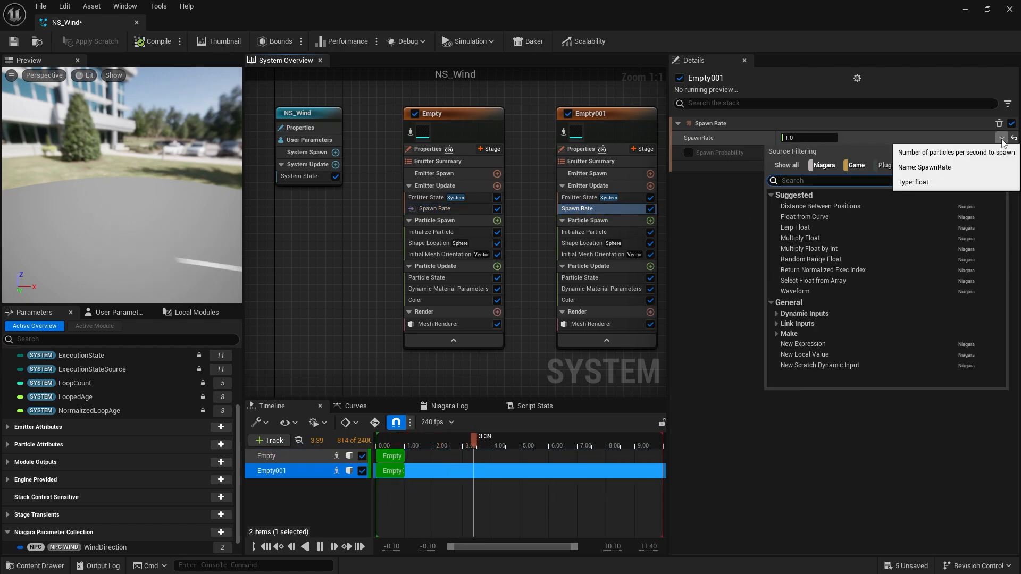
pyautogui.click(799, 238)
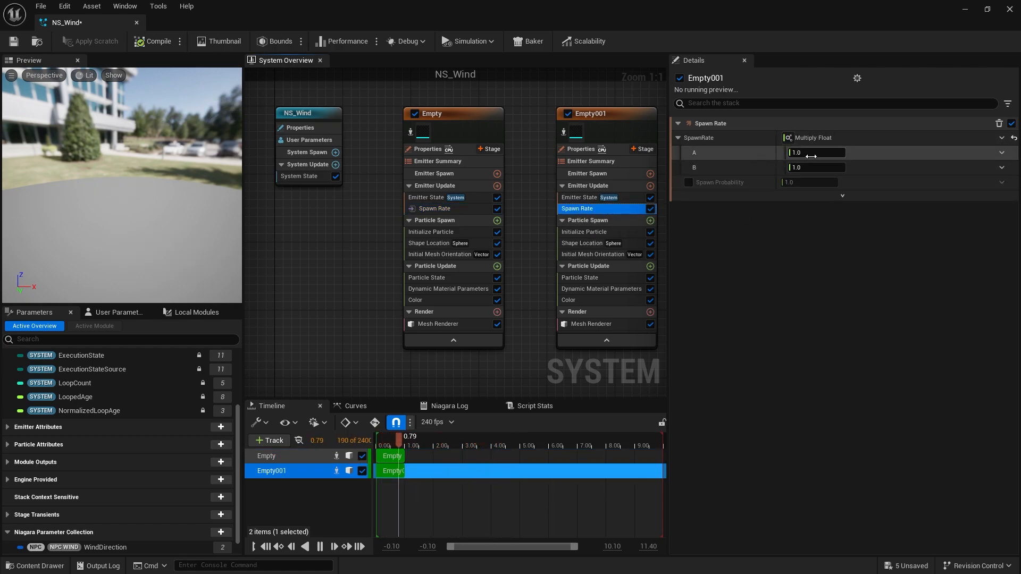
# Link the multiply's A to WindStrength and set B to 0.75.
pyautogui.click(1001, 153)
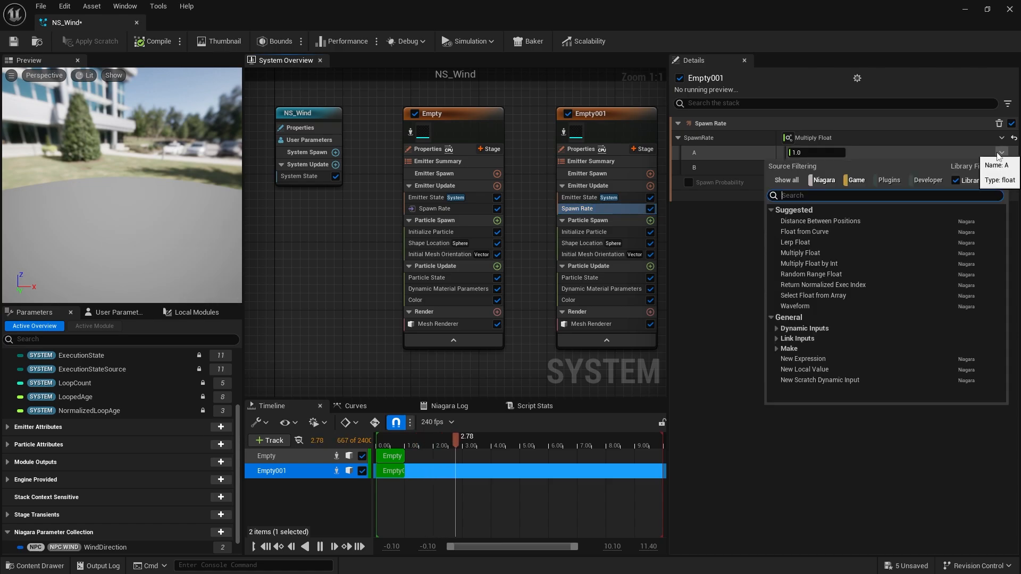
pyautogui.write('wind')
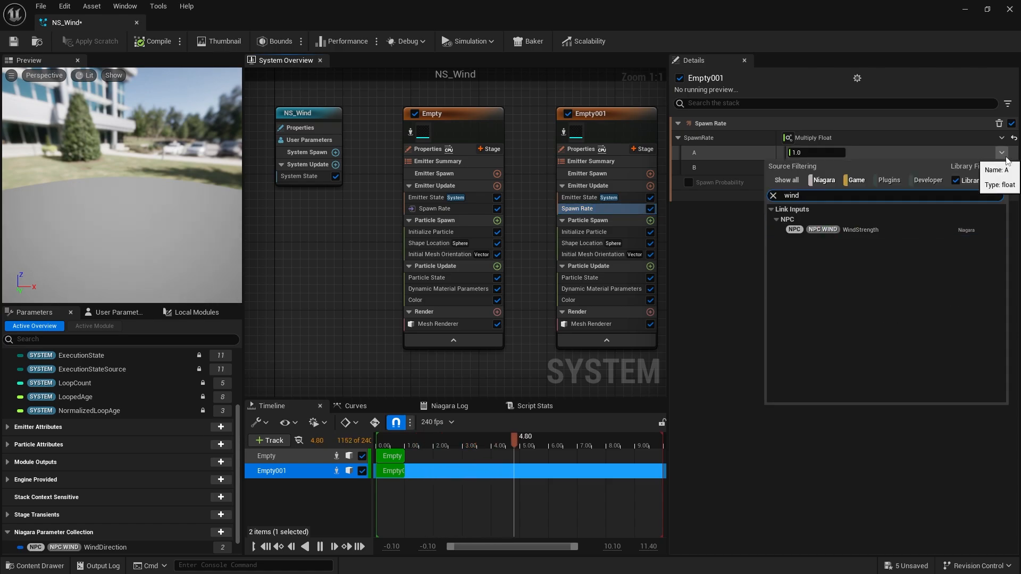
pyautogui.click(860, 230)
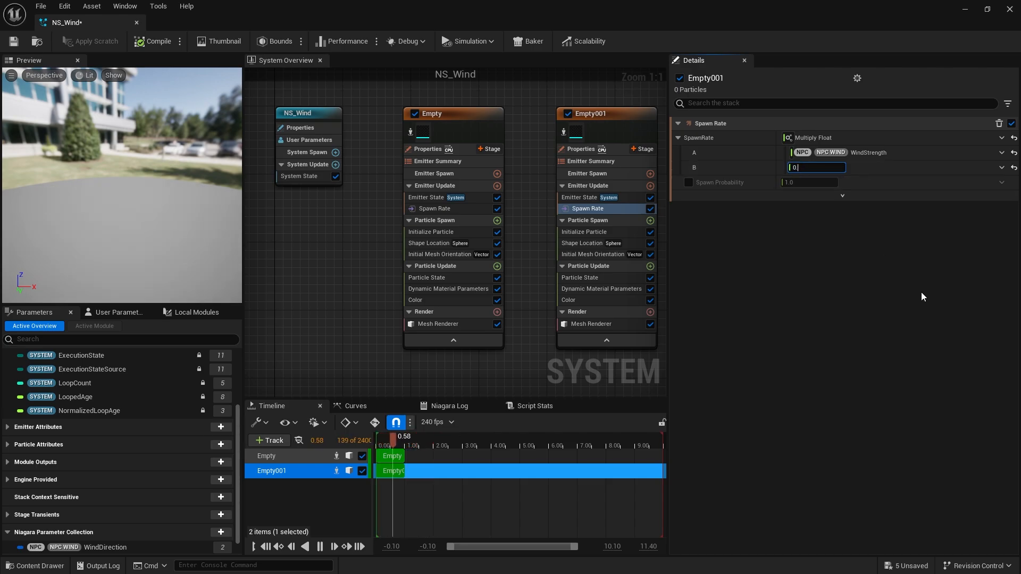
pyautogui.write('0.75')
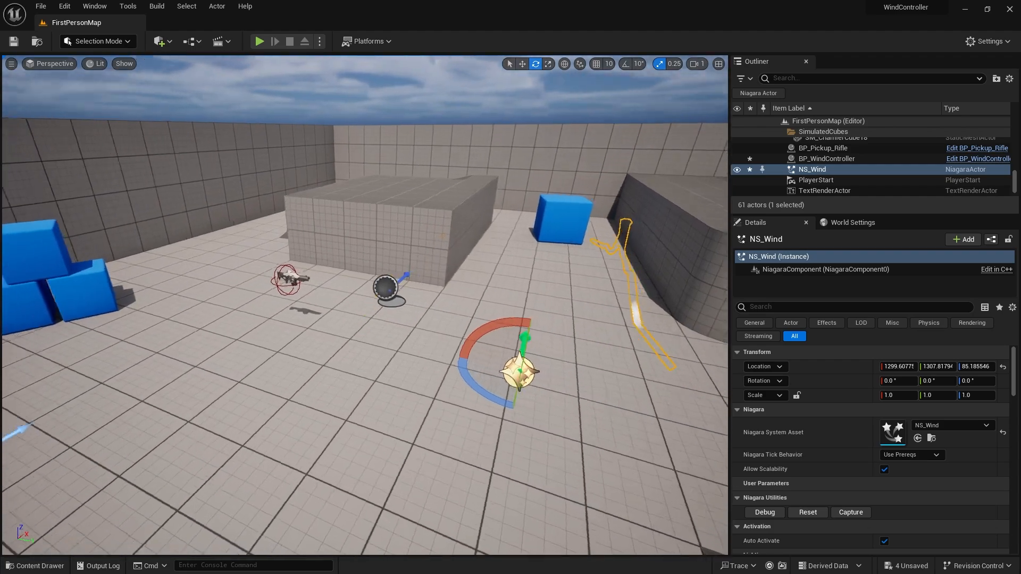
# Set the wind controller's Wind Strength to 3.552, turn it to about 38° yaw and tilt the arrow upward.
pyautogui.click(825, 159)
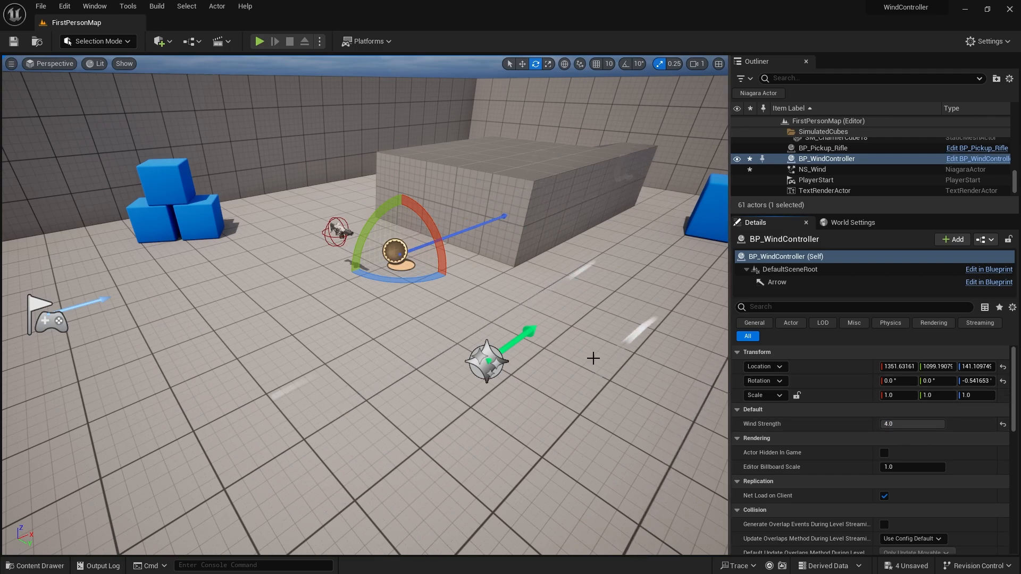
pyautogui.moveTo(931, 424); pyautogui.dragTo(902, 424)
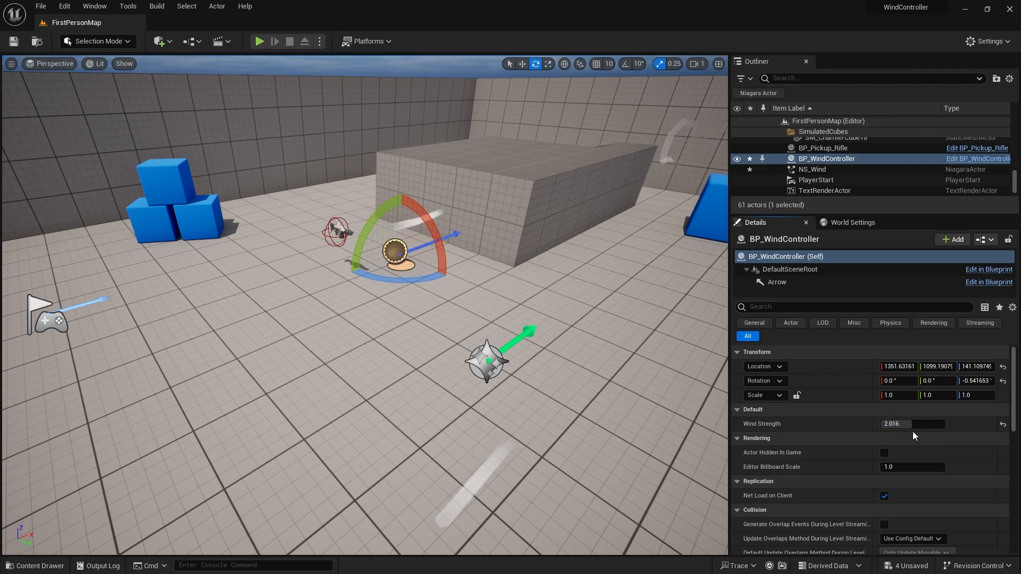
pyautogui.moveTo(899, 424); pyautogui.dragTo(918, 424)
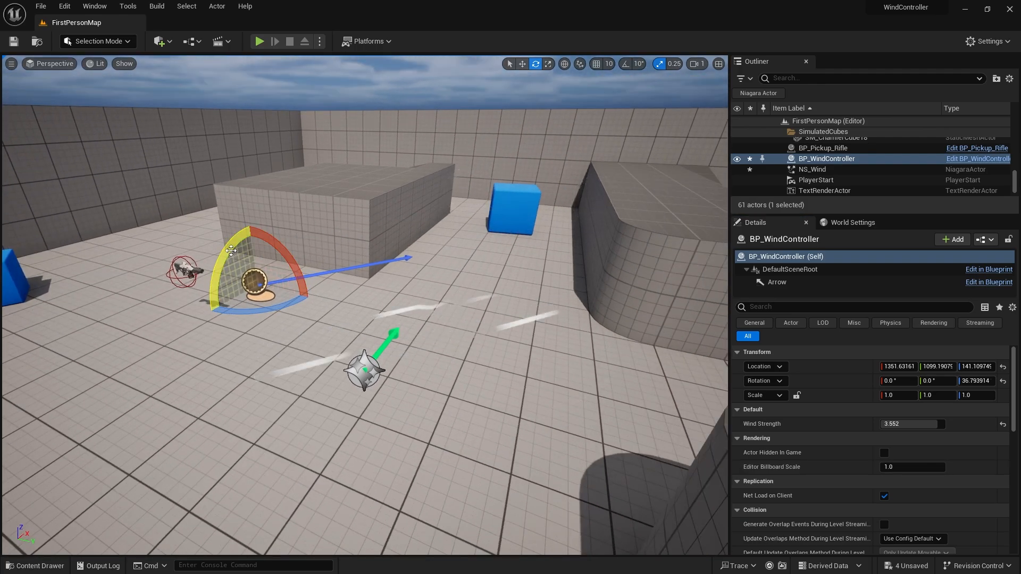
pyautogui.moveTo(231, 251); pyautogui.dragTo(276, 253)
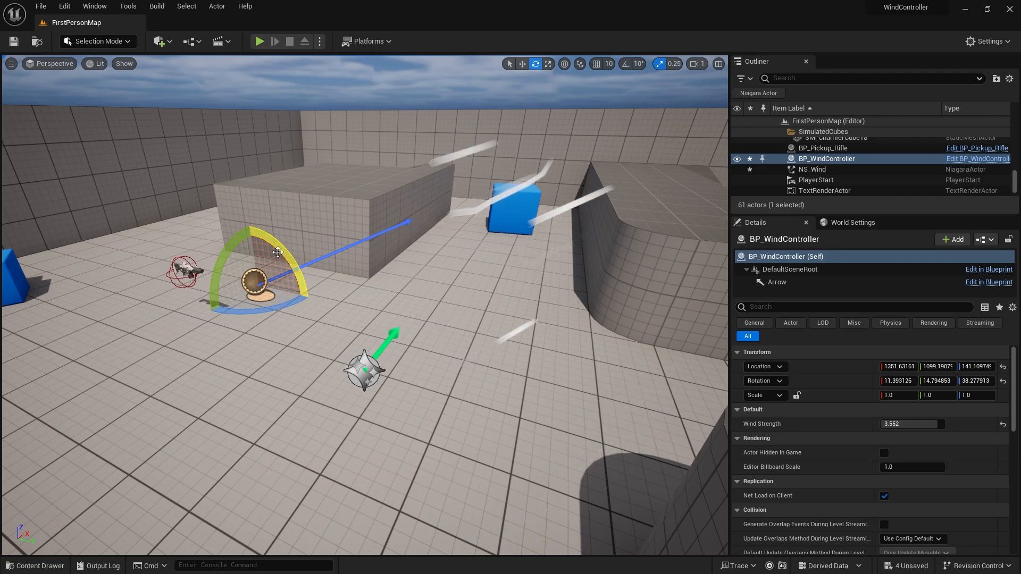